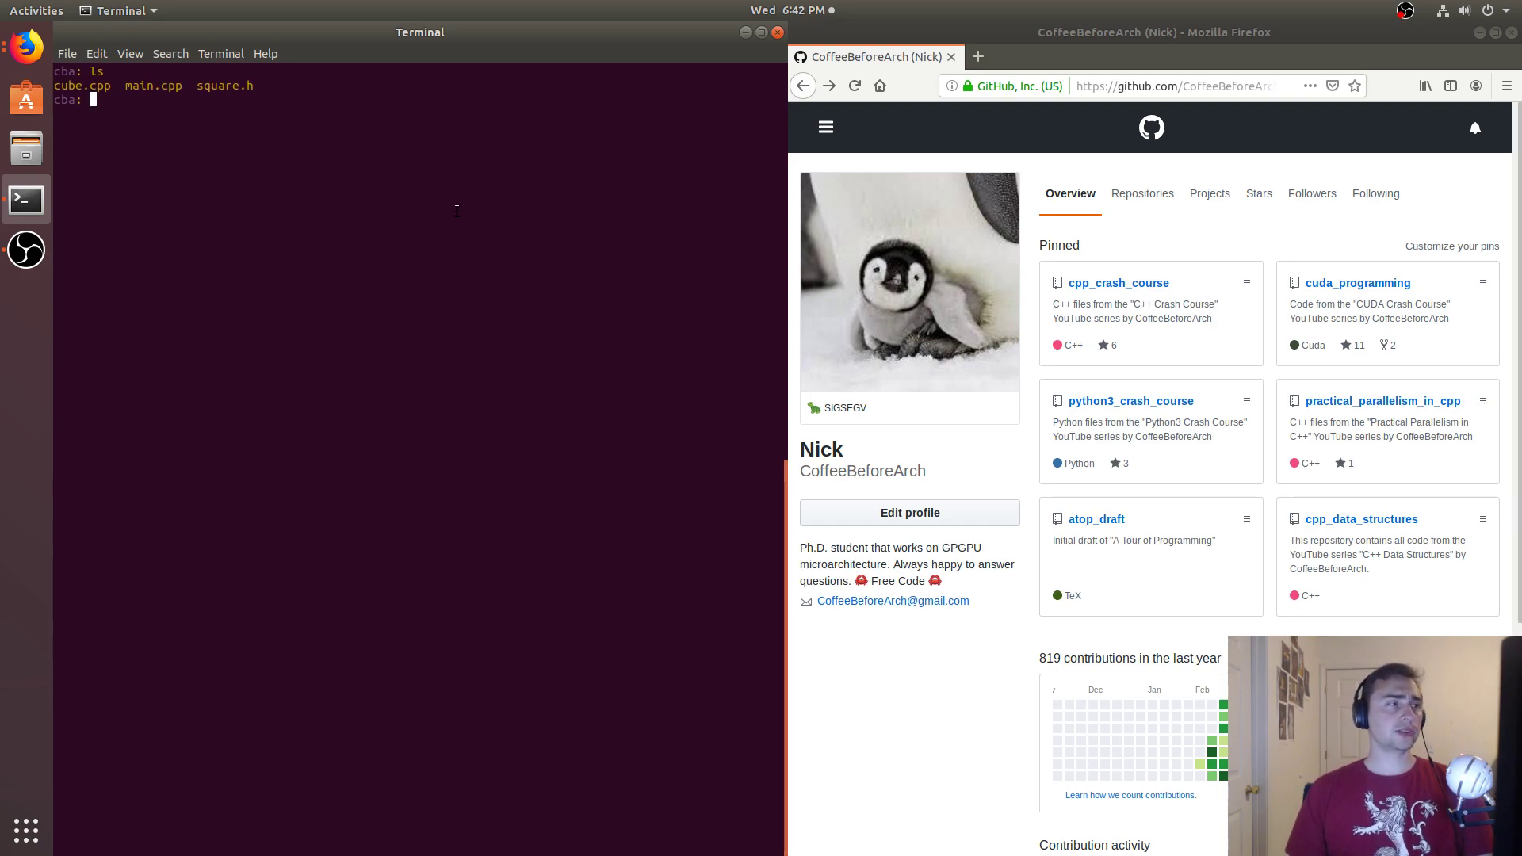
- Open square.h and then cube.cpp in vim
type("vim square.h")
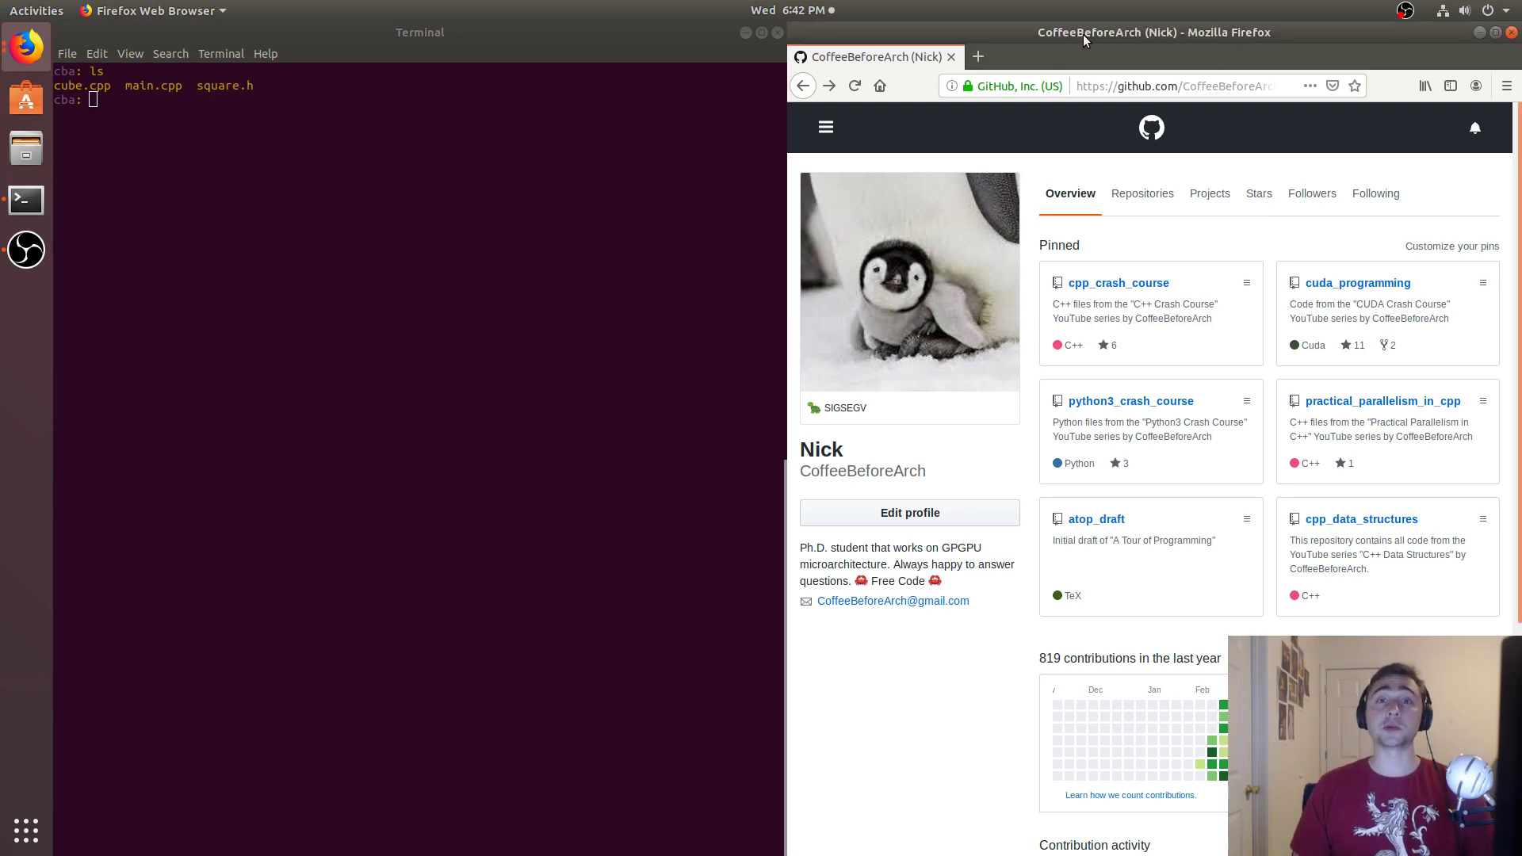
left_click(258, 260)
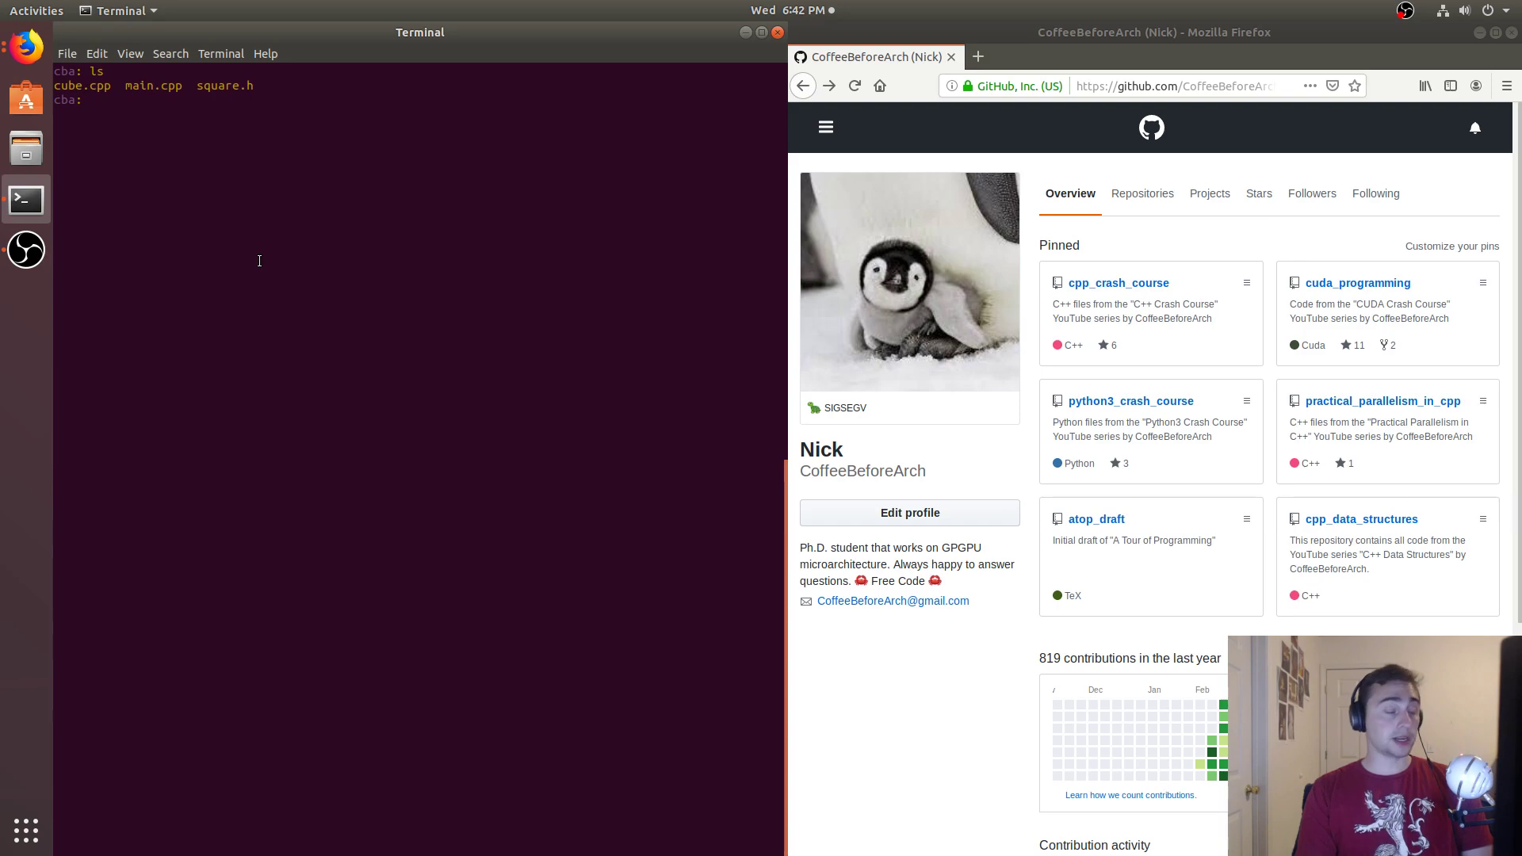
type("vim cube.cpp")
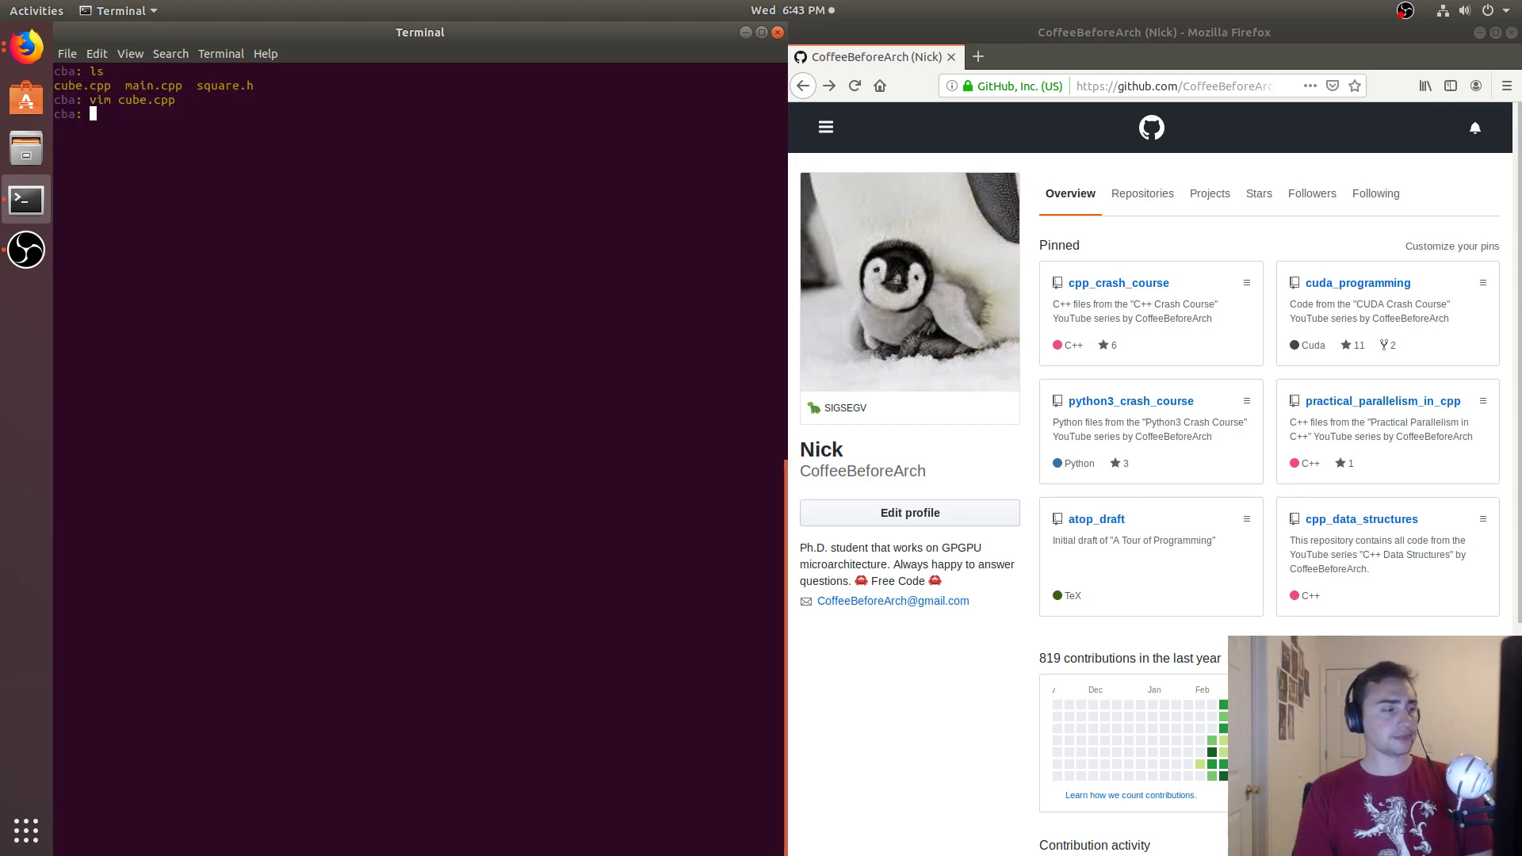
- Compile cube.cpp separately into cube.o and list the folder
type("g++")
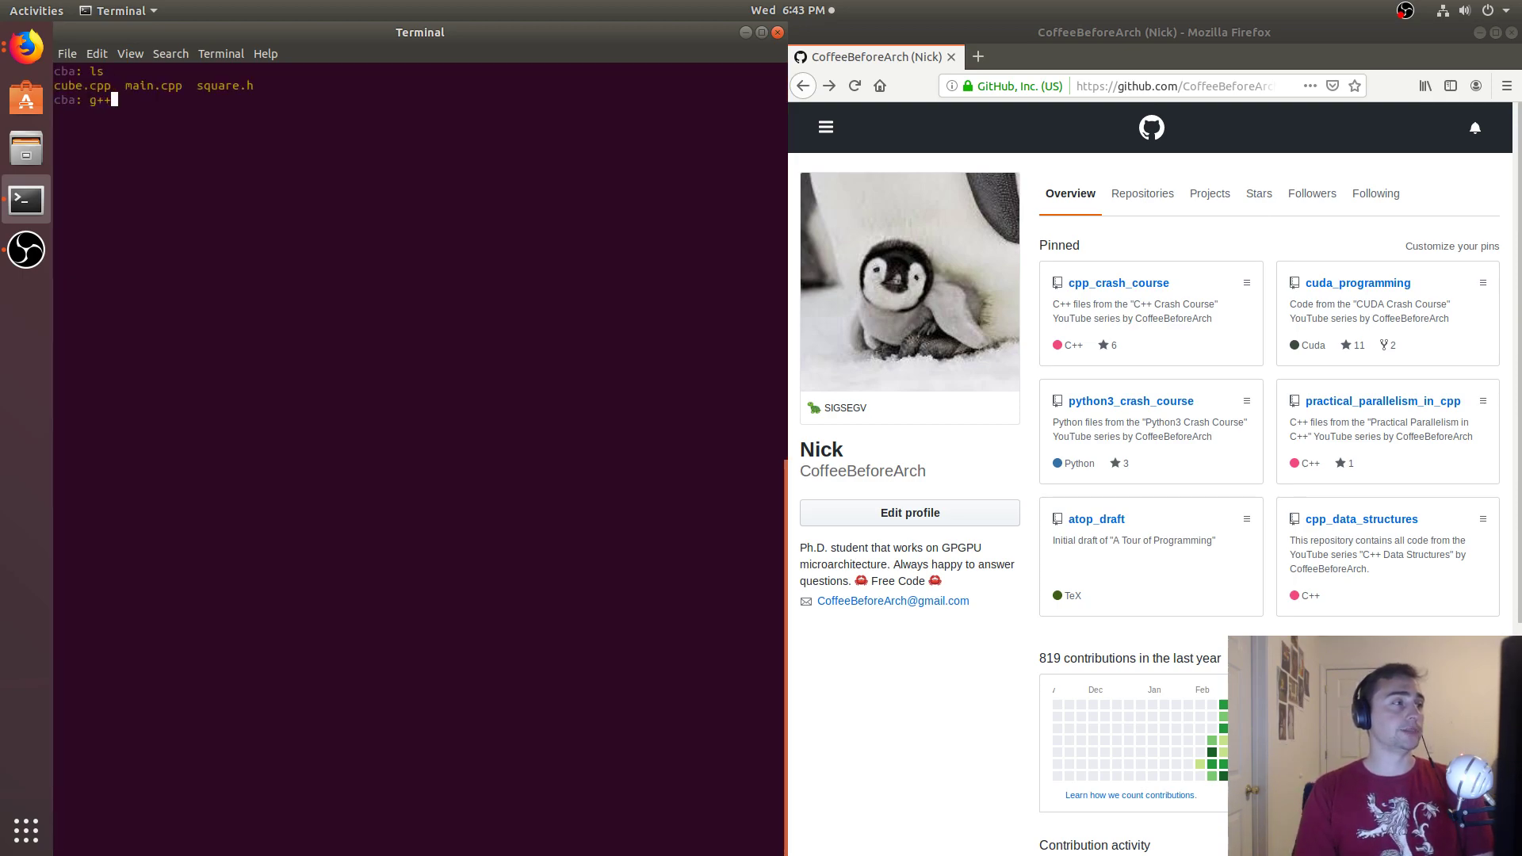
type("-c cube.cpp")
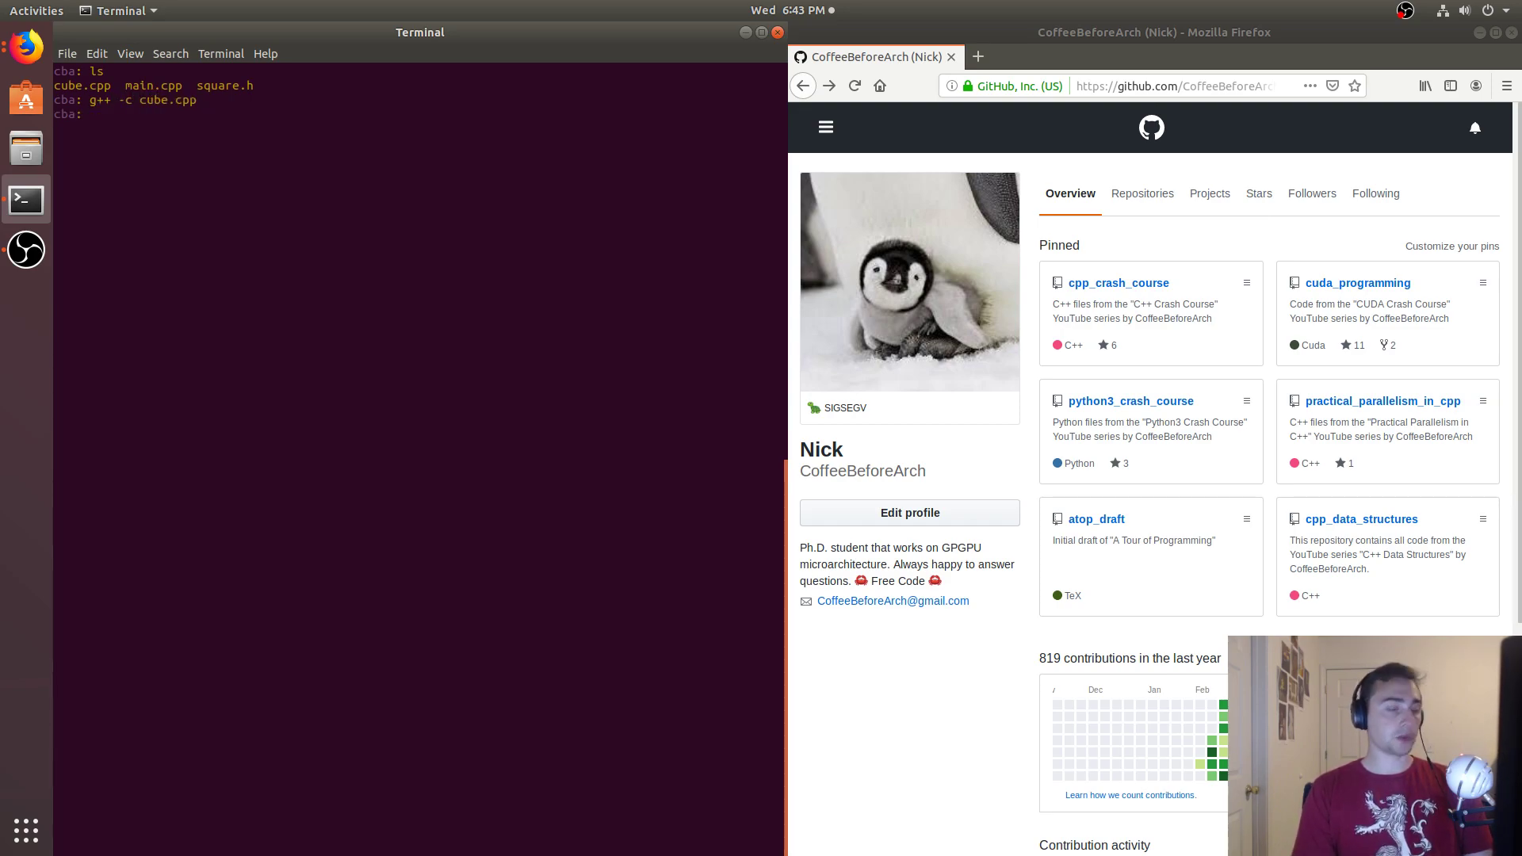
type("ls")
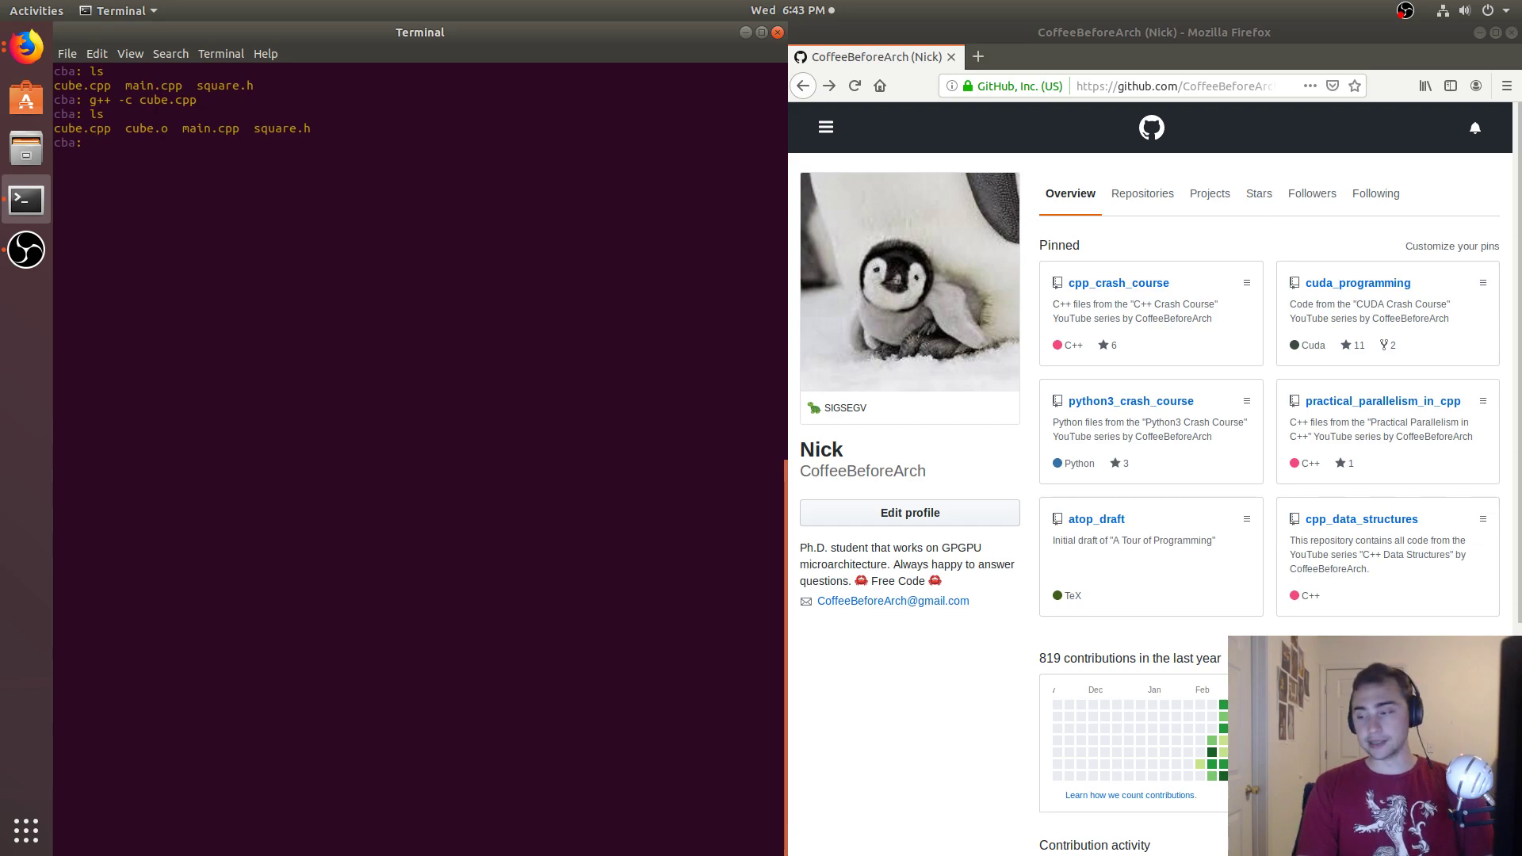
- Link main.cpp with cube.o, hit the square(int) multiple-definition error, and remove cube.o
type("g++")
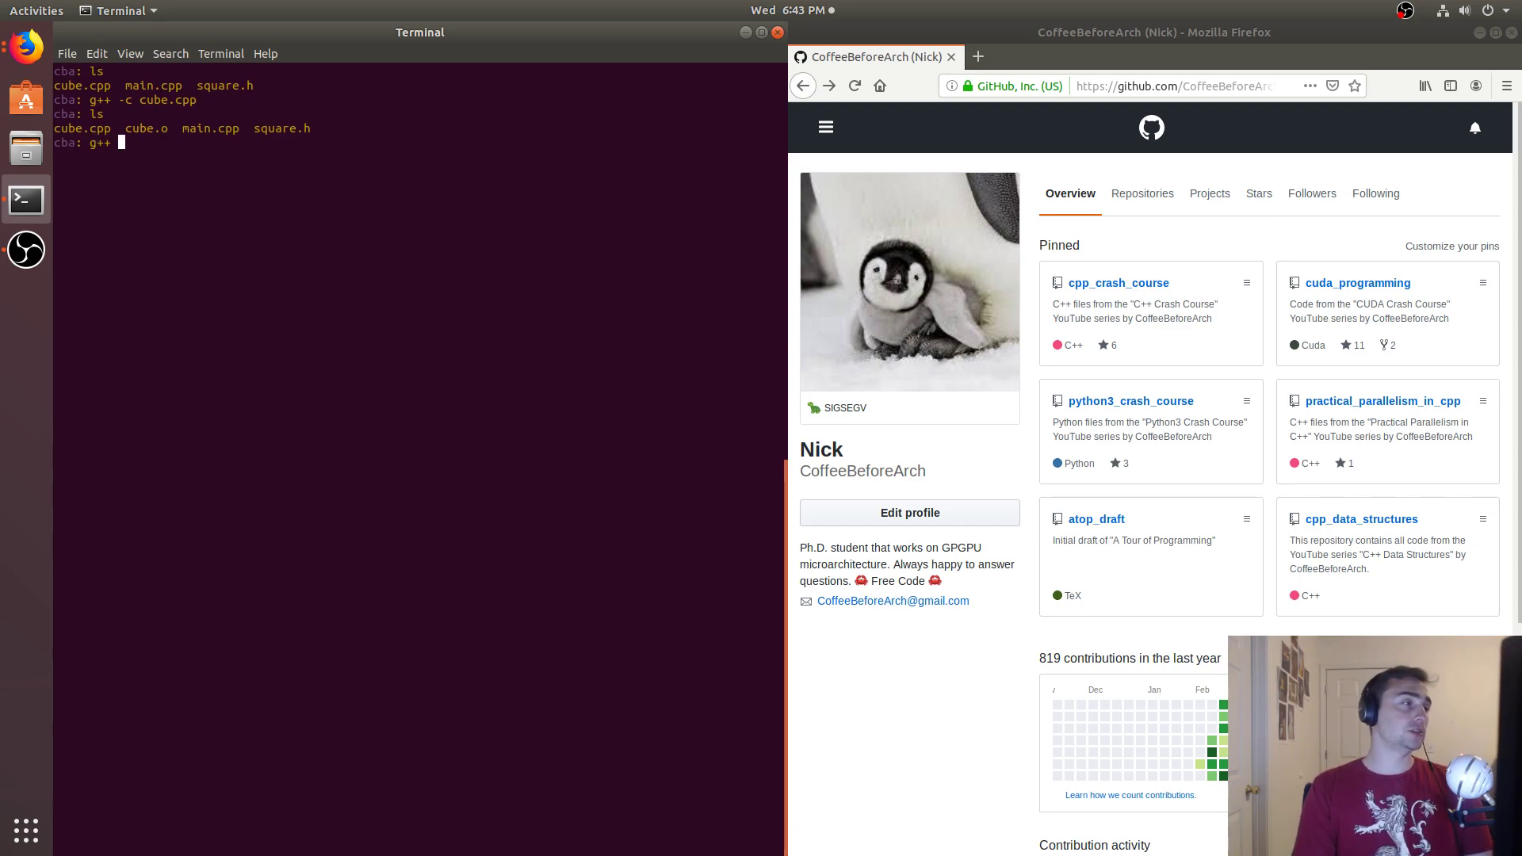
type("-o main.cpp")
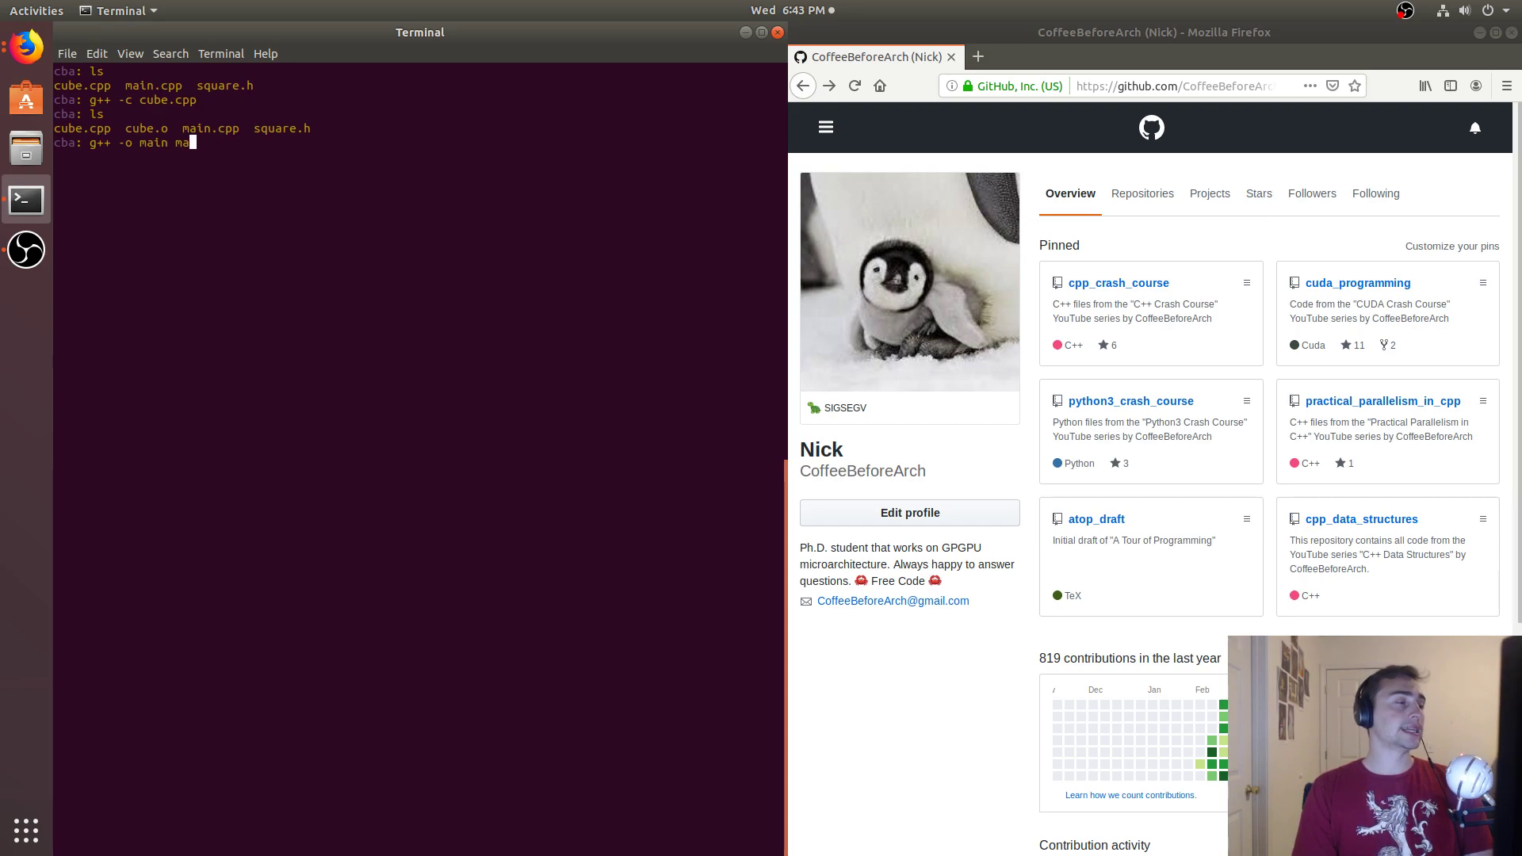
type("in.cpp")
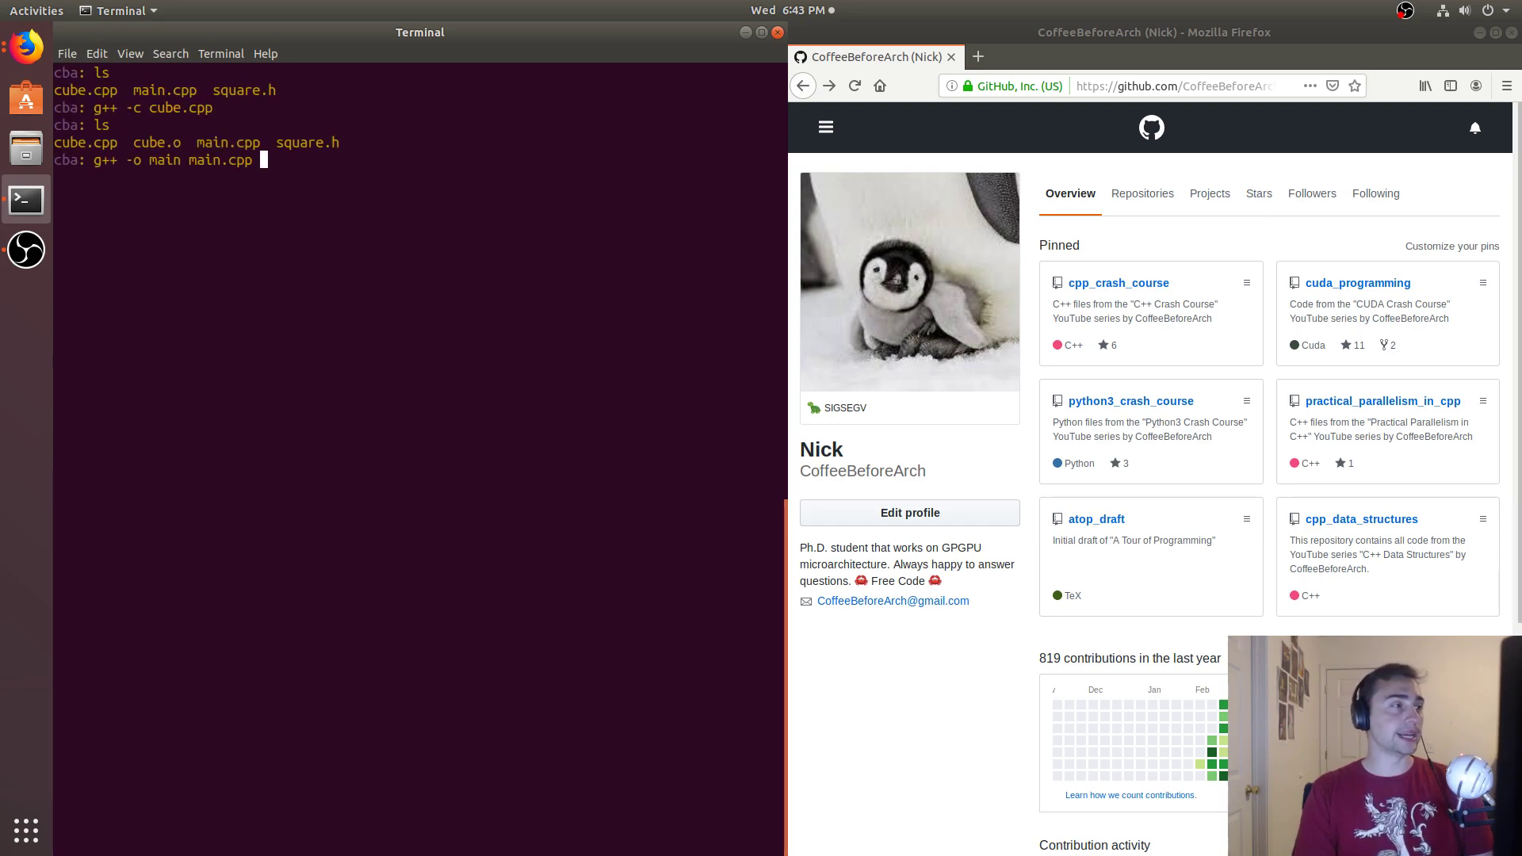
type("cube.o")
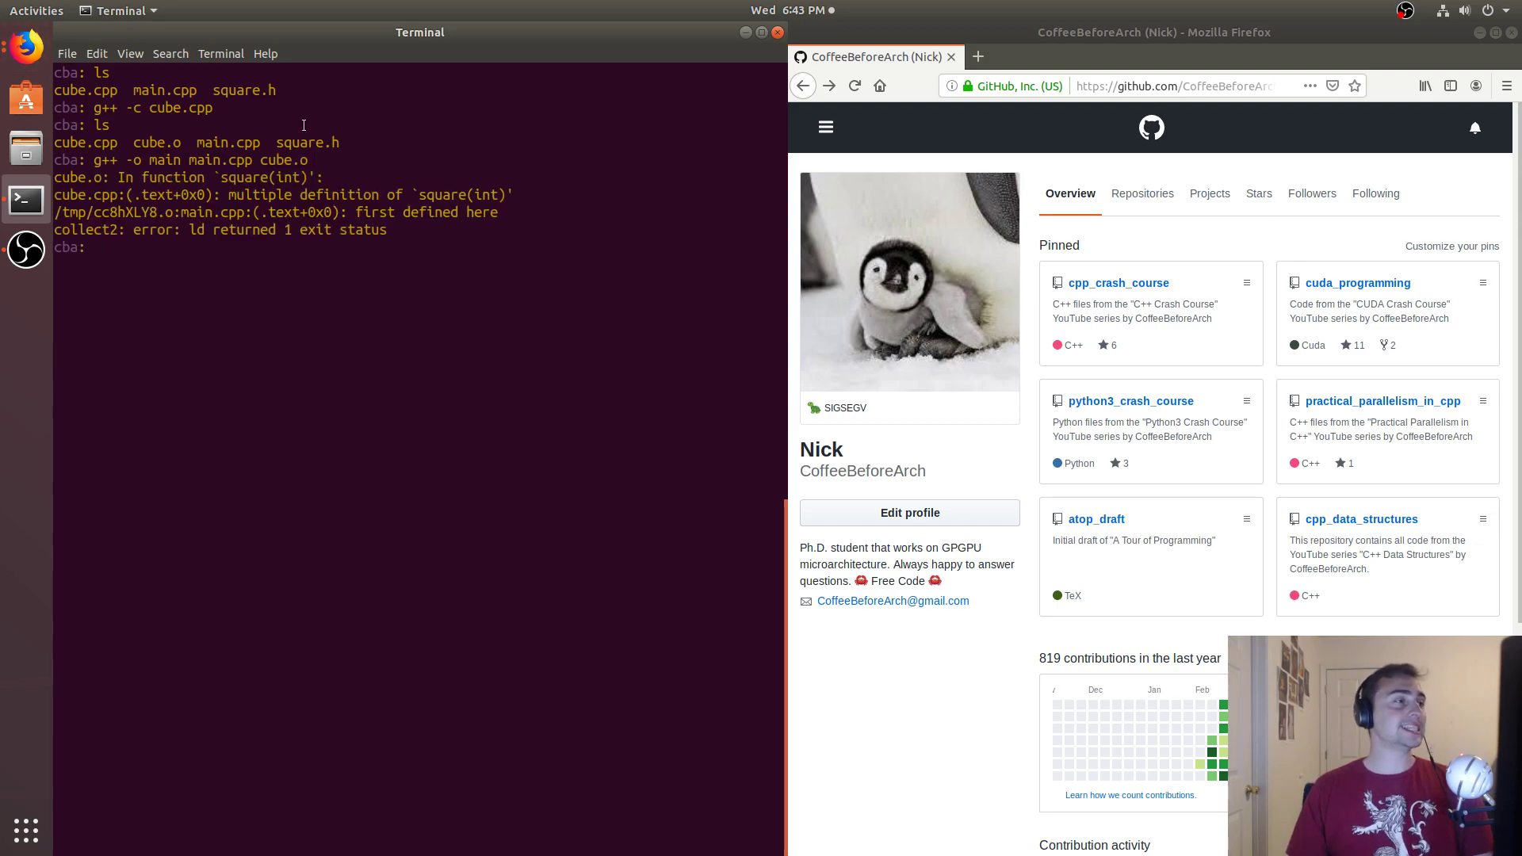
left_click_drag(228, 194, 451, 194)
type("rm cube.o")
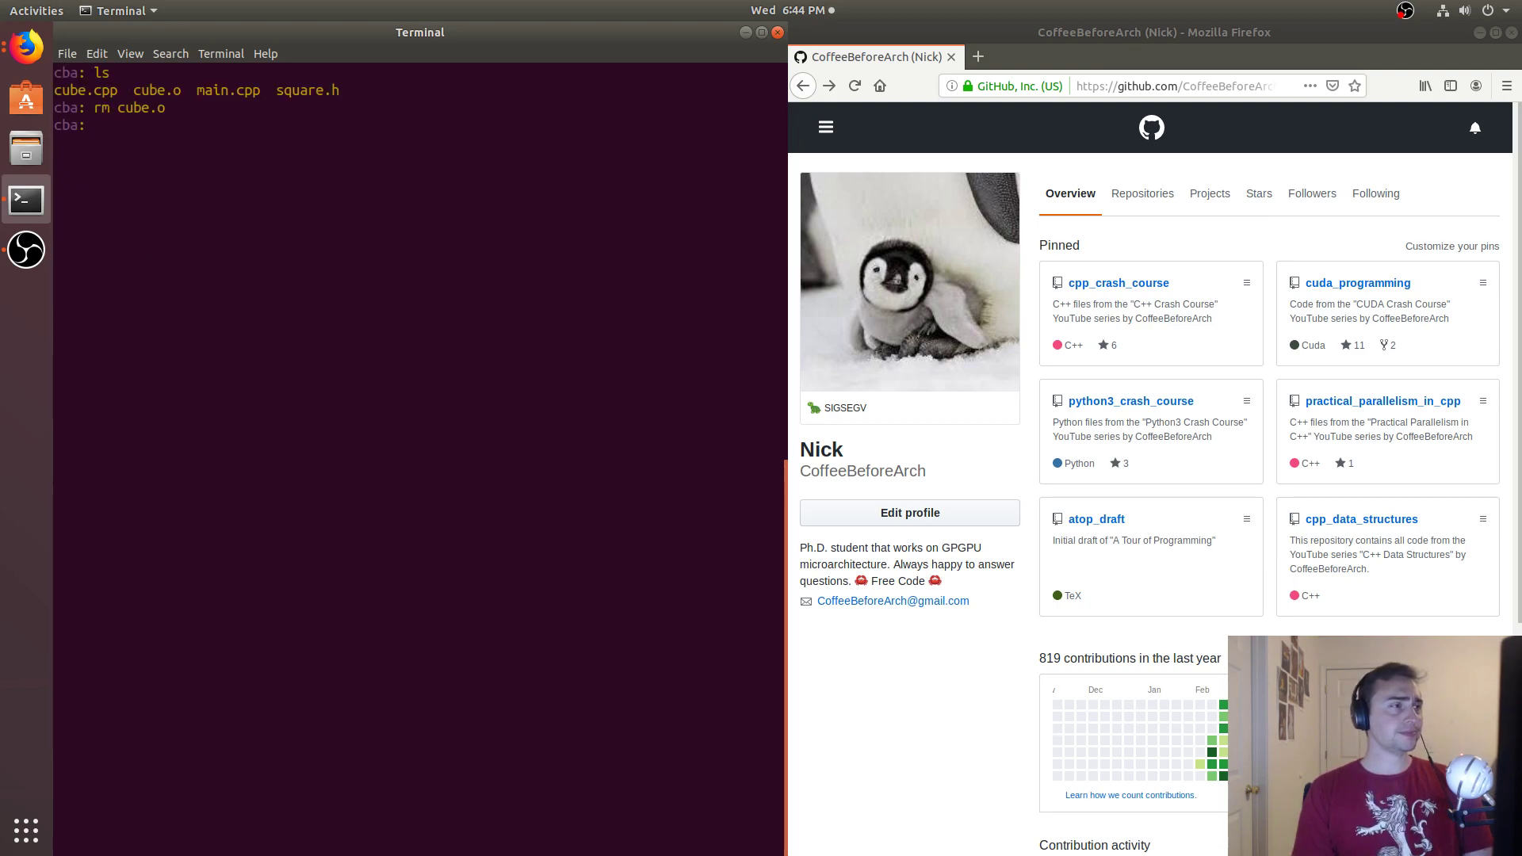
type("vim square.h")
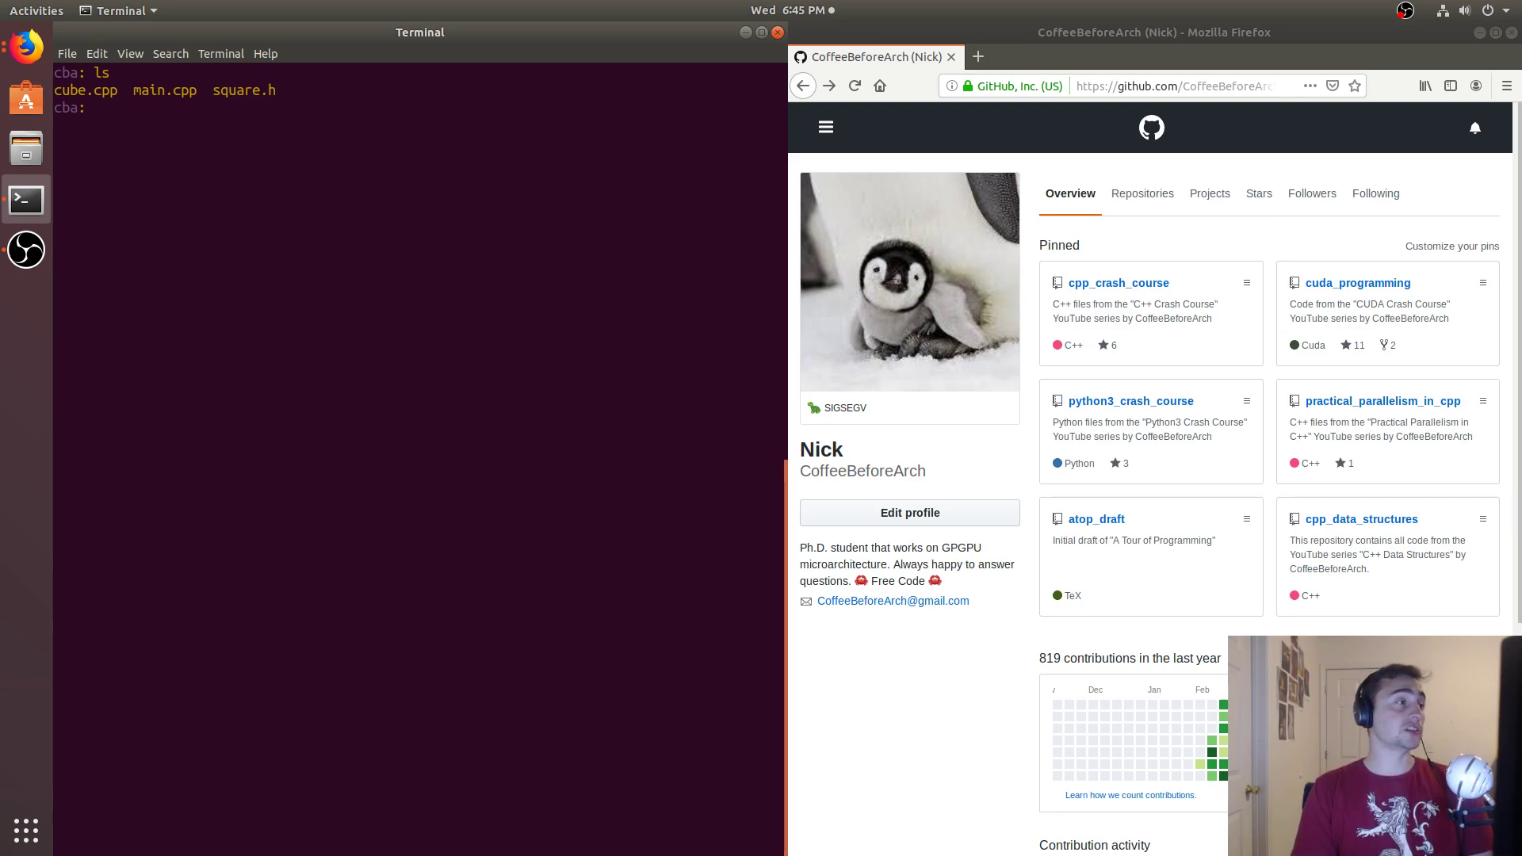
- Compile cube.cpp to cube.o, link with main.cpp into main, and run it printing 9 and 27
type("g++ -c")
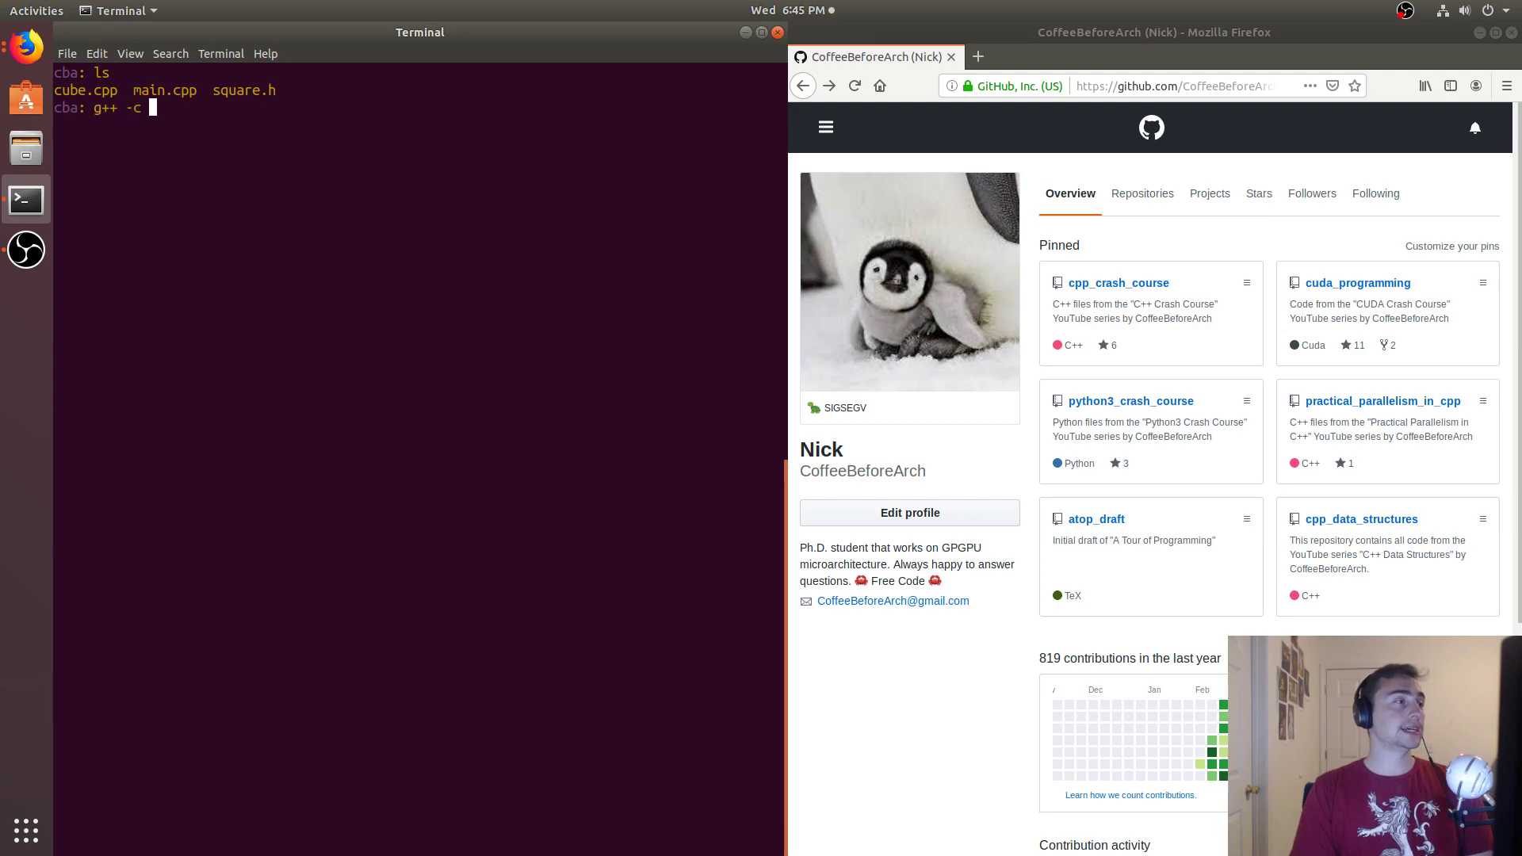
type("cube.cpp")
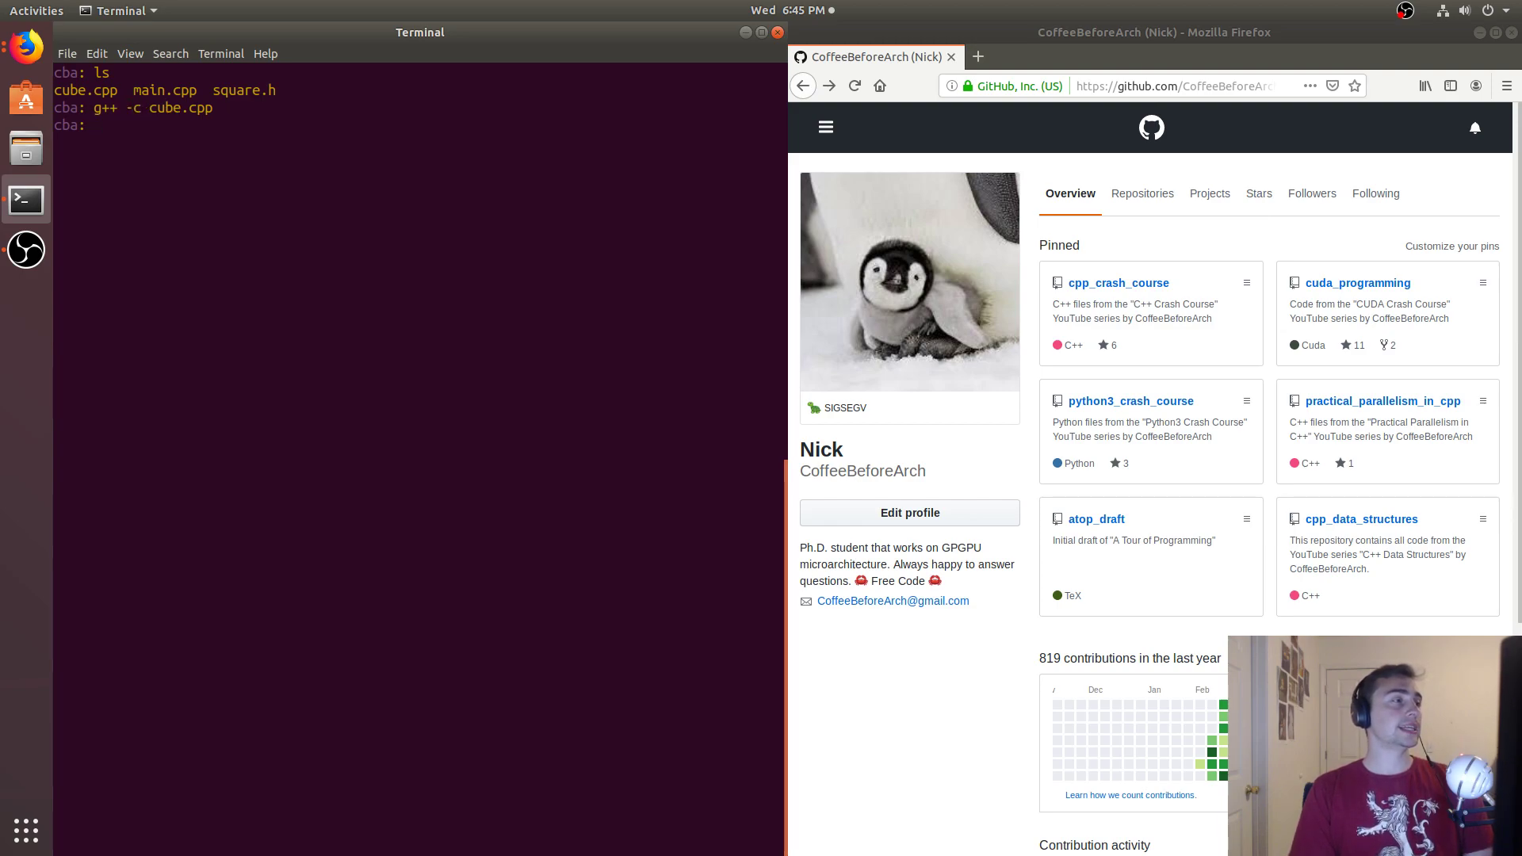
type("g")
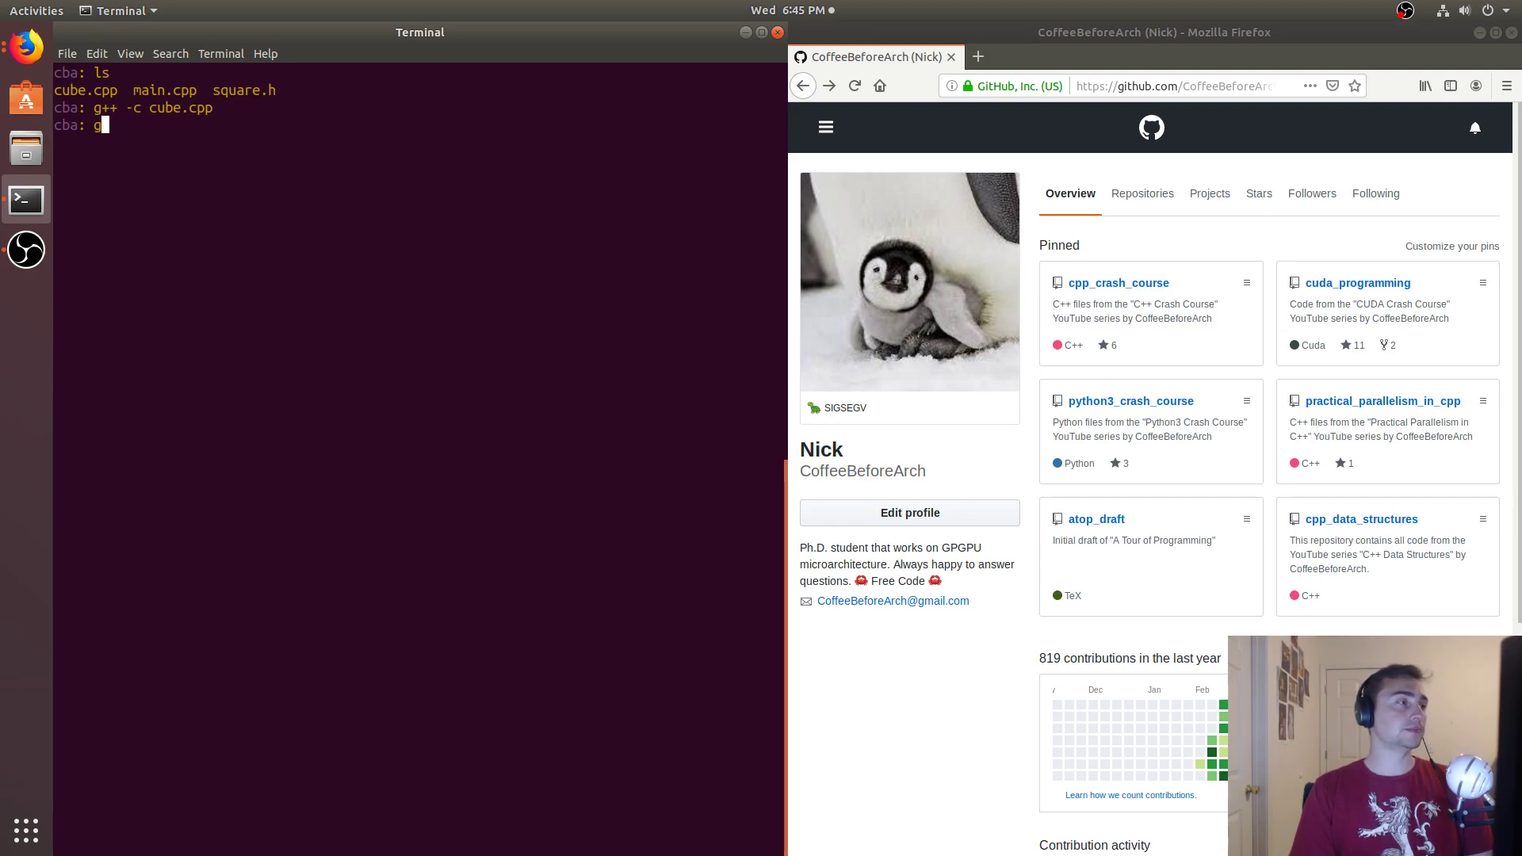
type("g++ -o")
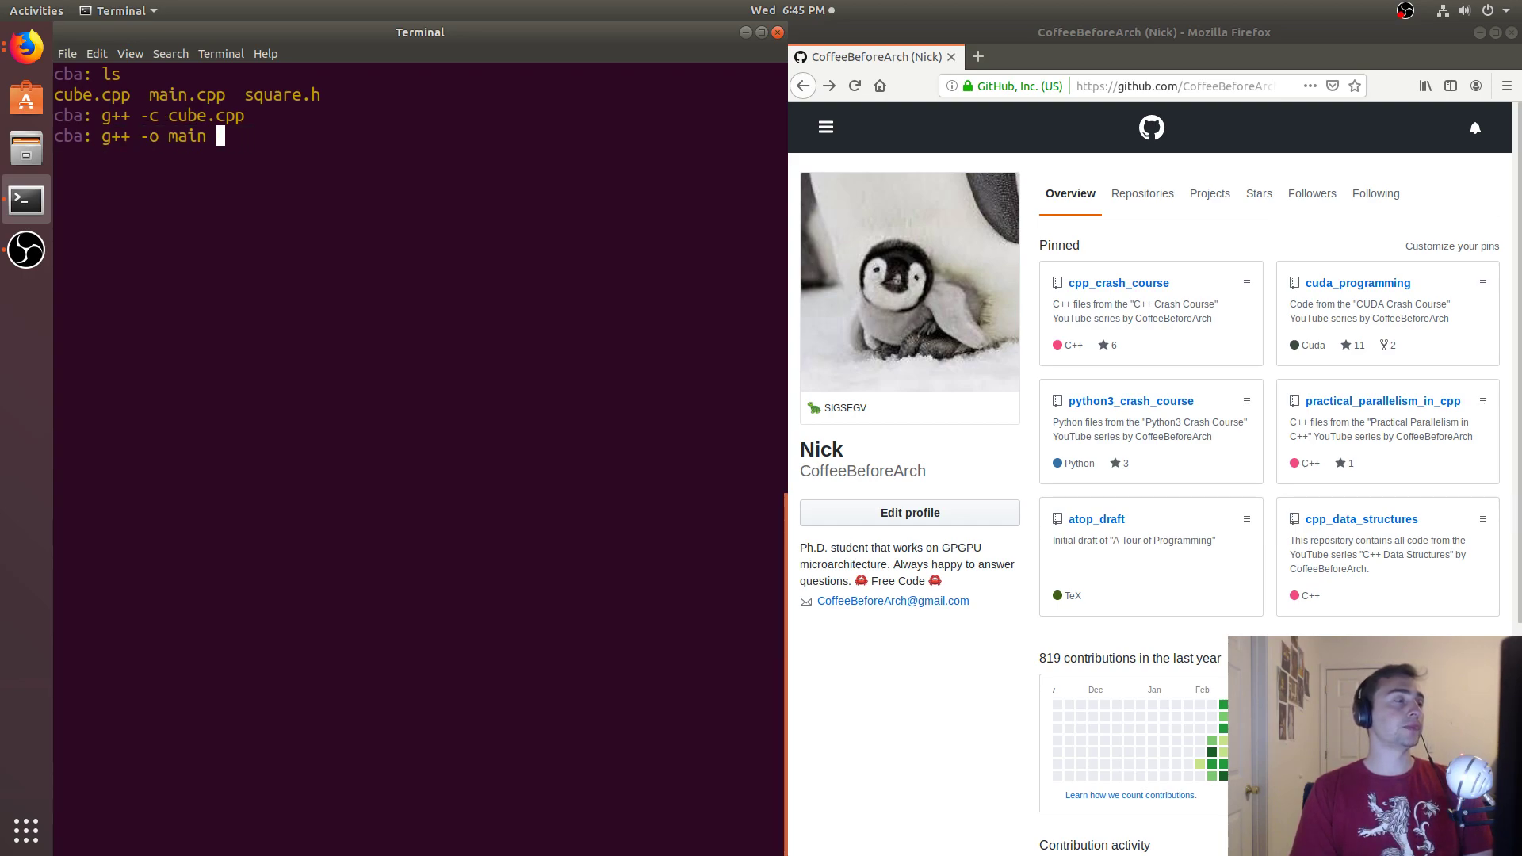
type("main.cpp cube.")
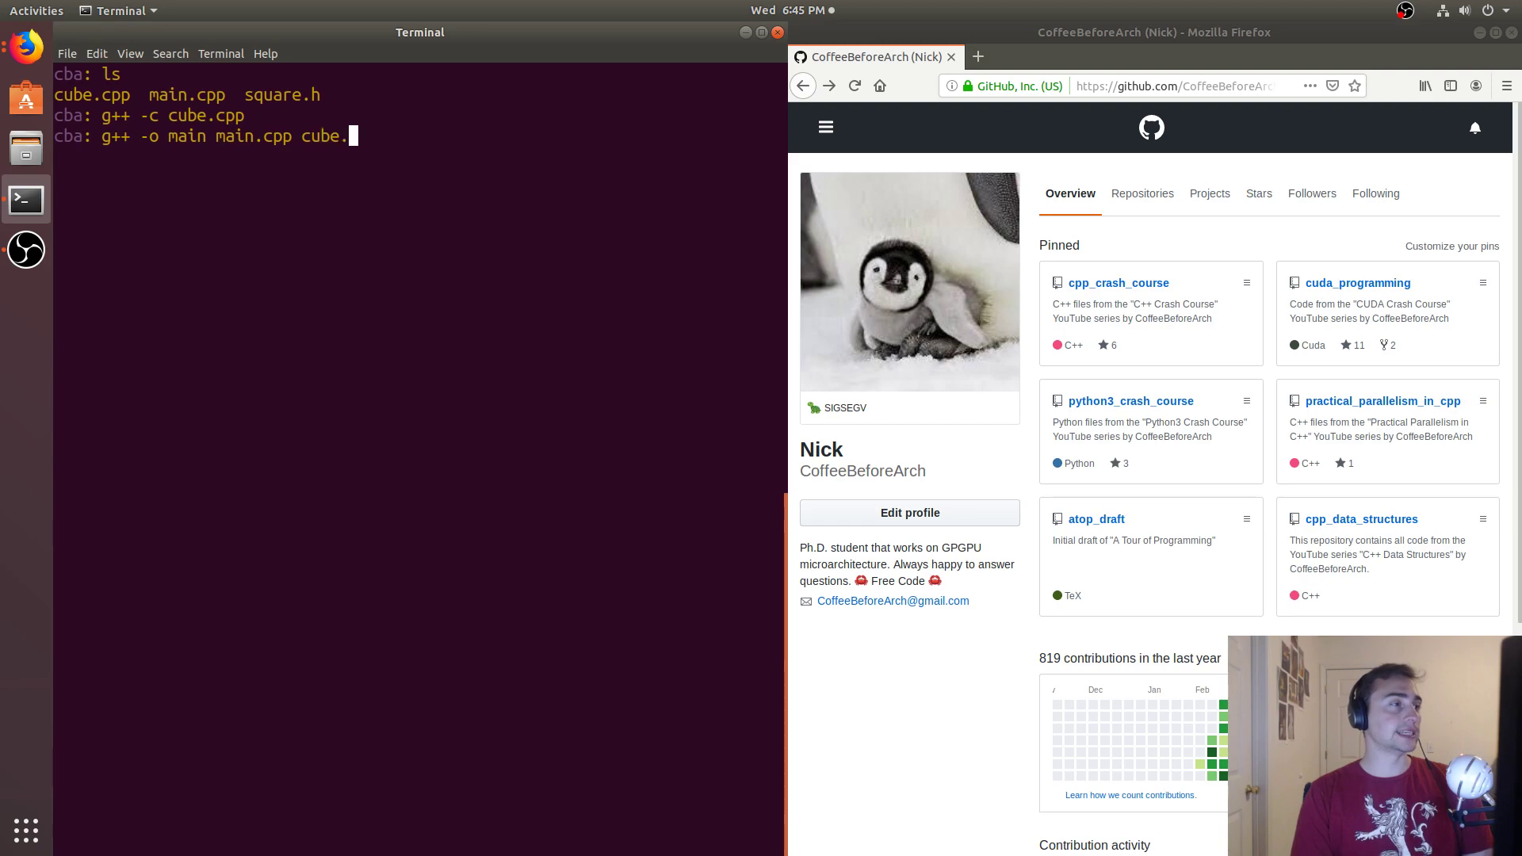
key("Return")
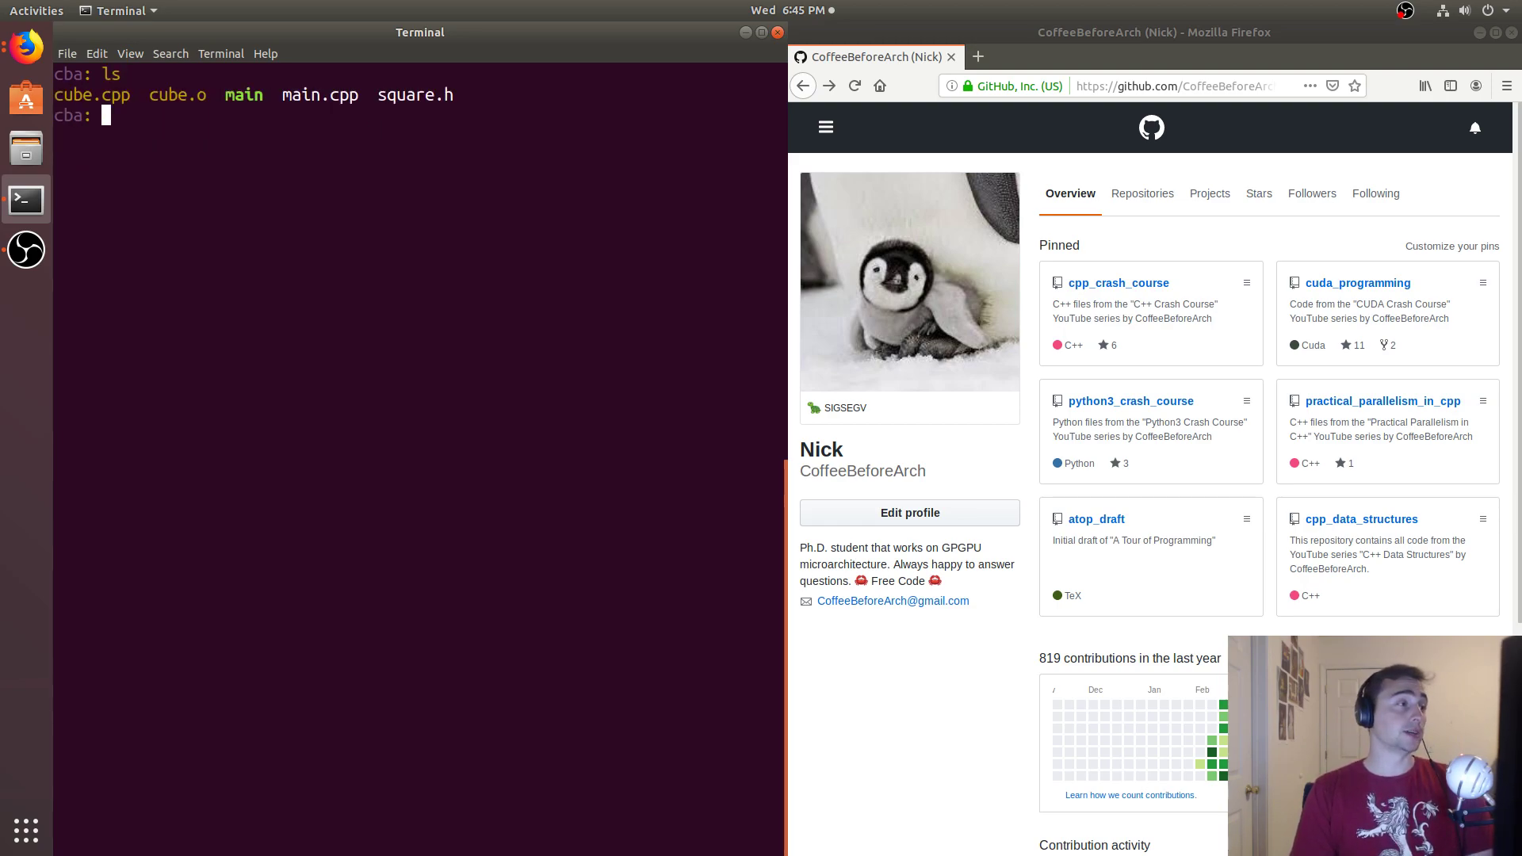
type("./main")
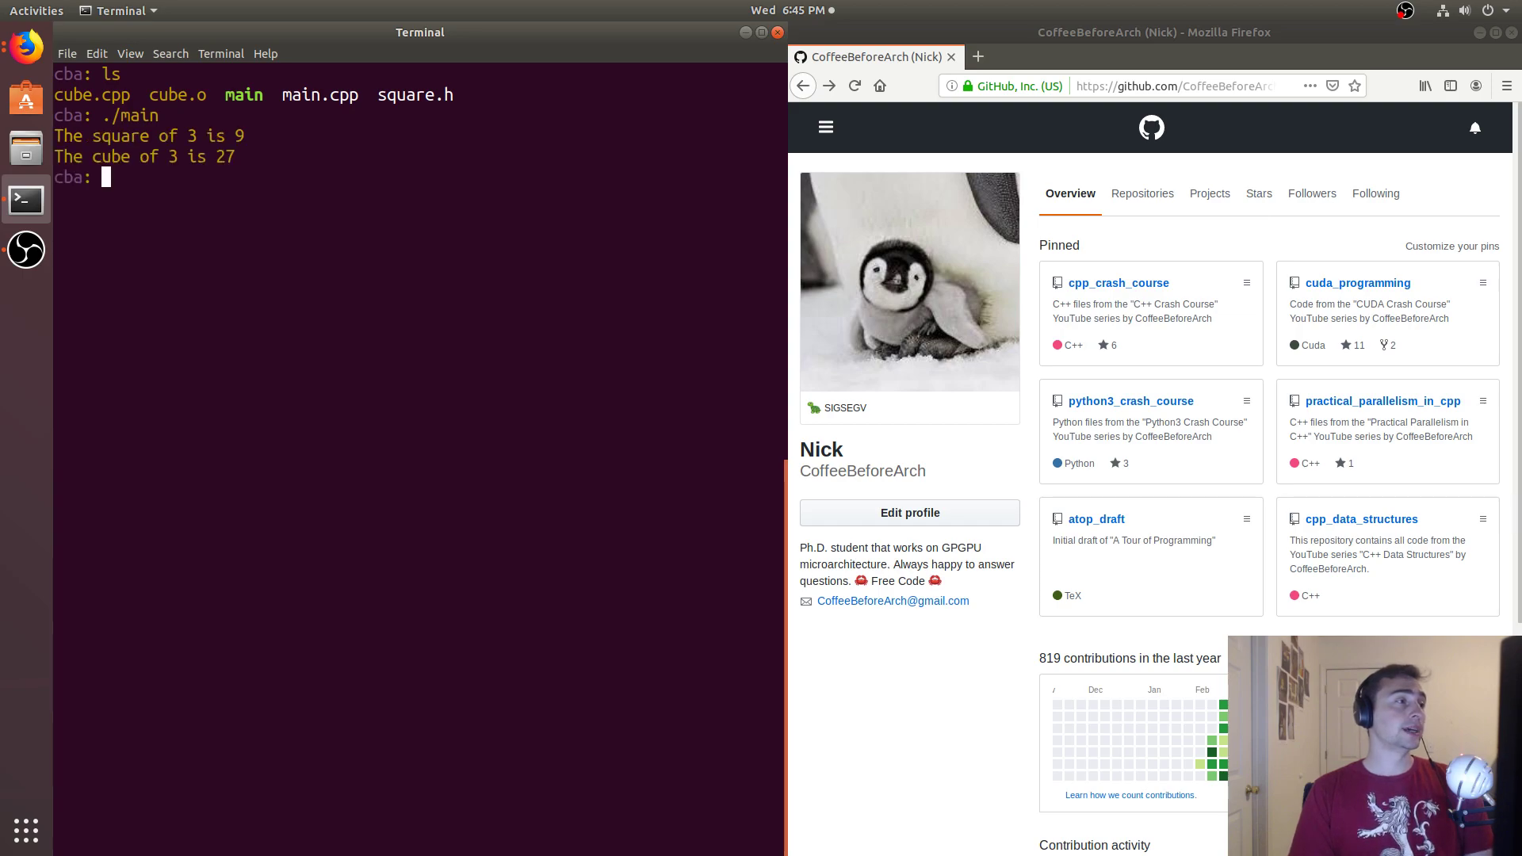
mouse_move(431, 371)
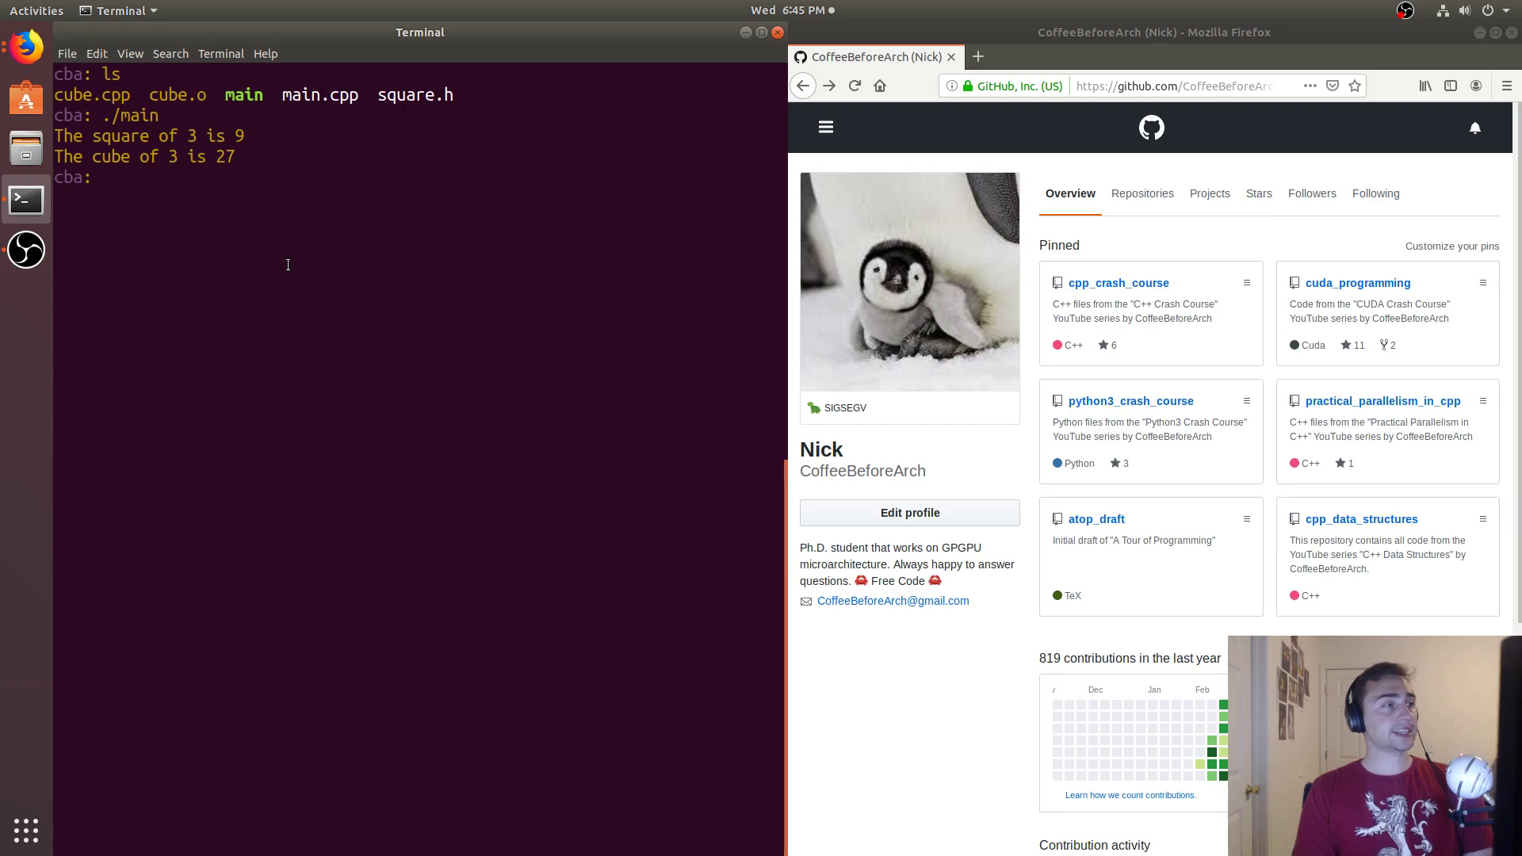
- Delete main, then make square static in square.h, save and quit vim
type("rm main")
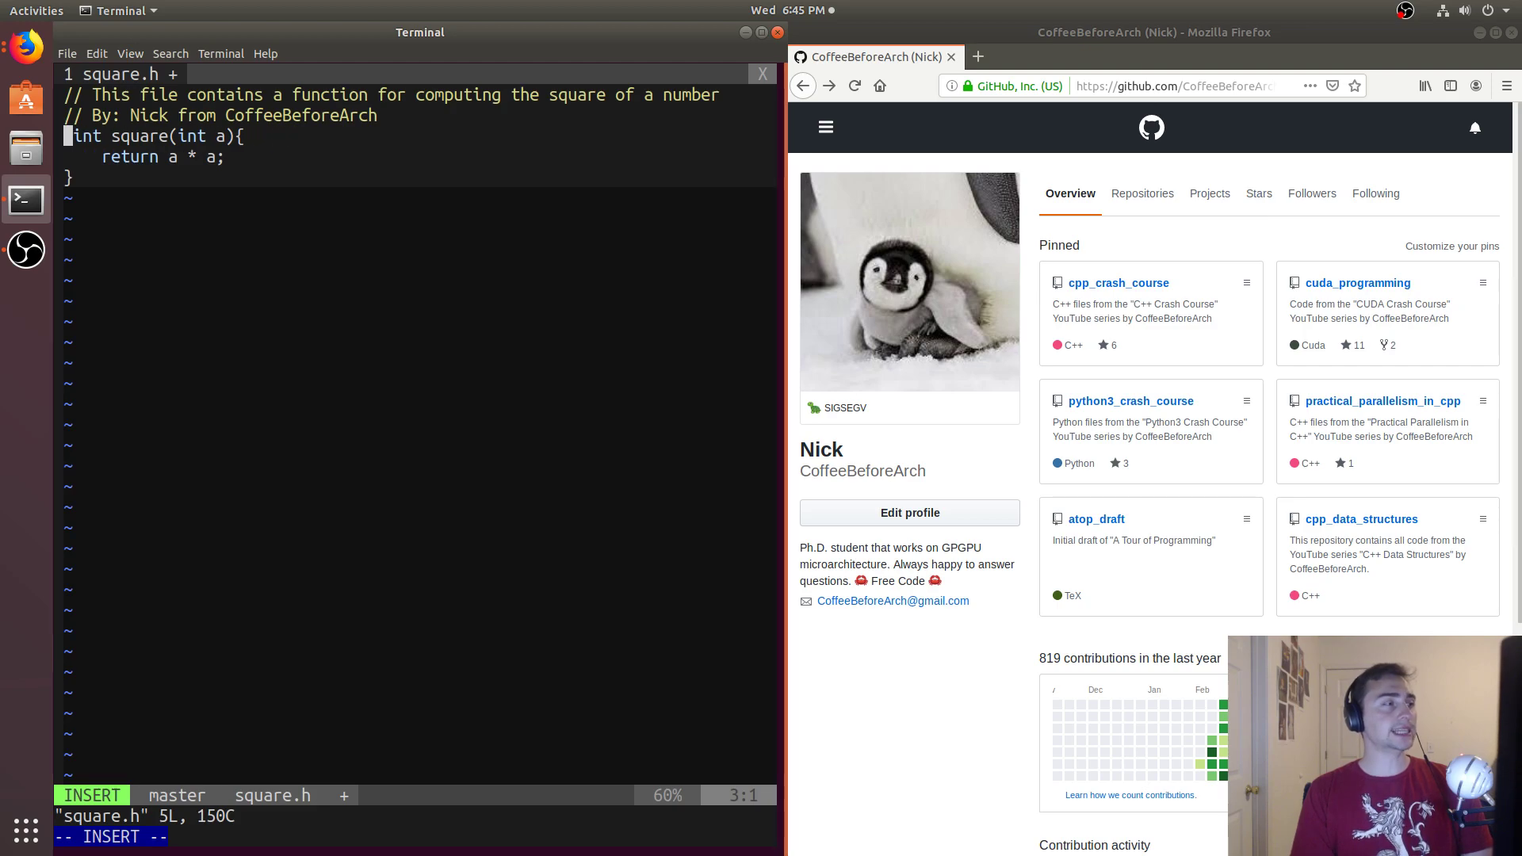
type("static")
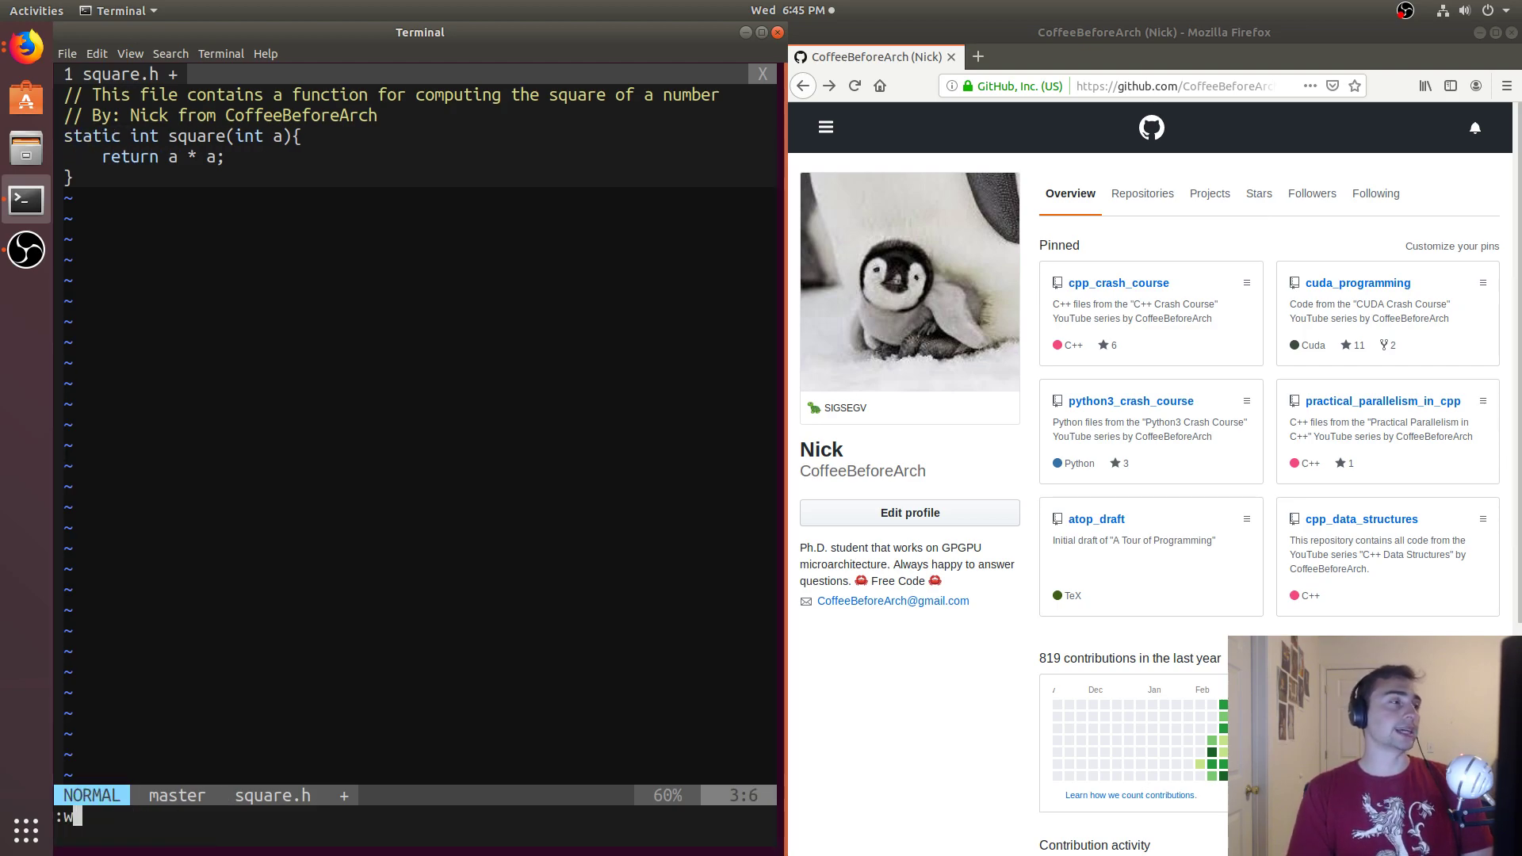
key("Return")
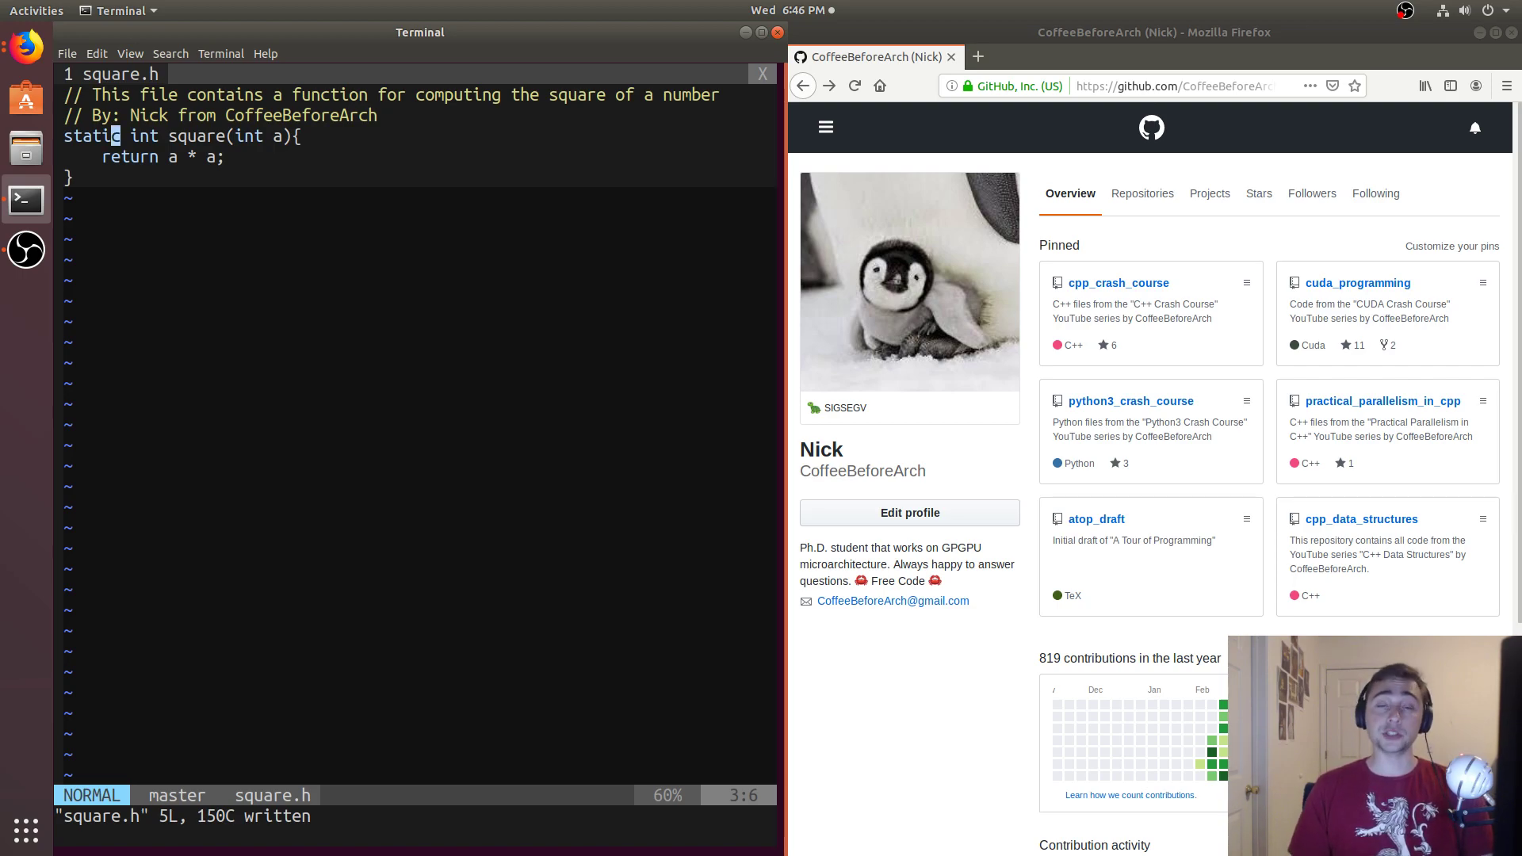
type(":q")
type("ls")
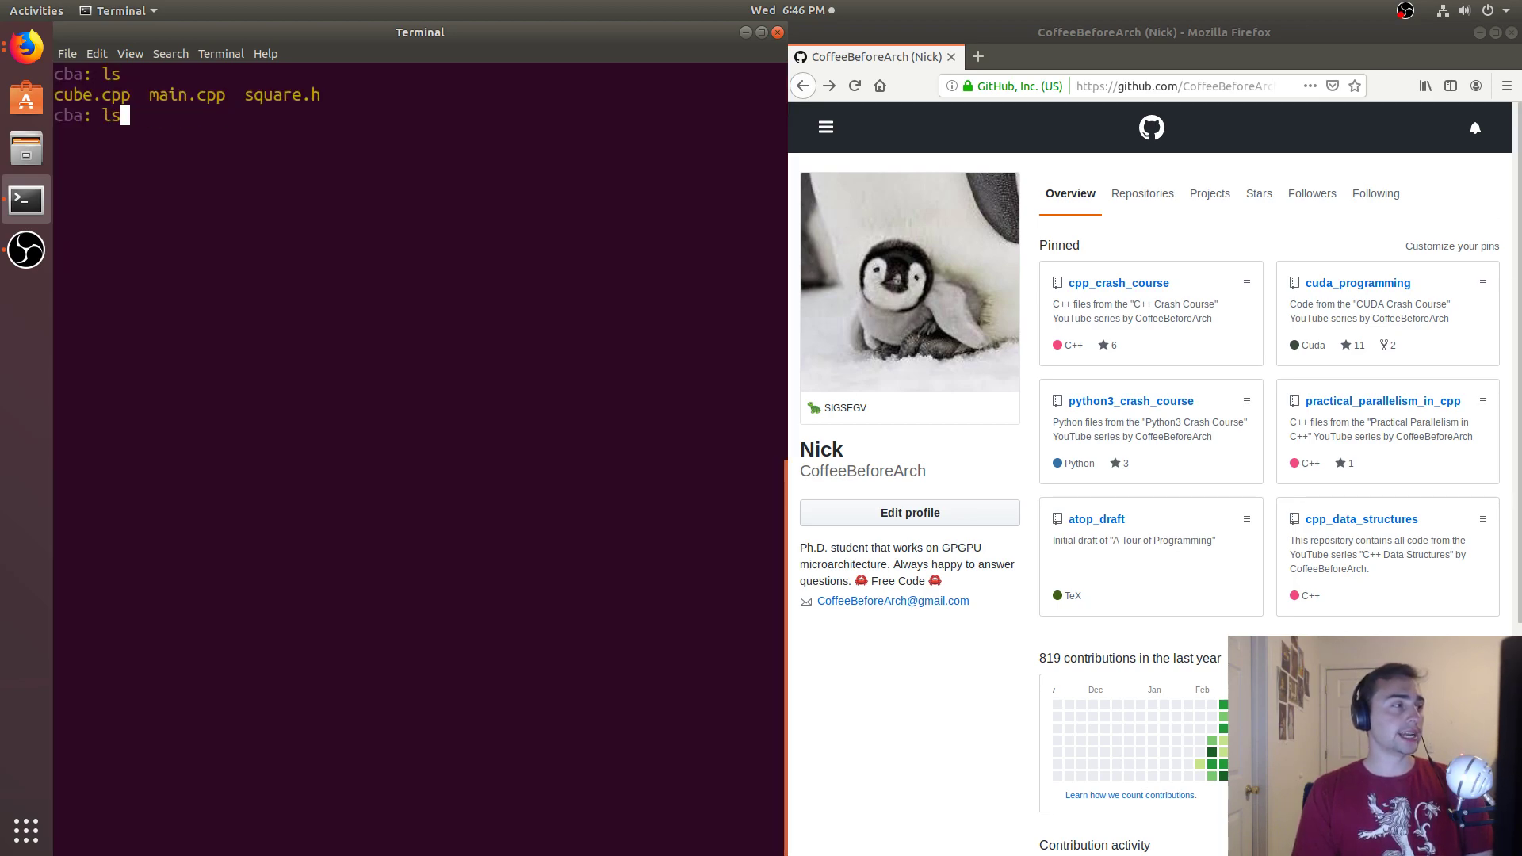
- Rebuild cube.o and main after the static change, run ./main, and list the folder
key("ctrl+r")
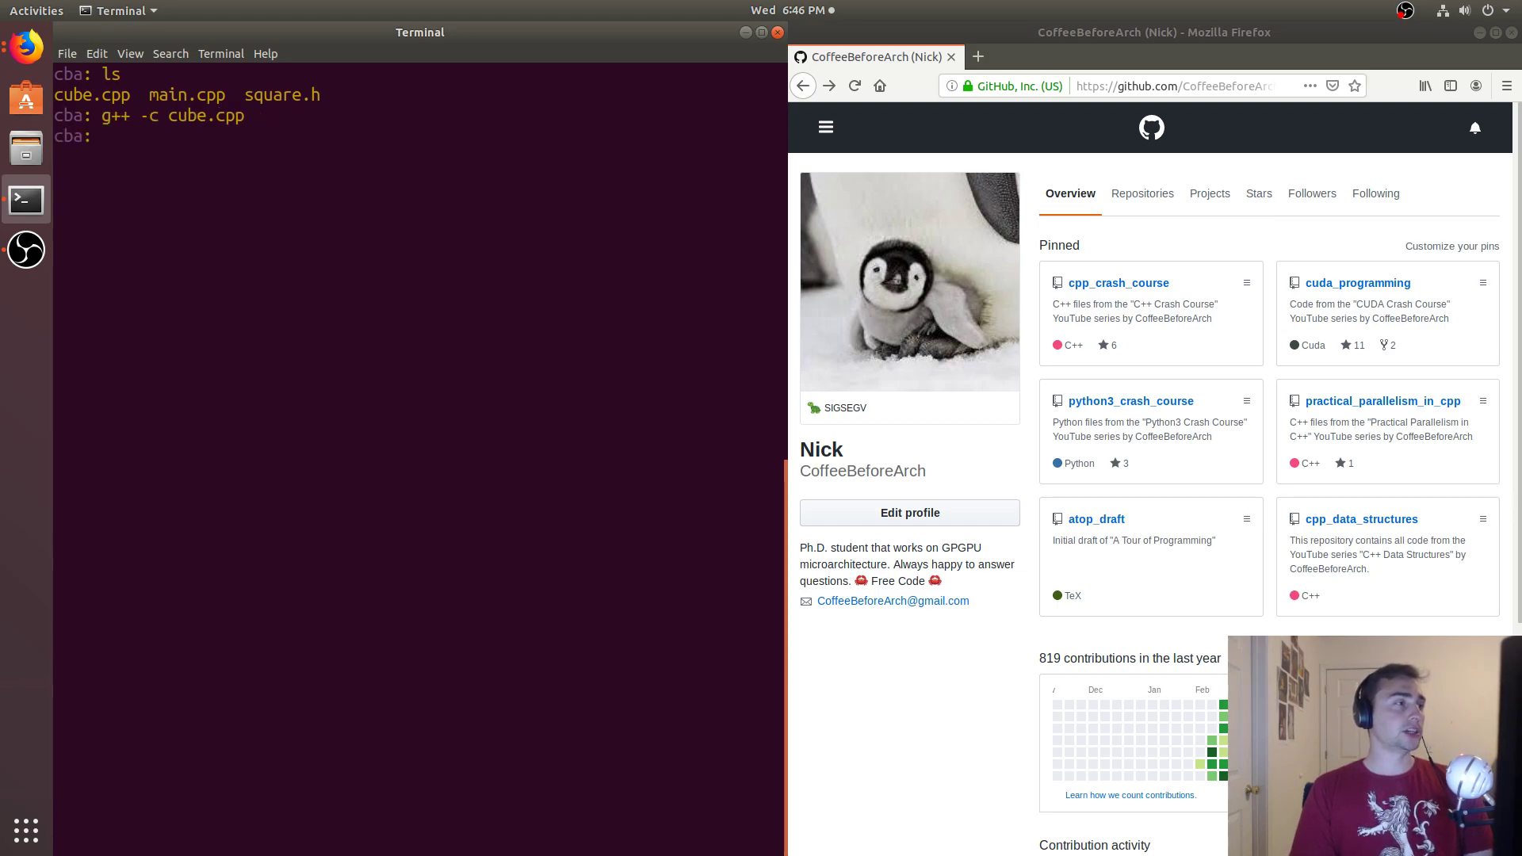
type("g+")
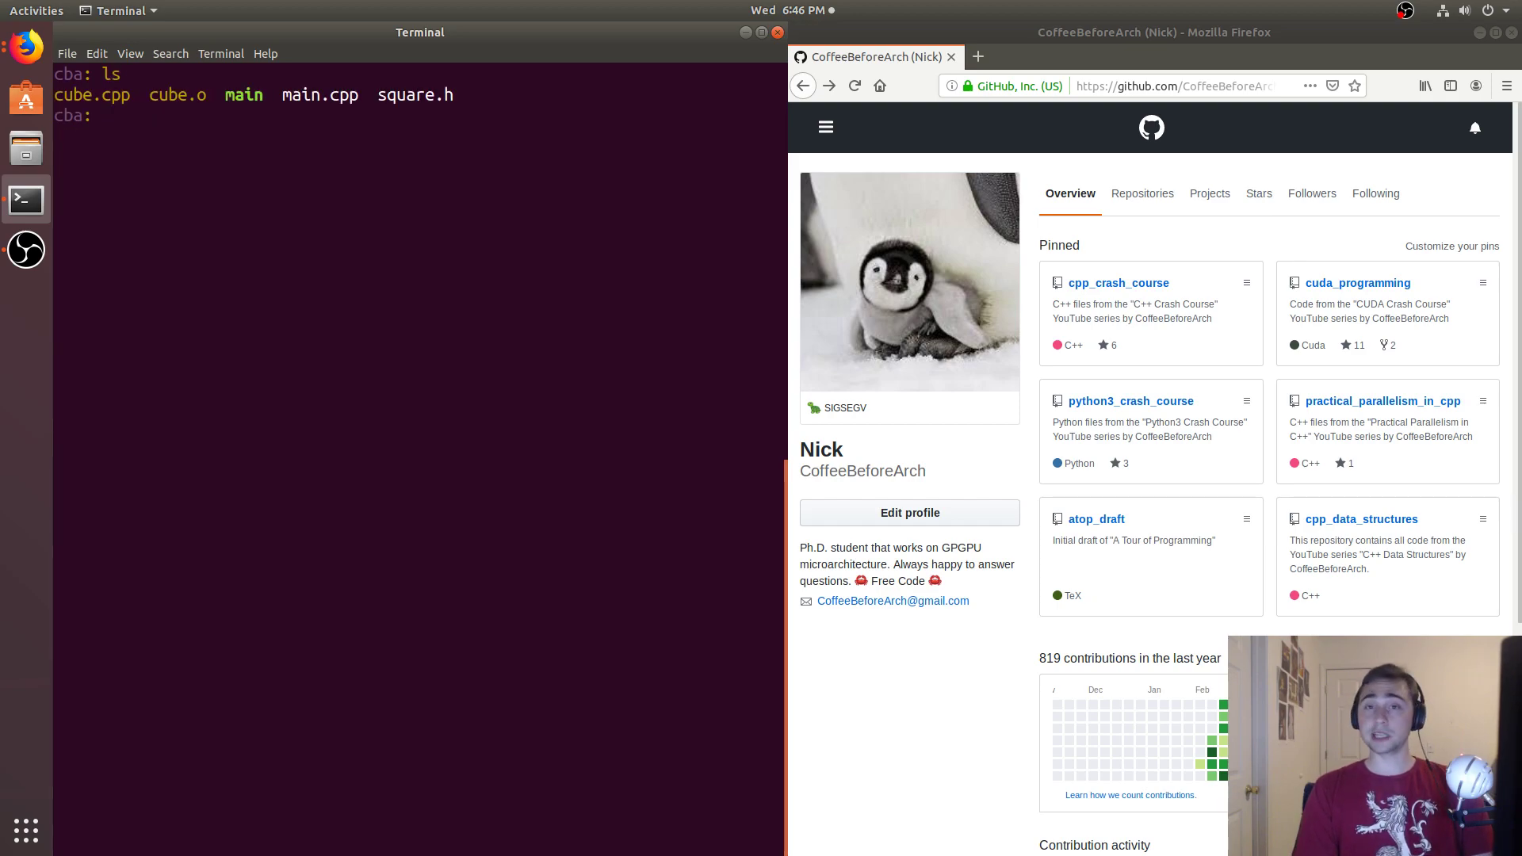
type("./main")
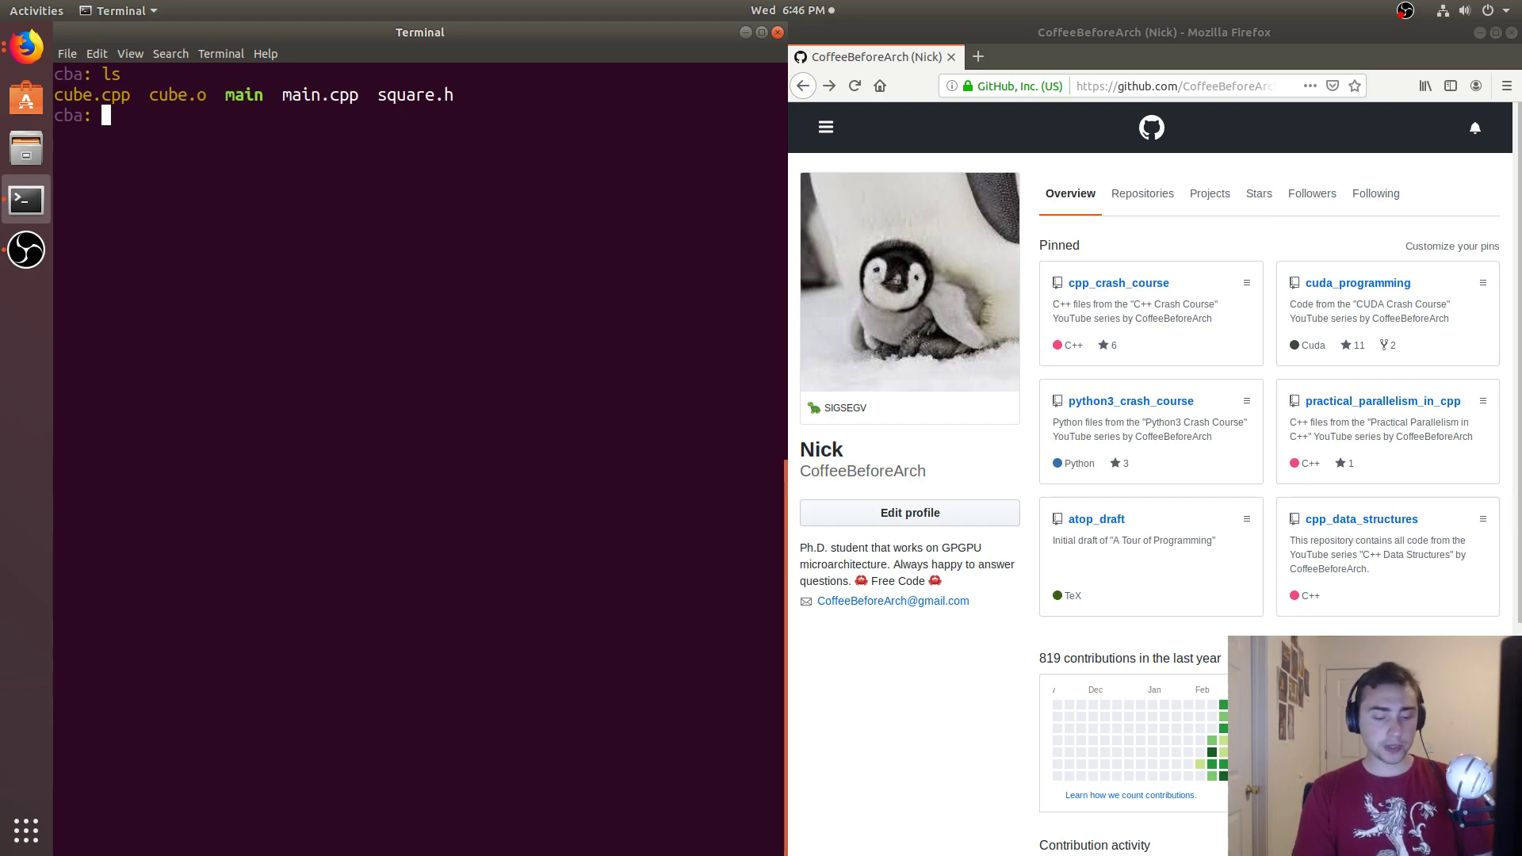
type("cuobjdu")
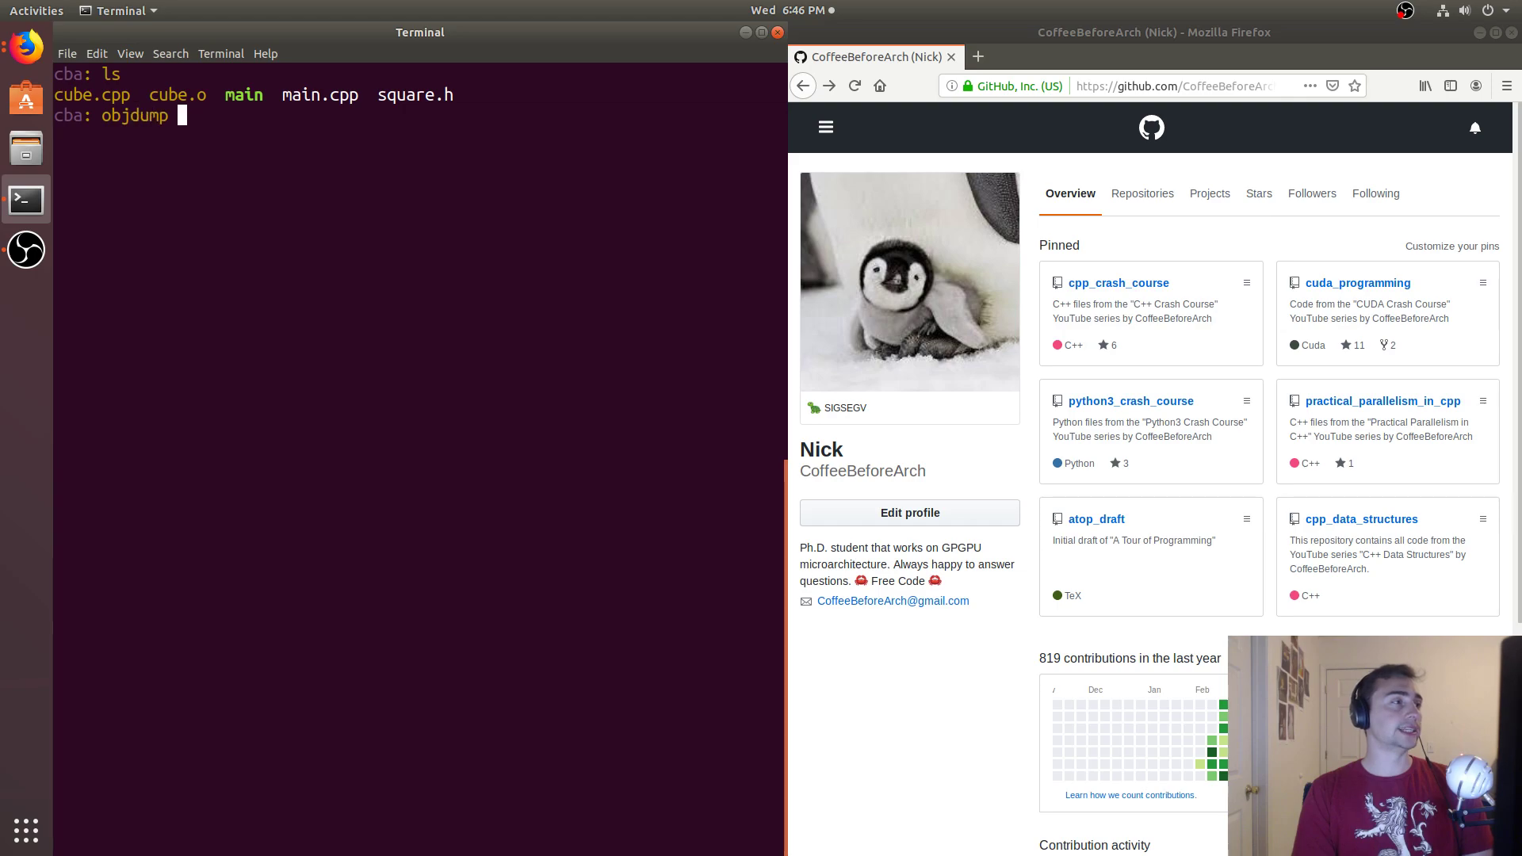
- Save main's objdump -d disassembly to out.asm, search it in vim, and delete main
type("-d ma")
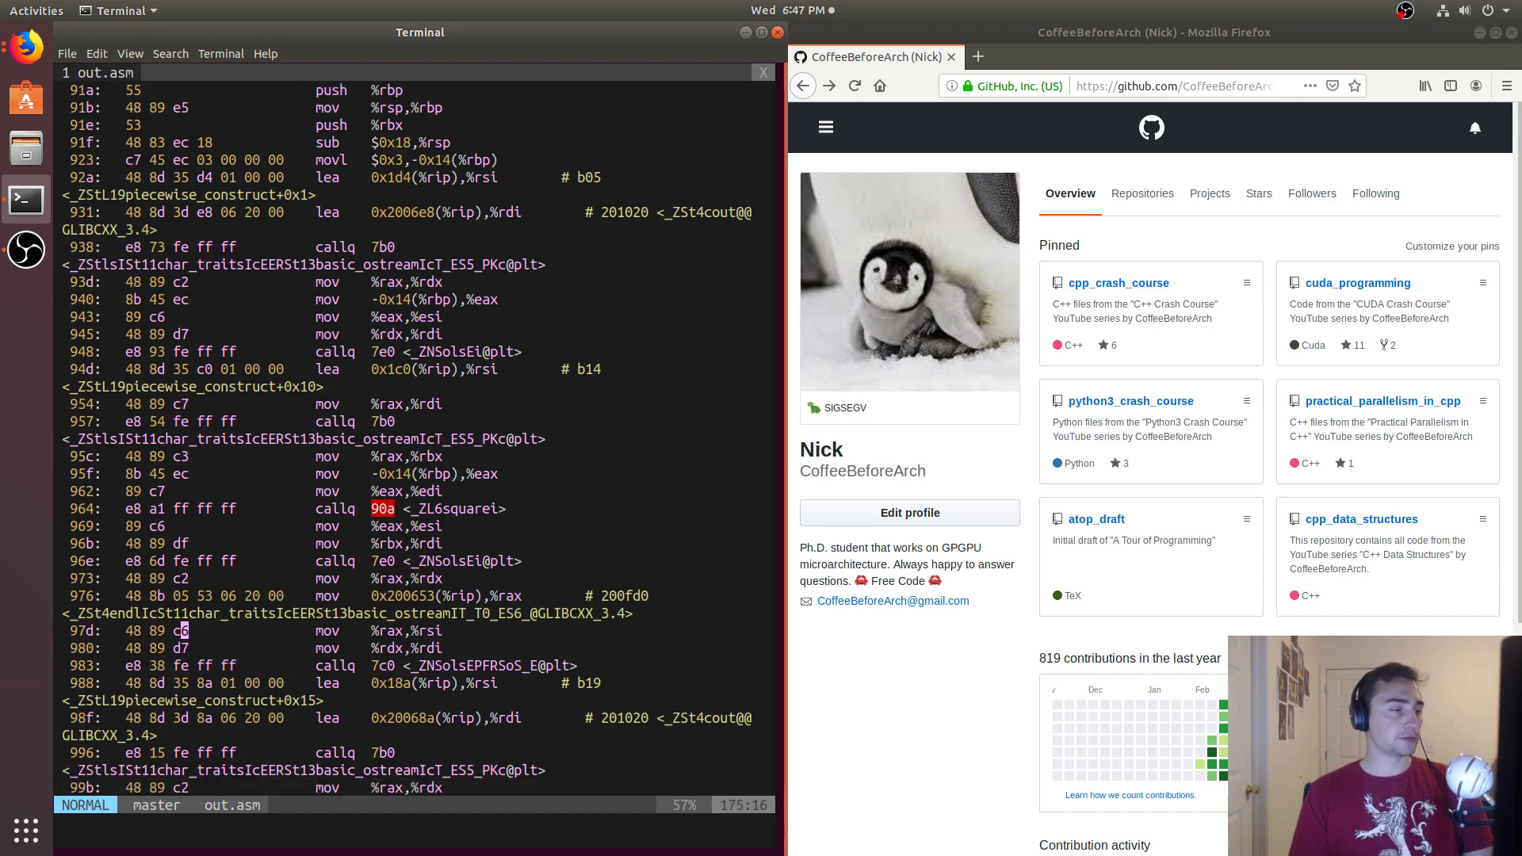
type("/c")
type("rm cube.o")
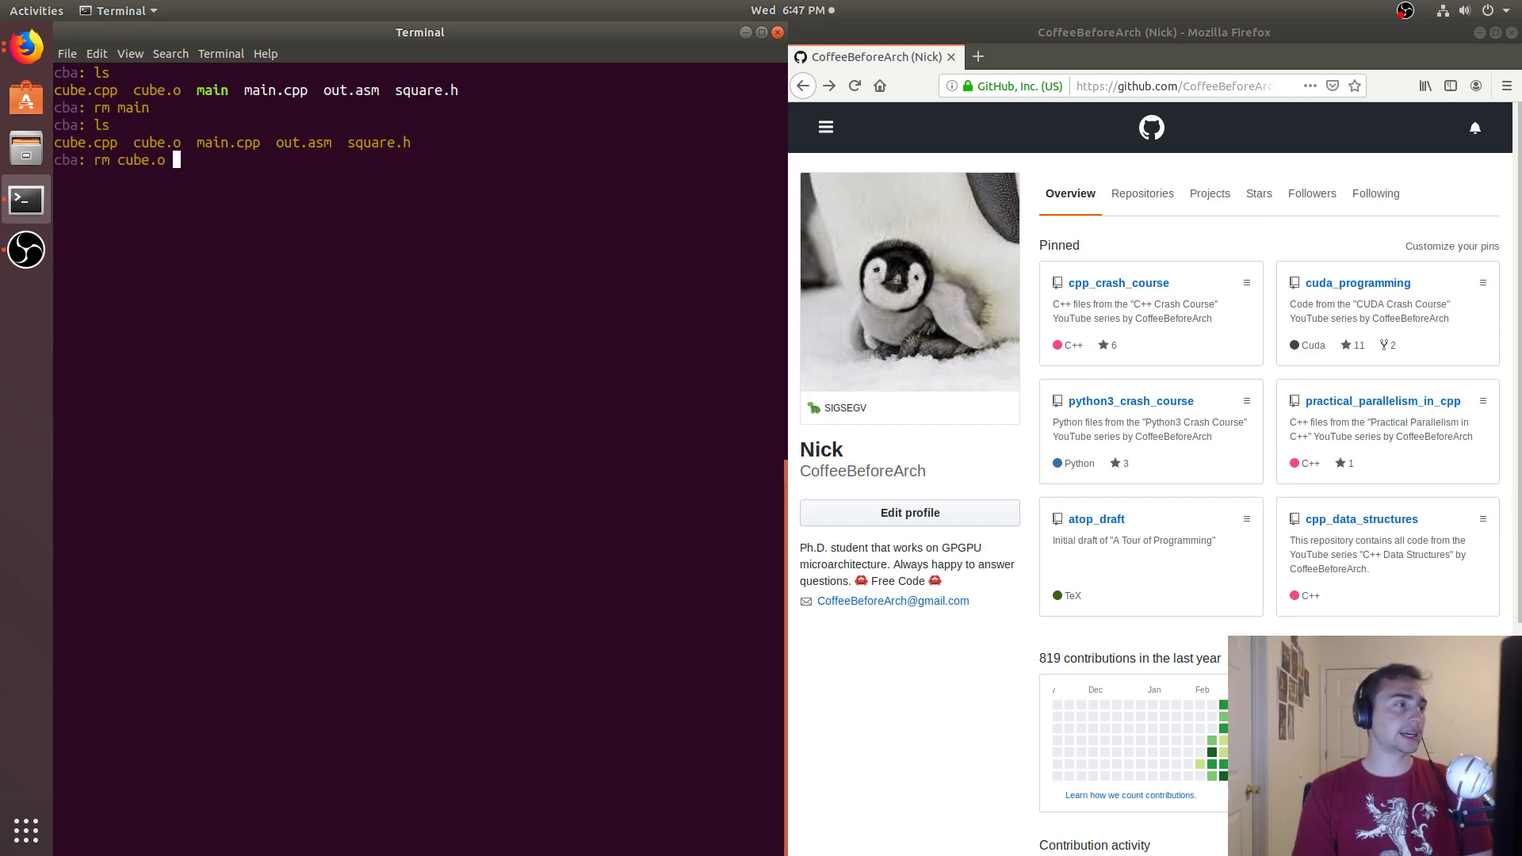
- Delete cube.o and out.asm, and start an empty functions.cpp in vim
key("Return")
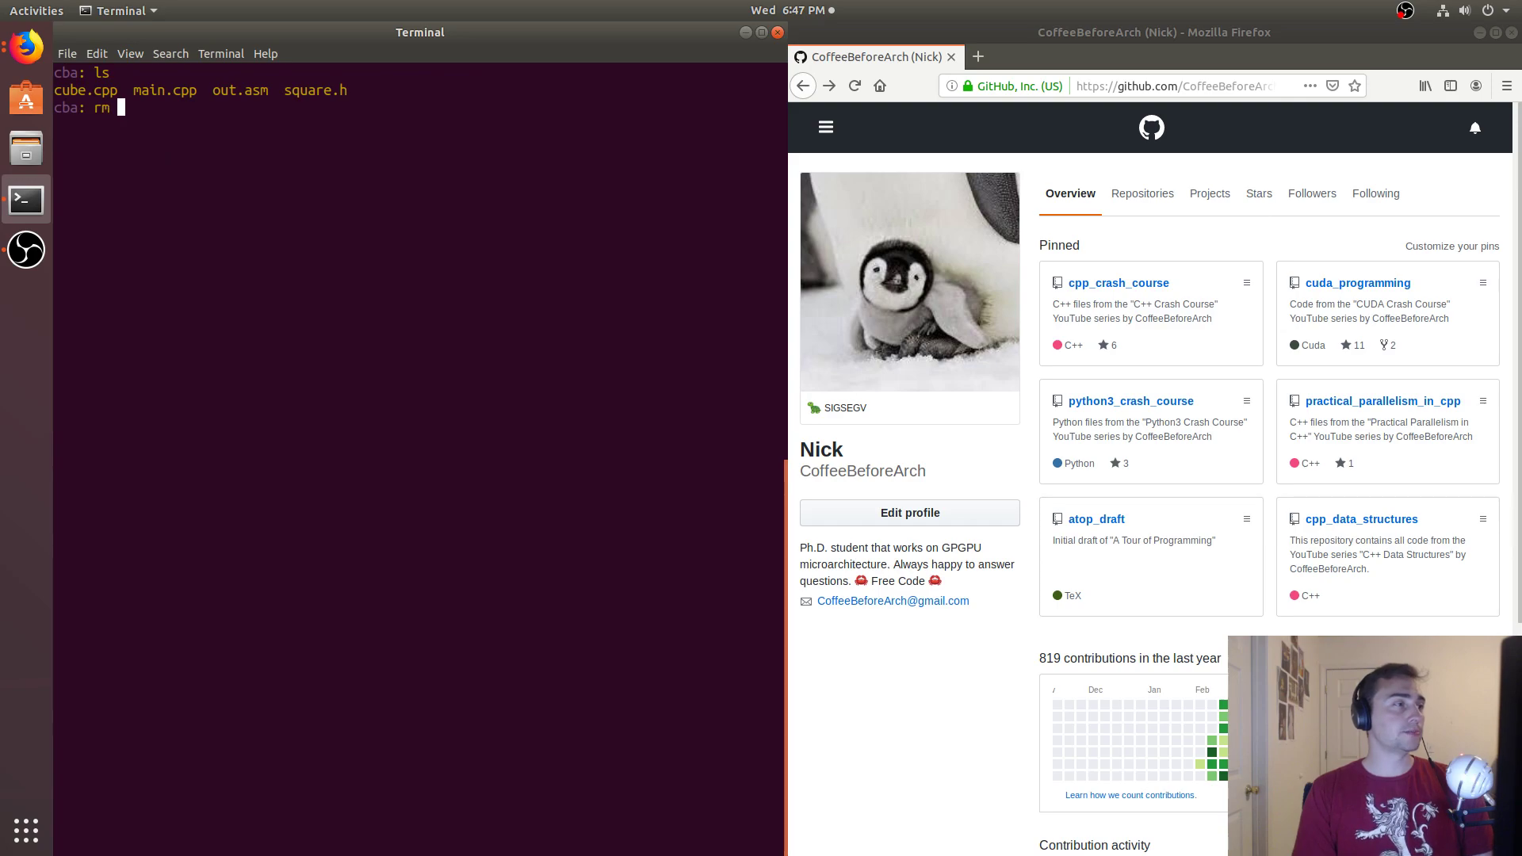
type("out.asm")
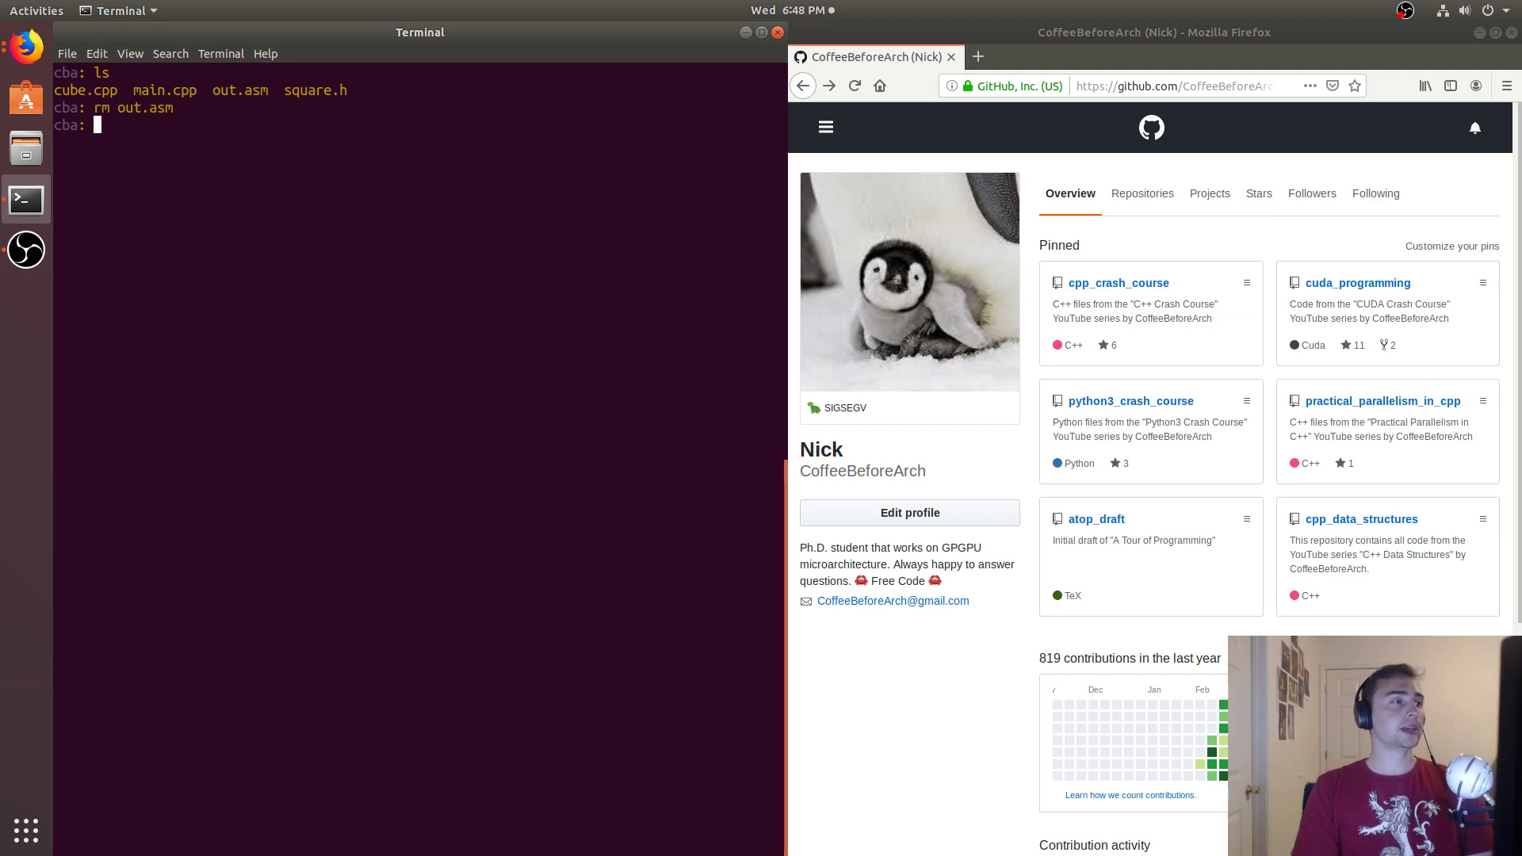
type("vim")
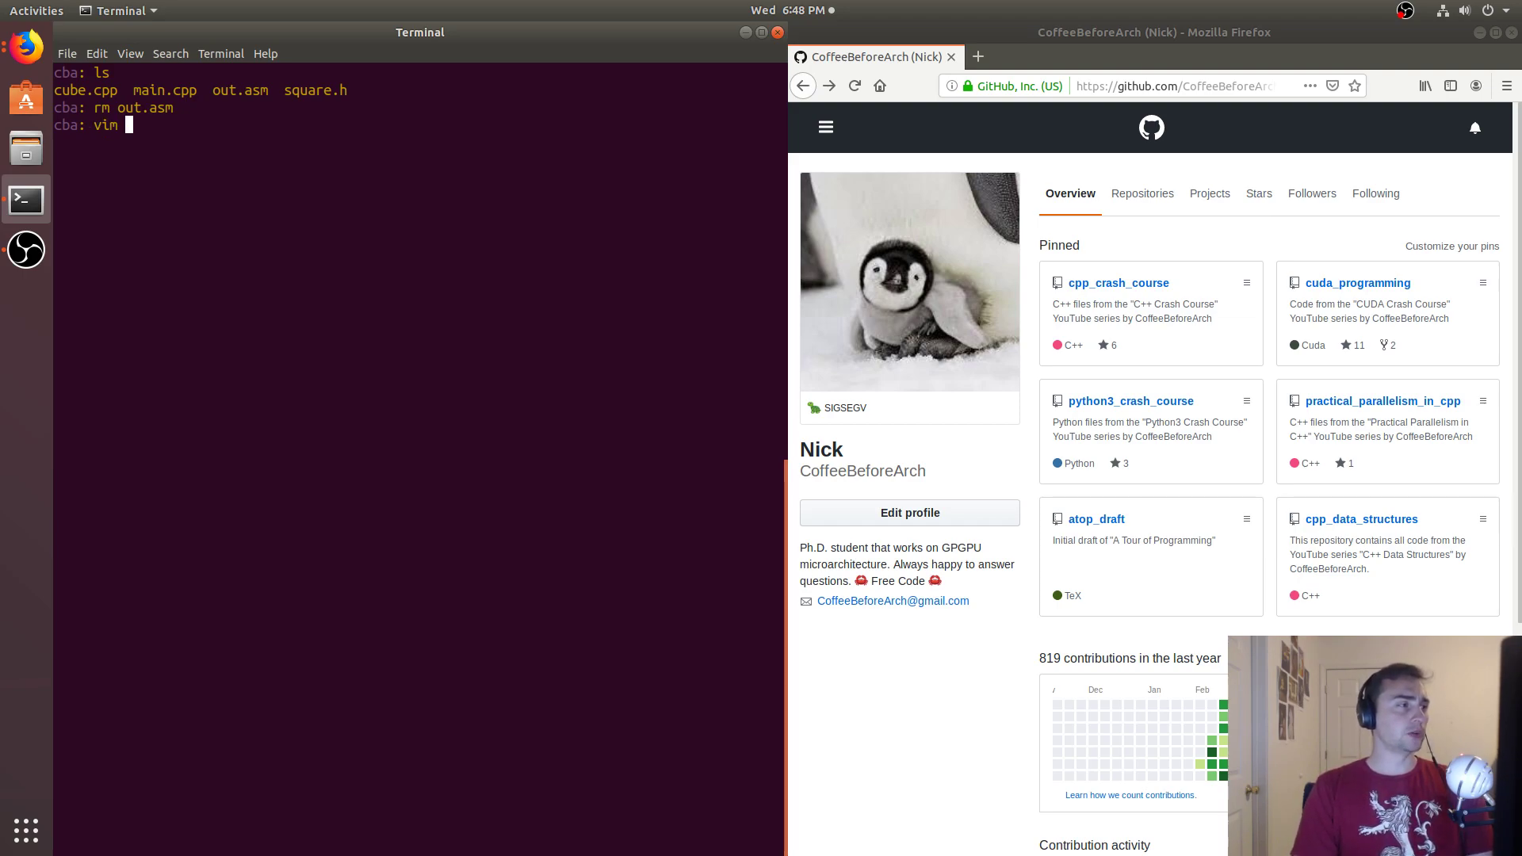
type("functions.")
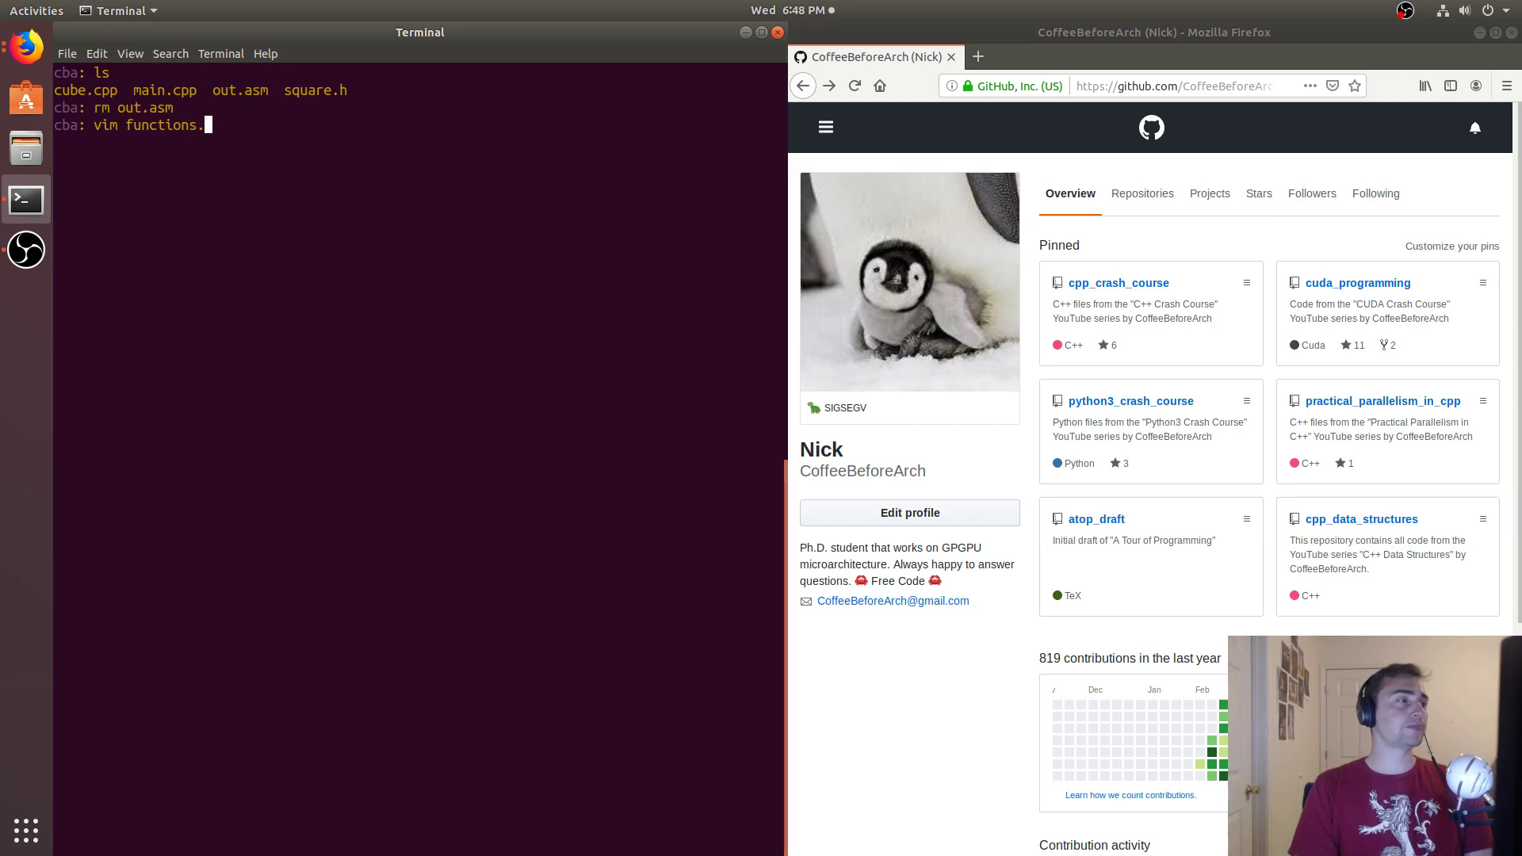
type("cpp")
type(":sp")
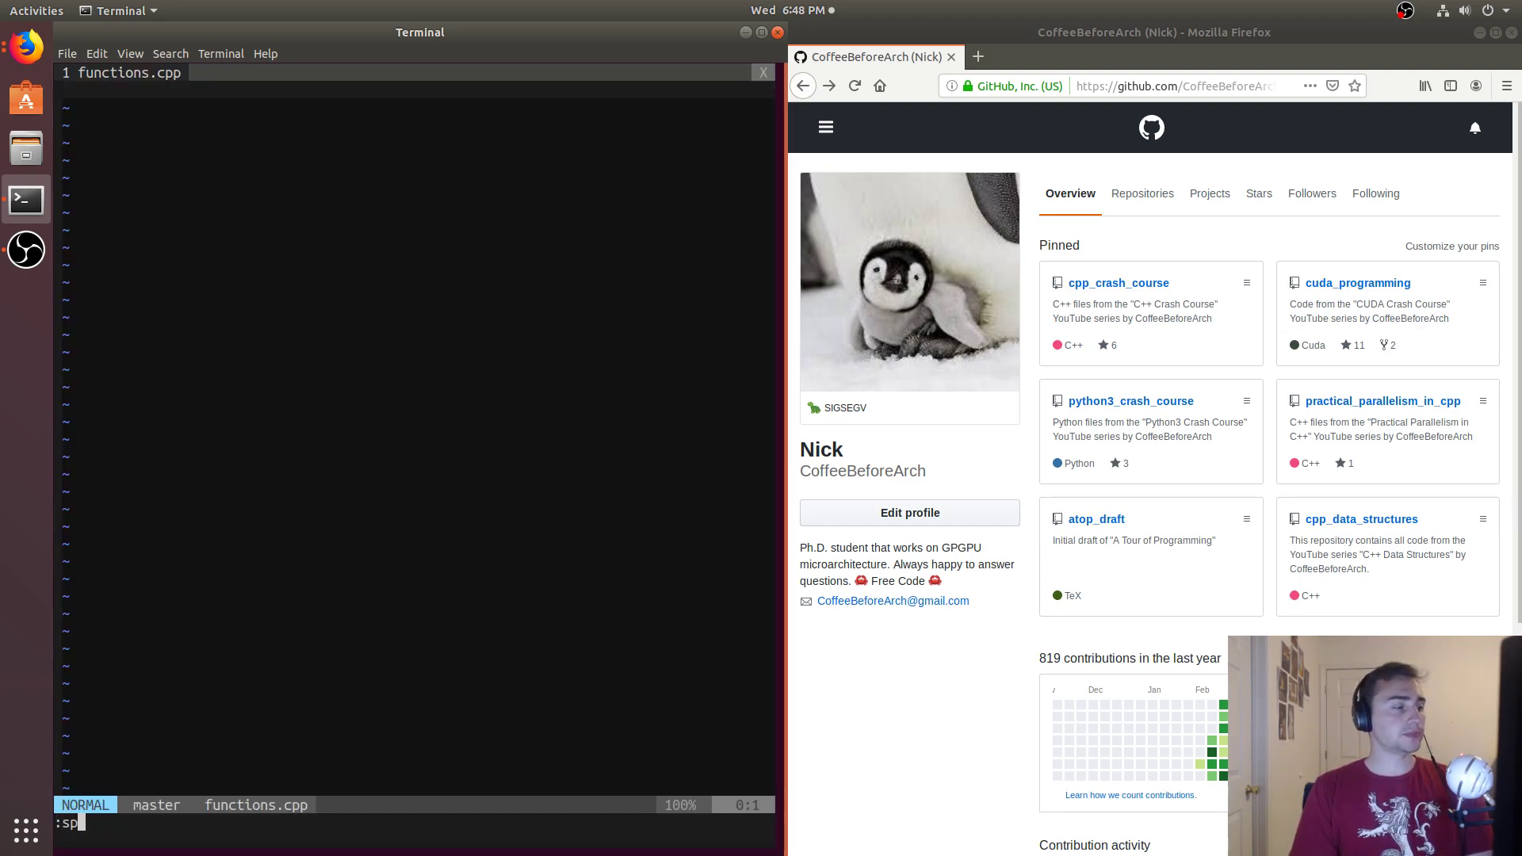
- Copy cube from cube.cpp into functions.cpp under the comment 'Function that computes the cube of a number'
type("cube.cpp")
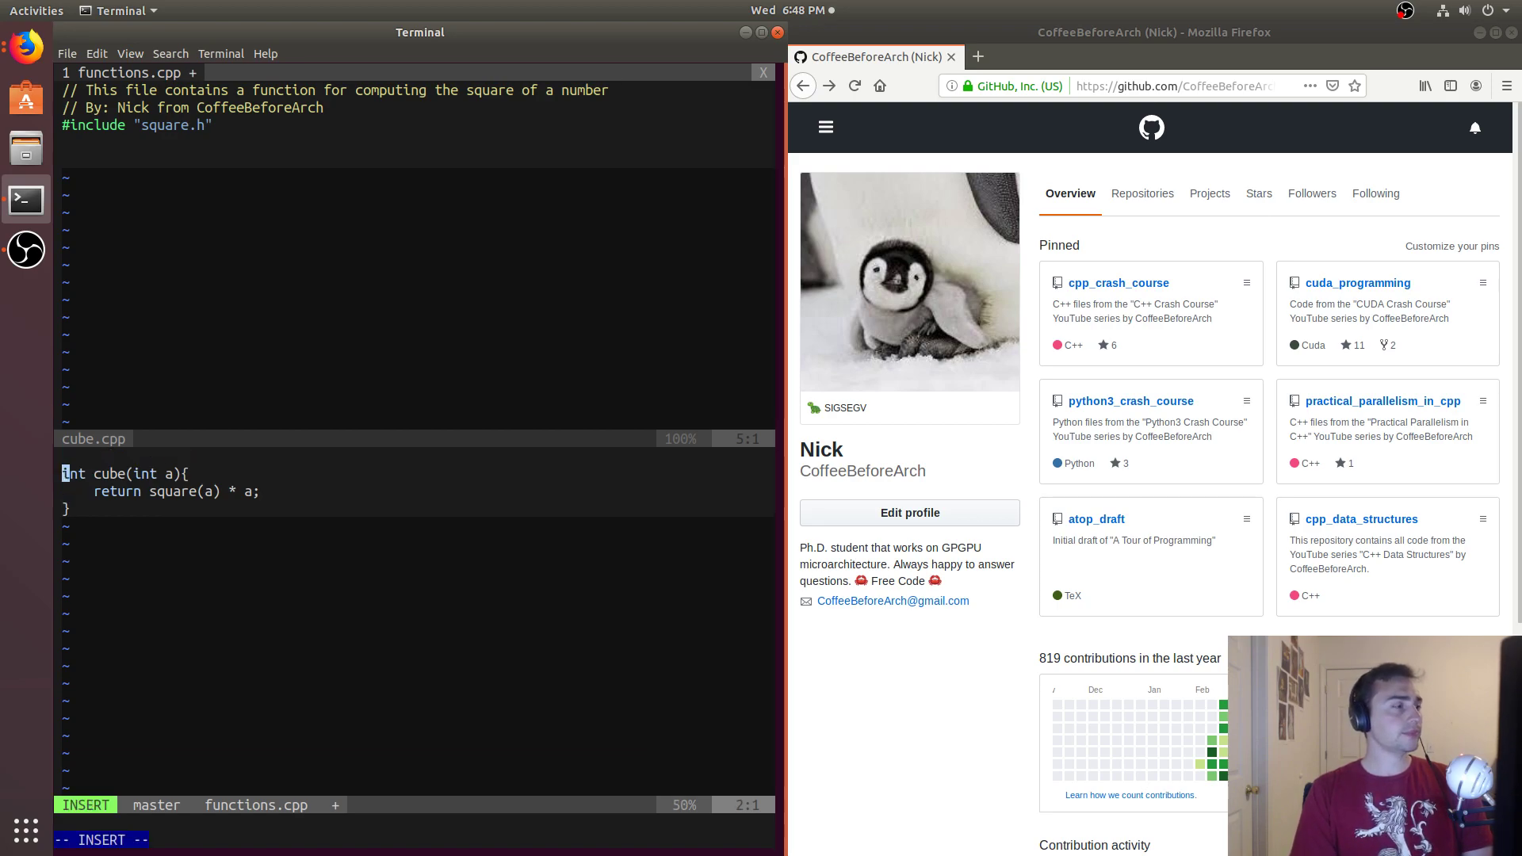
type("// Function")
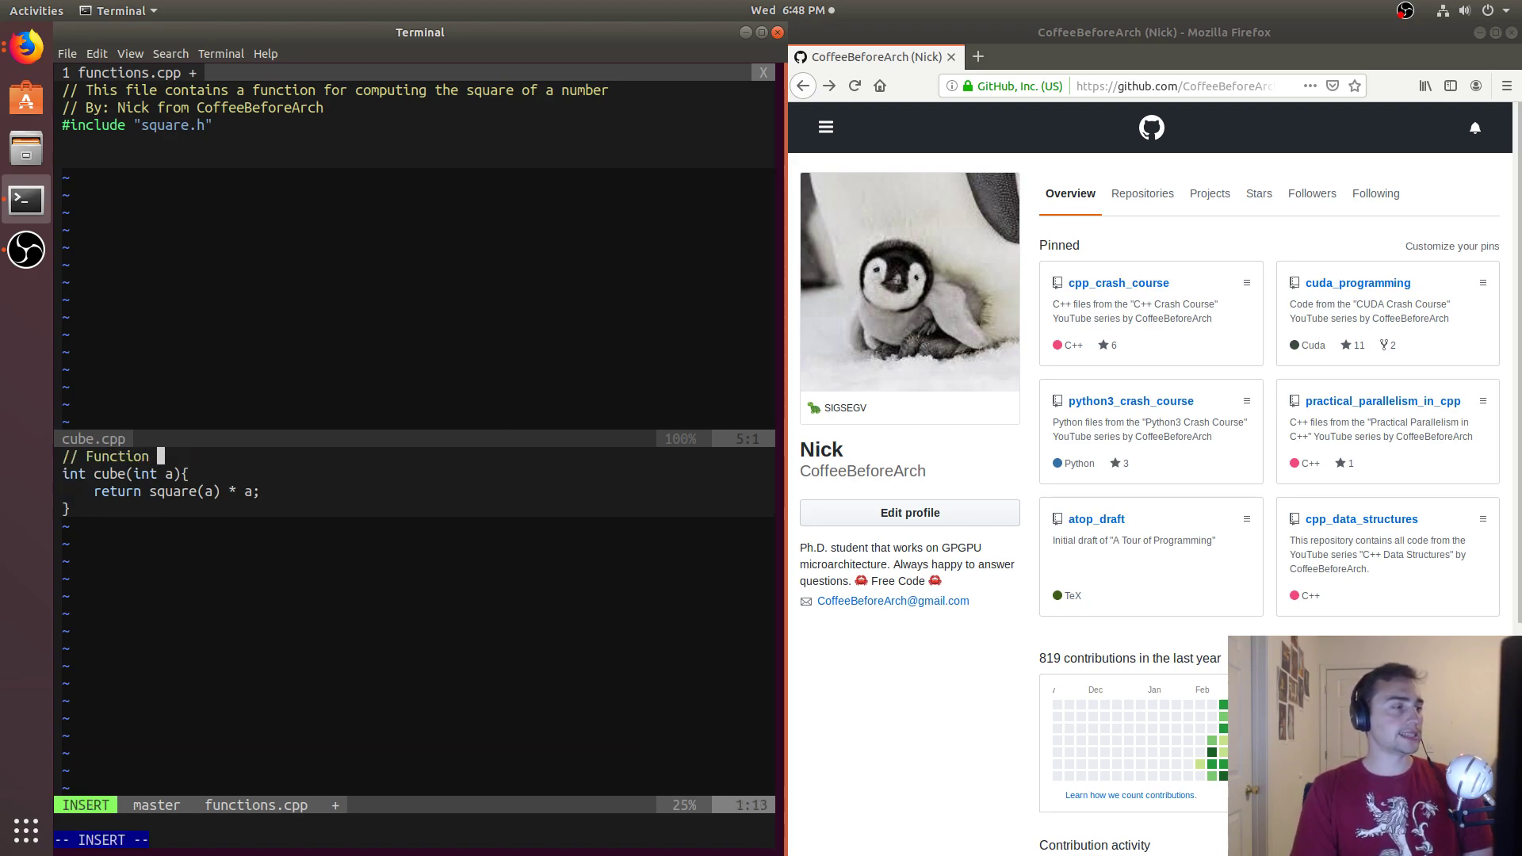
type("that computes the cube of a n")
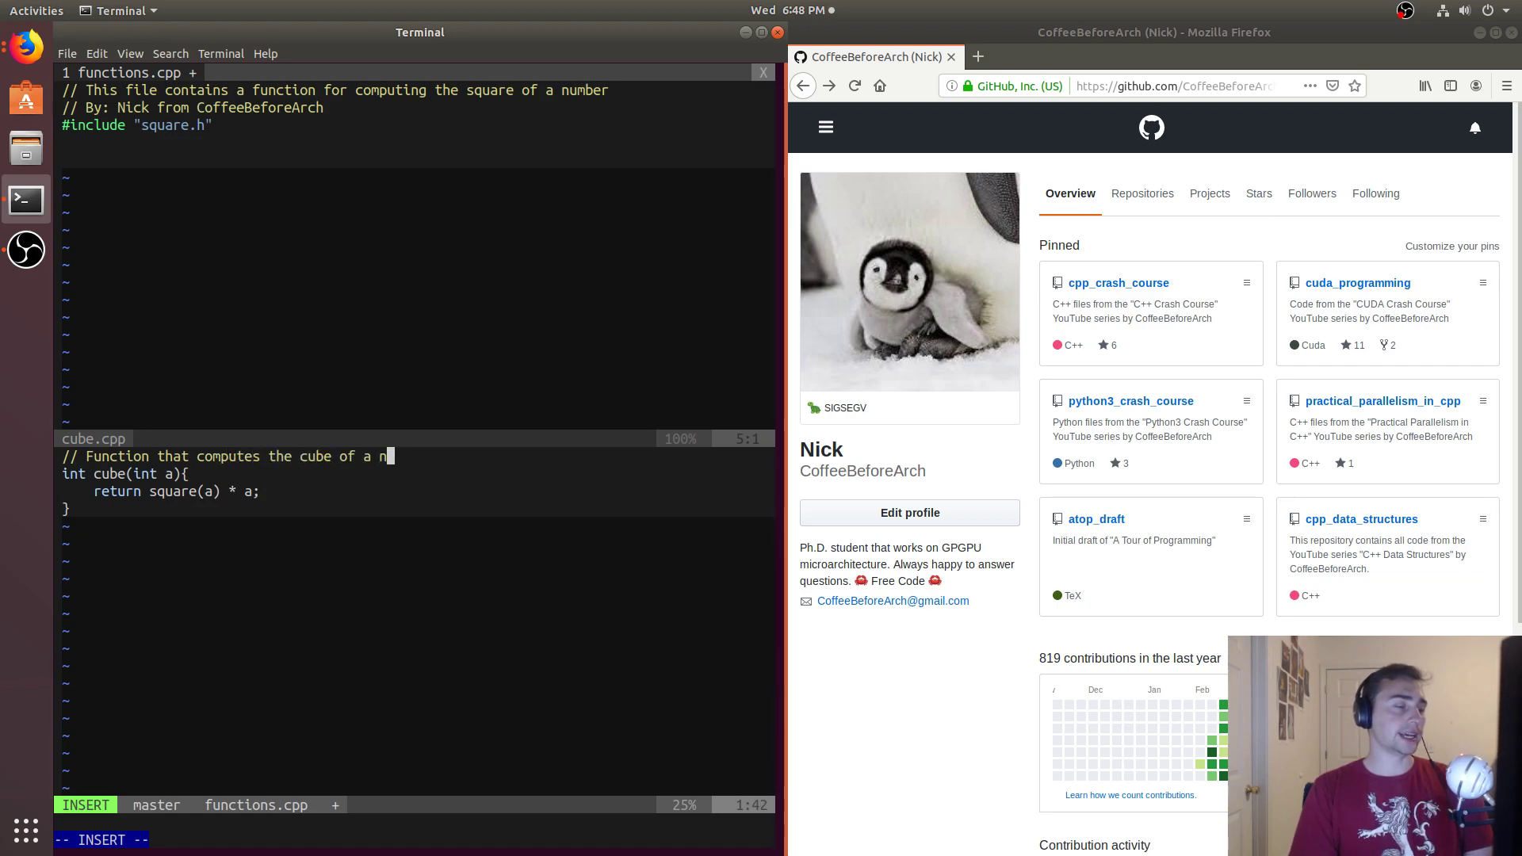
key("Escape")
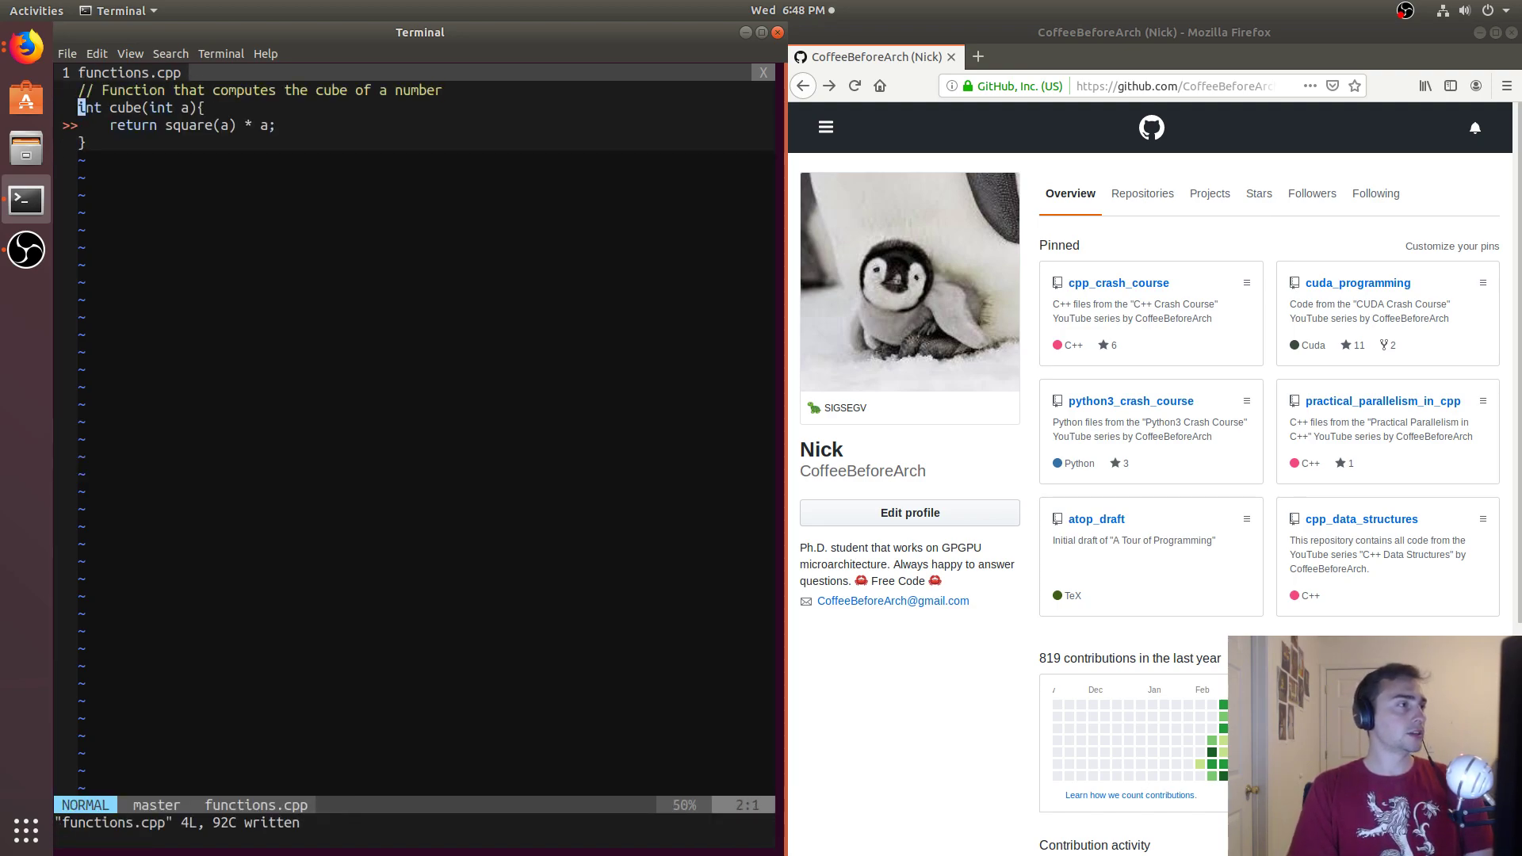
- Copy the commented square function from square.h above cube in functions.cpp, then list the files
type(":sp")
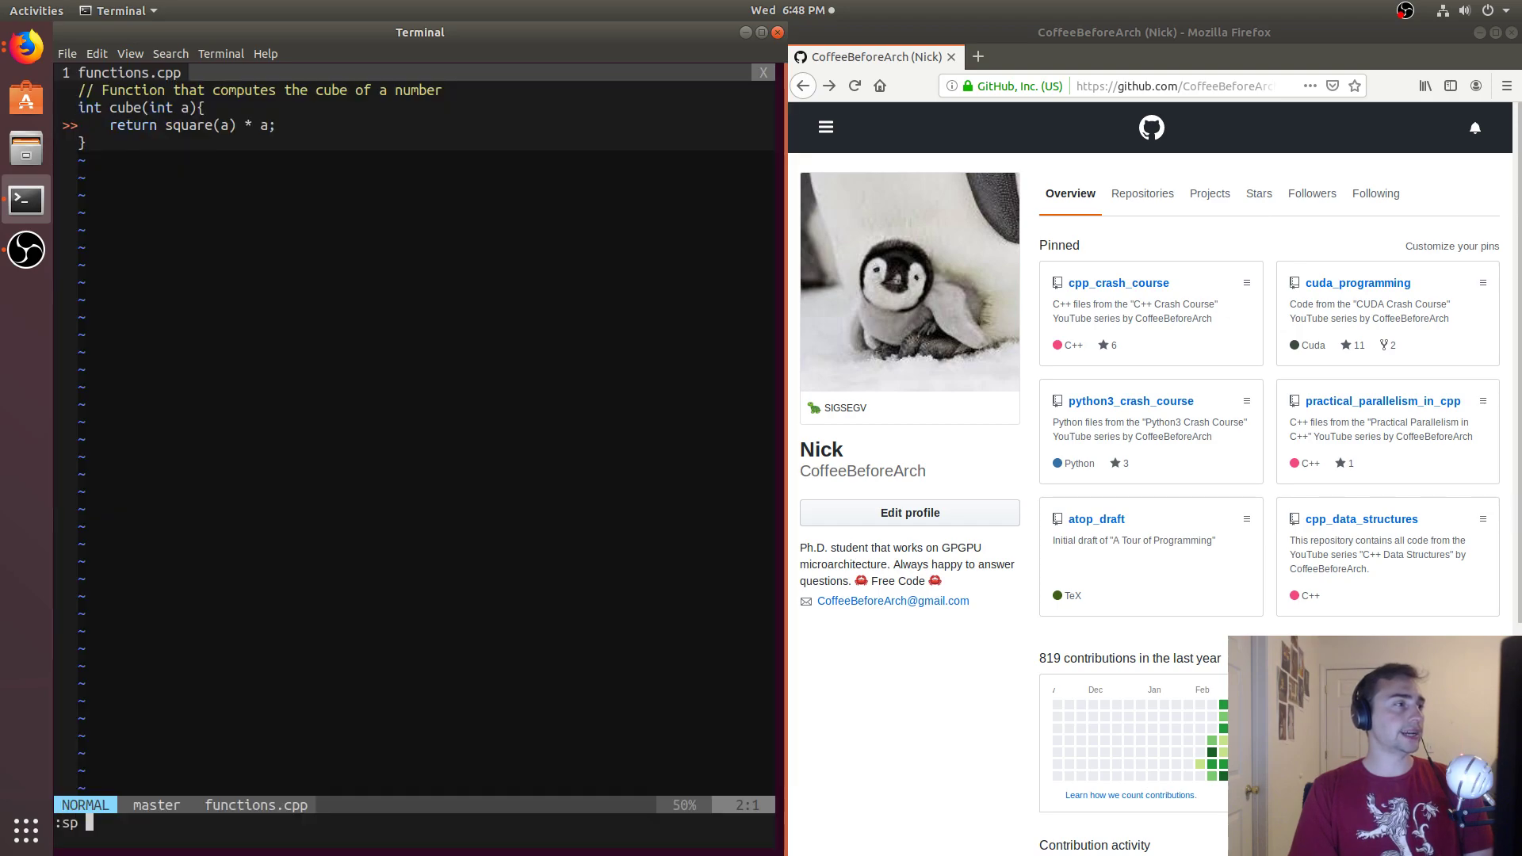
type("square.h")
type("// Function t")
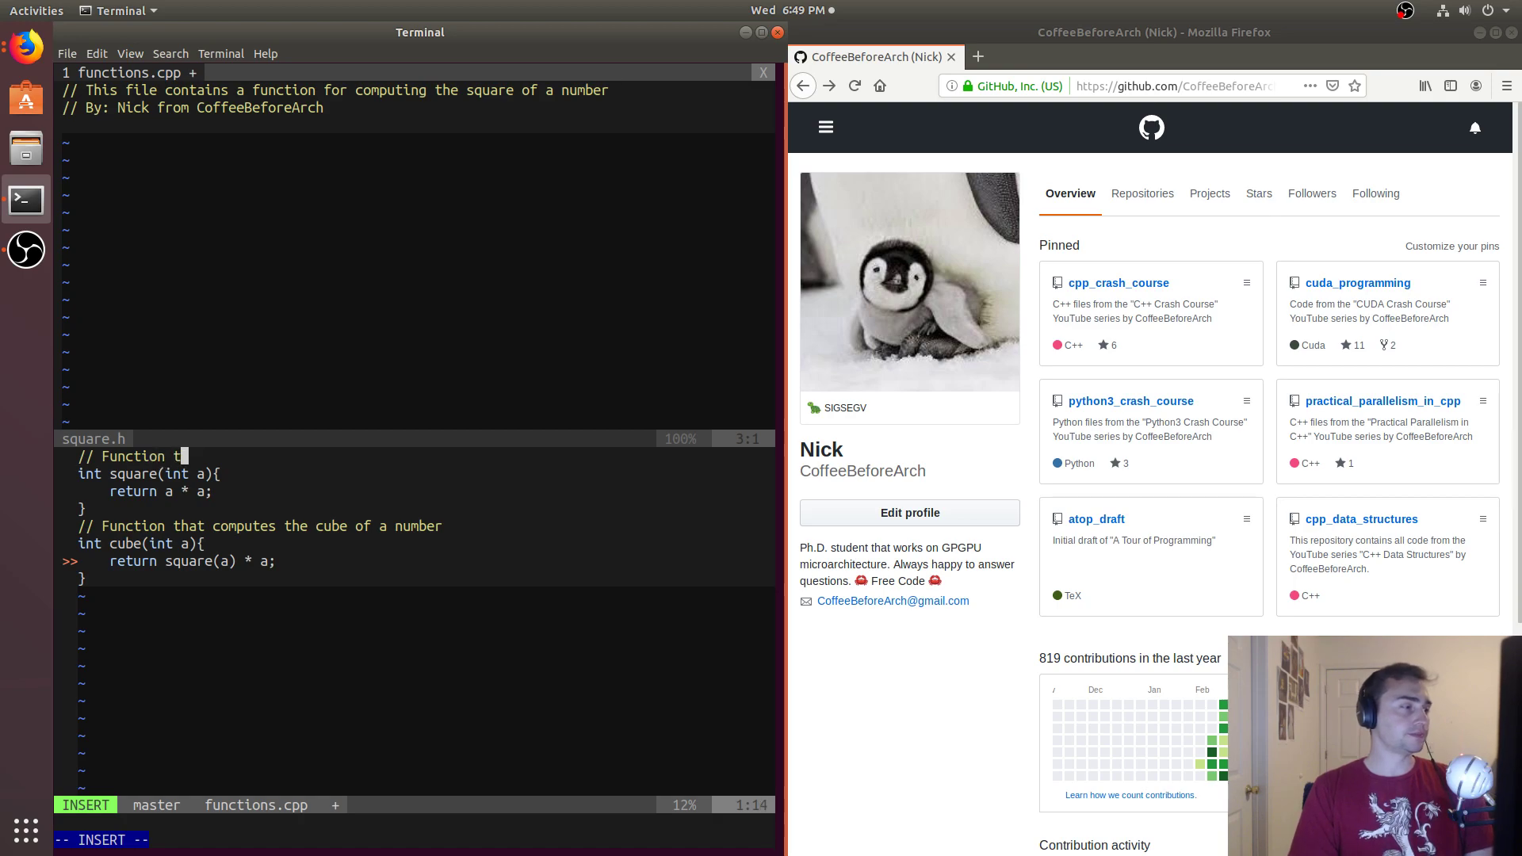
type("hat")
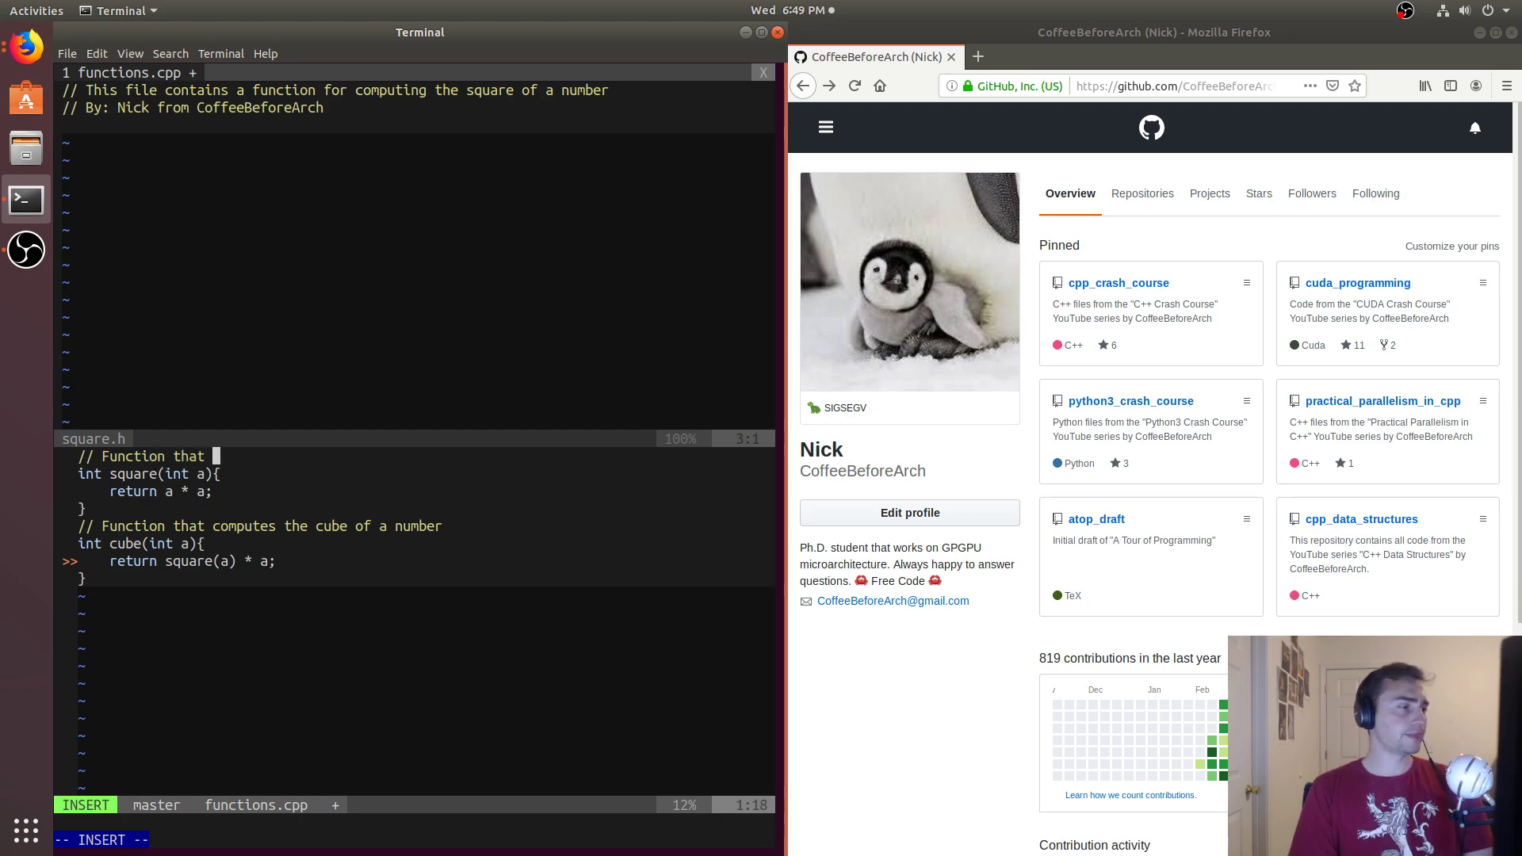
type("computes the square of a number")
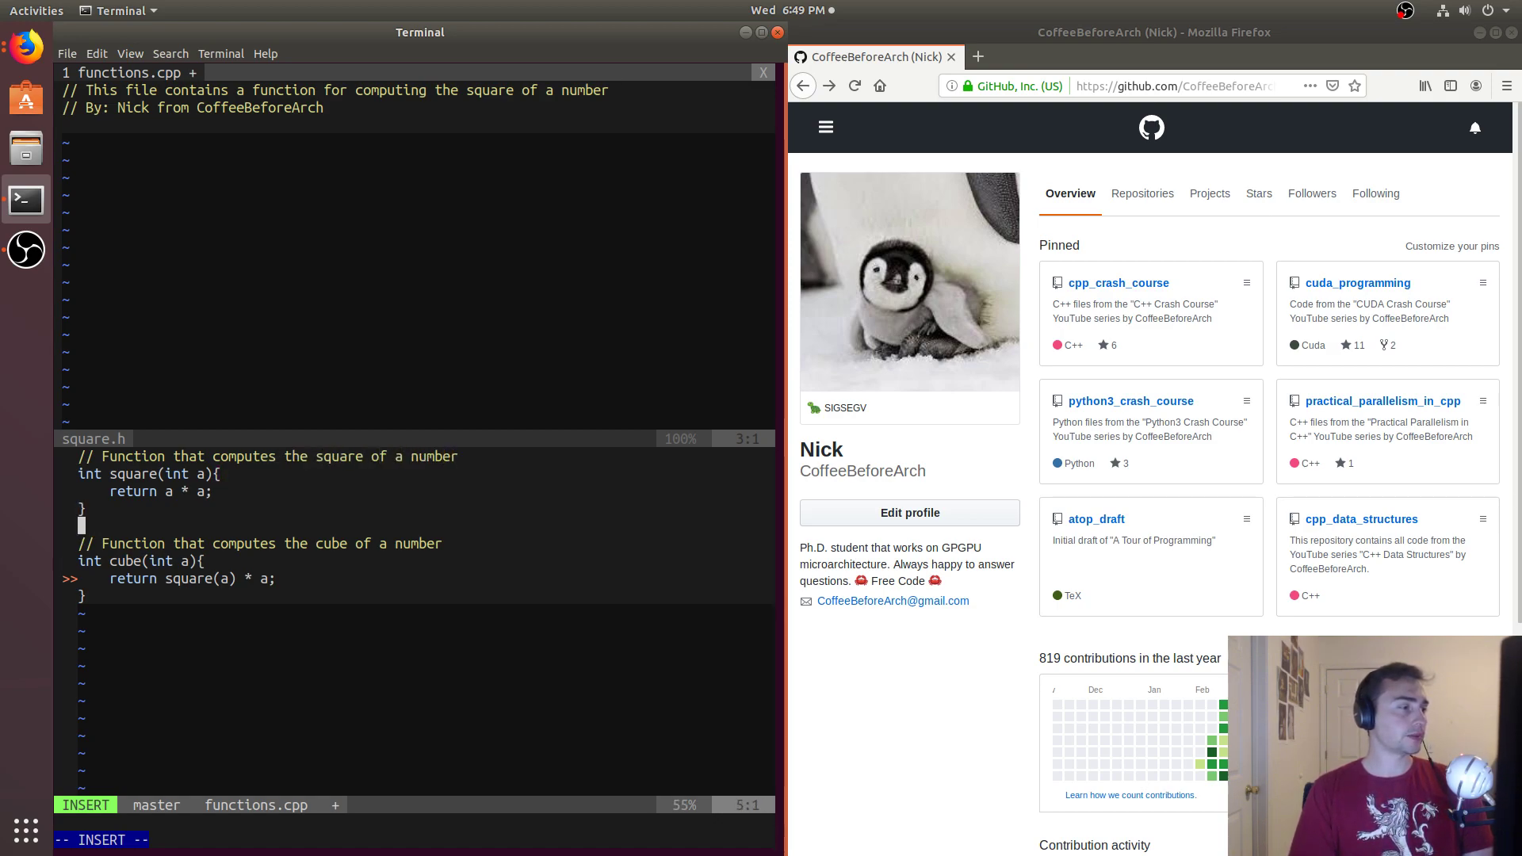
key("Escape")
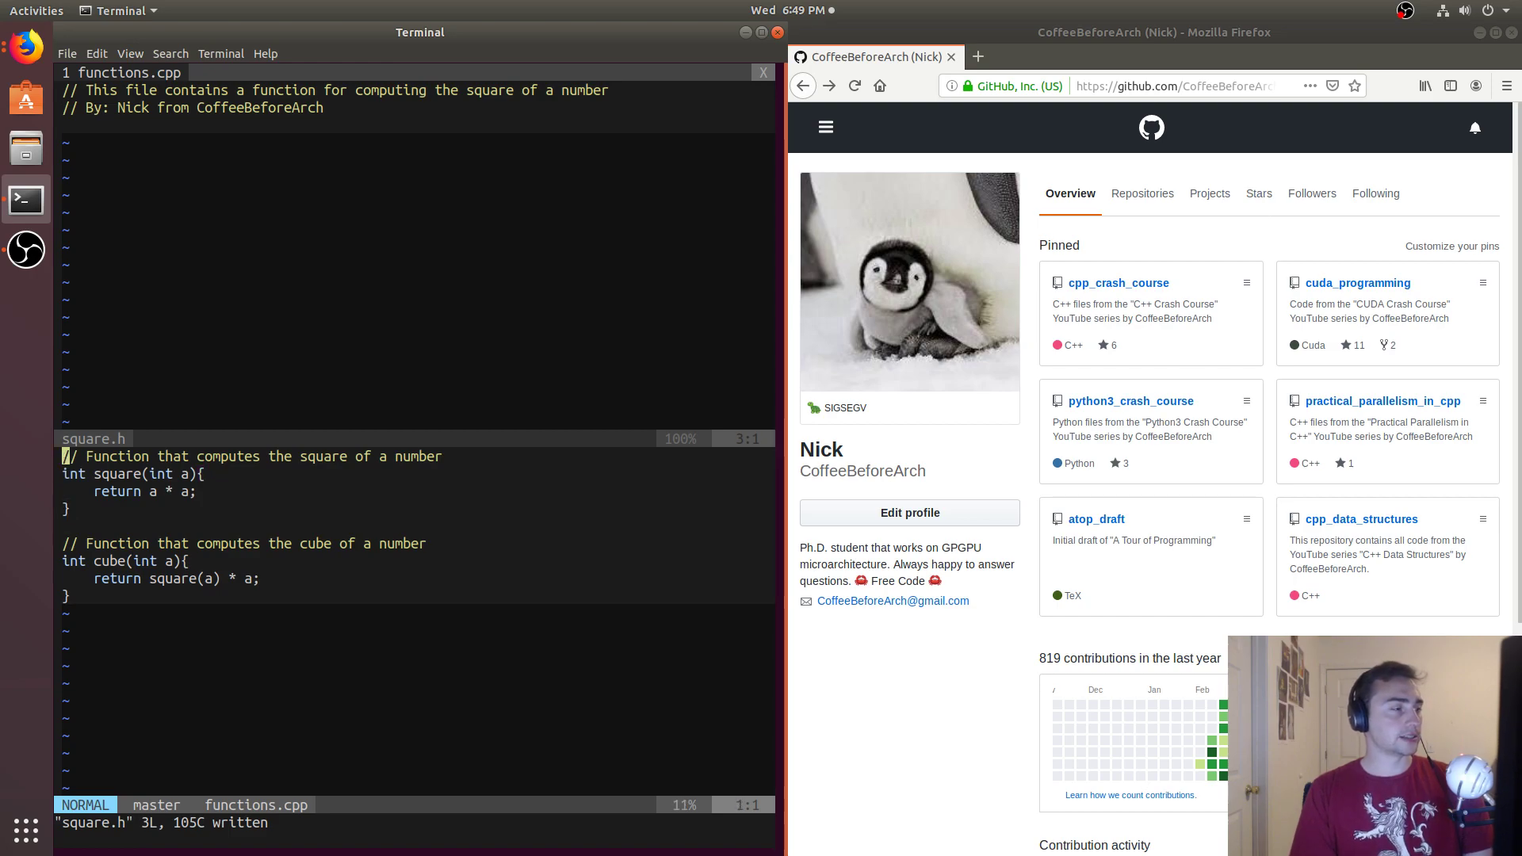
type(":q")
type("ls")
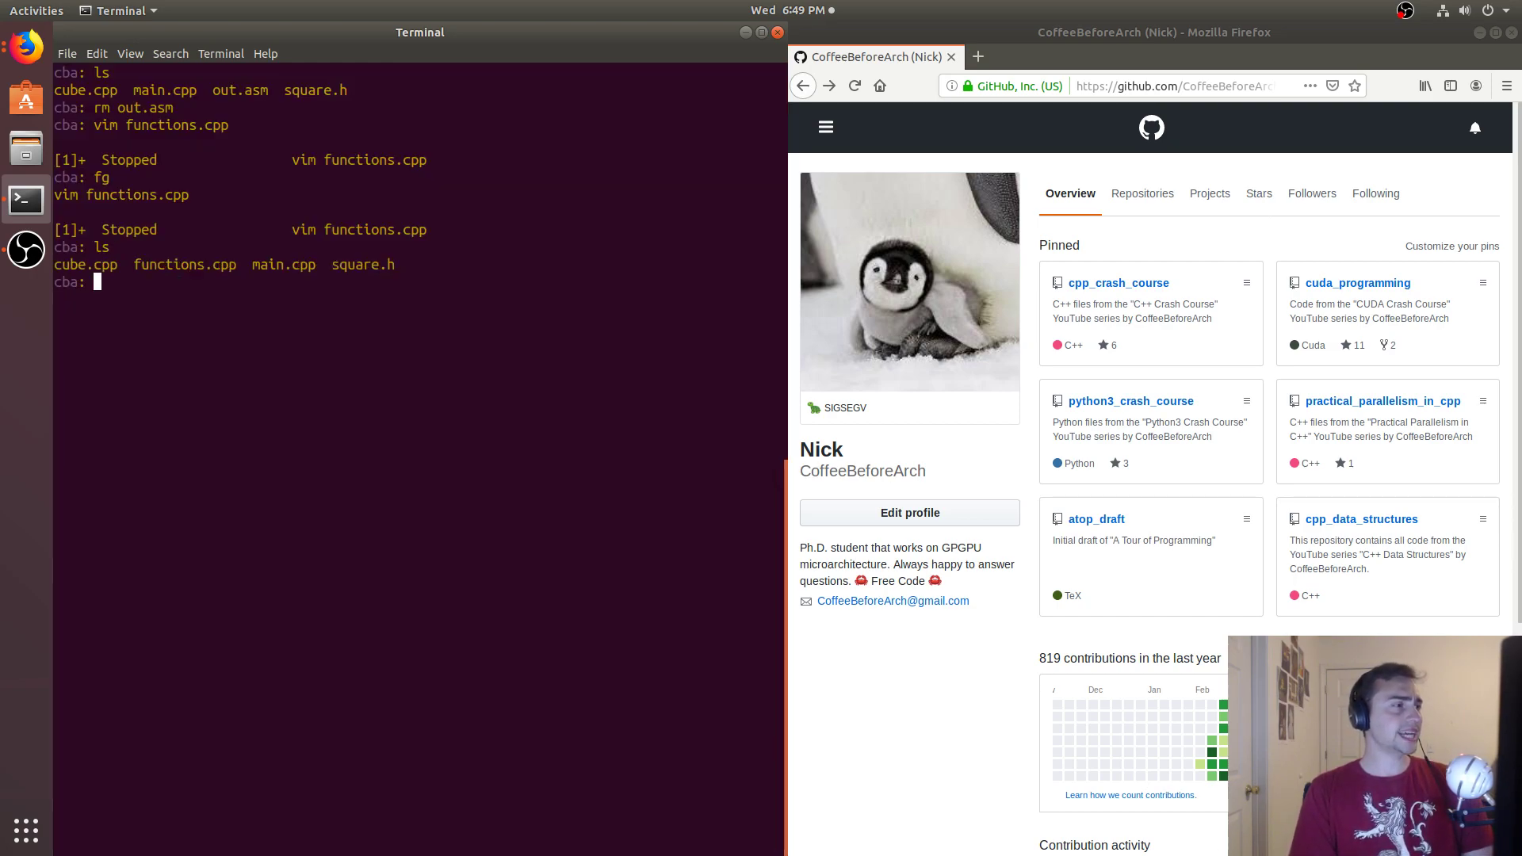
- Delete cube.cpp and square.h, then resume vim editing functions.cpp
type("rm cube.cpp s")
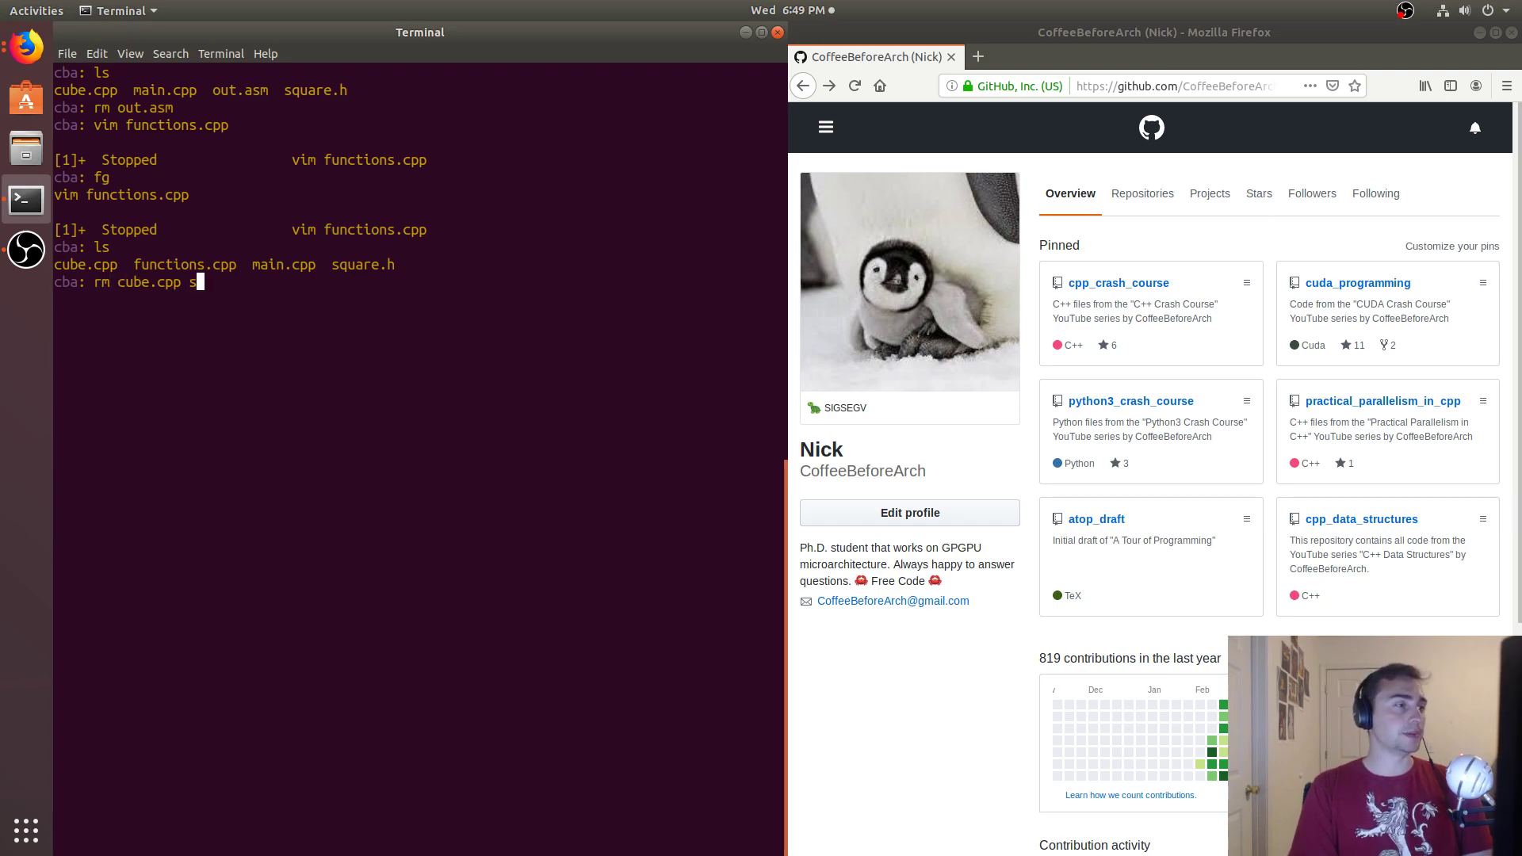
key("Return")
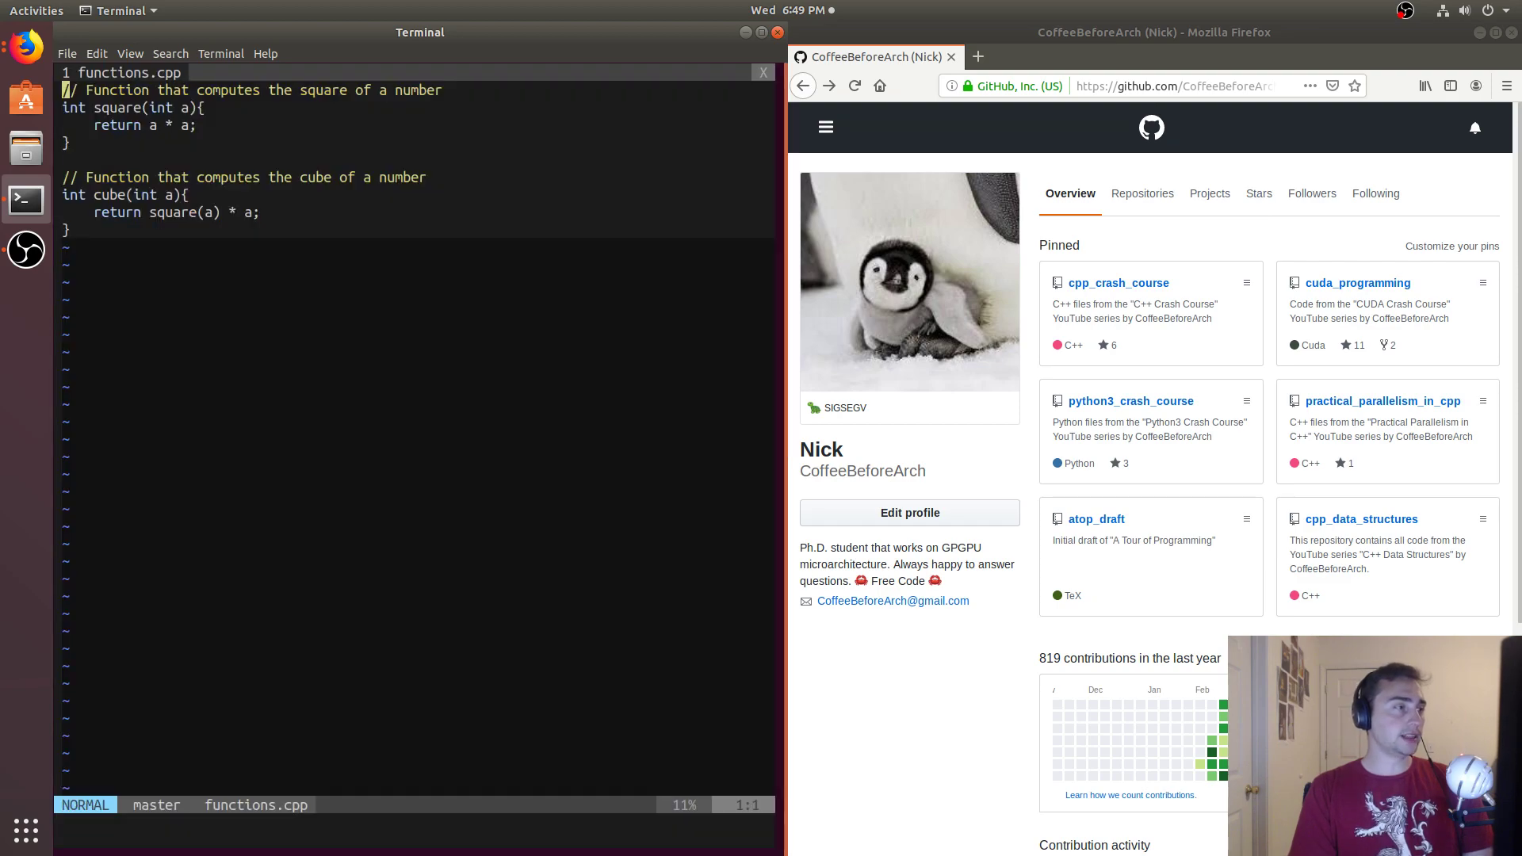
type(":functions.h")
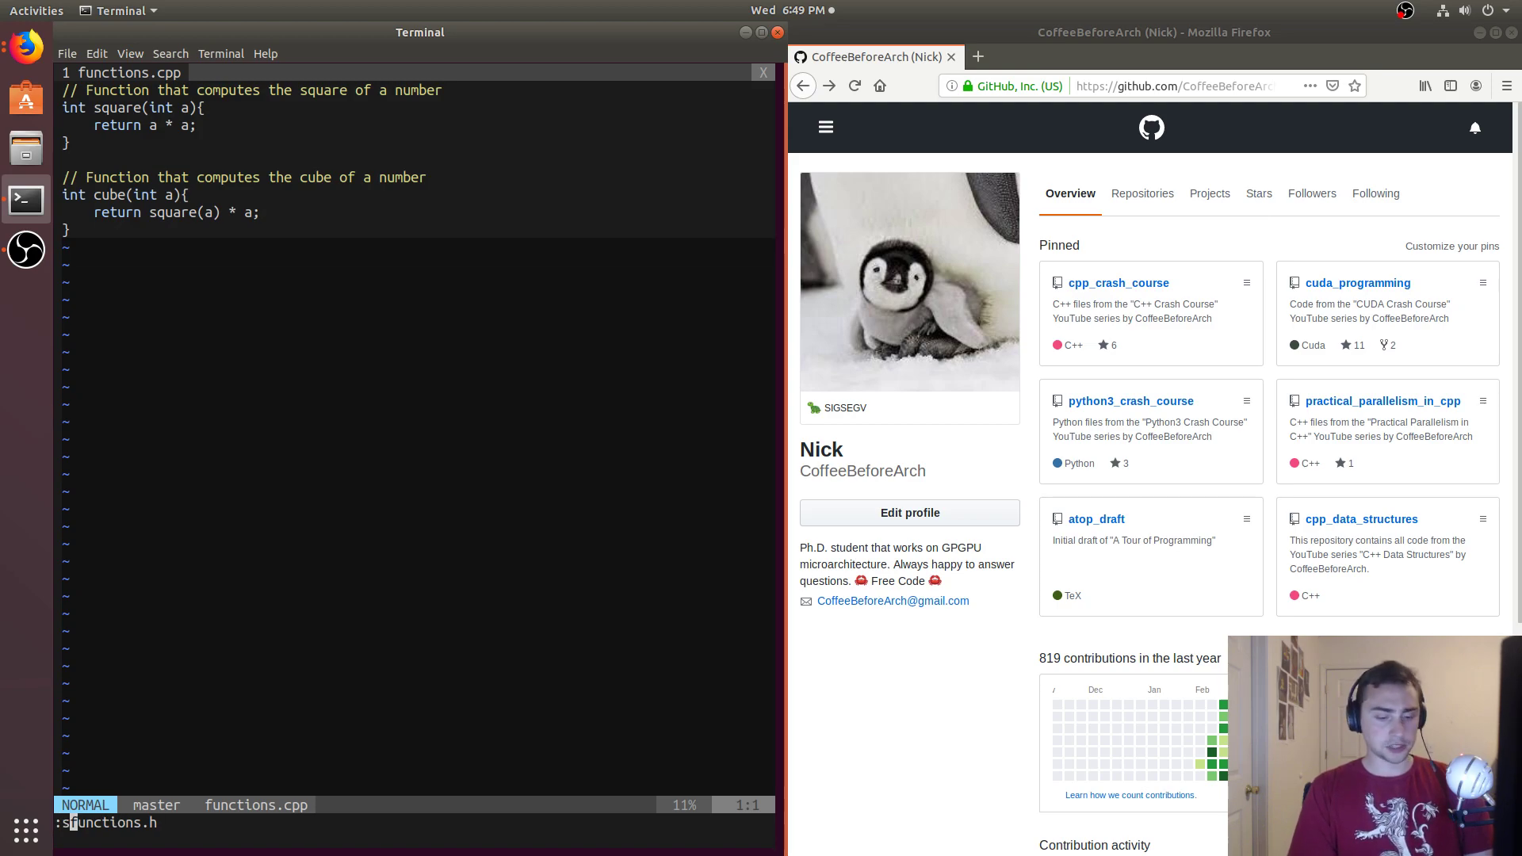
- Create functions.h with a comment and prototypes int square(int a); and int cube(int a);
key("Return")
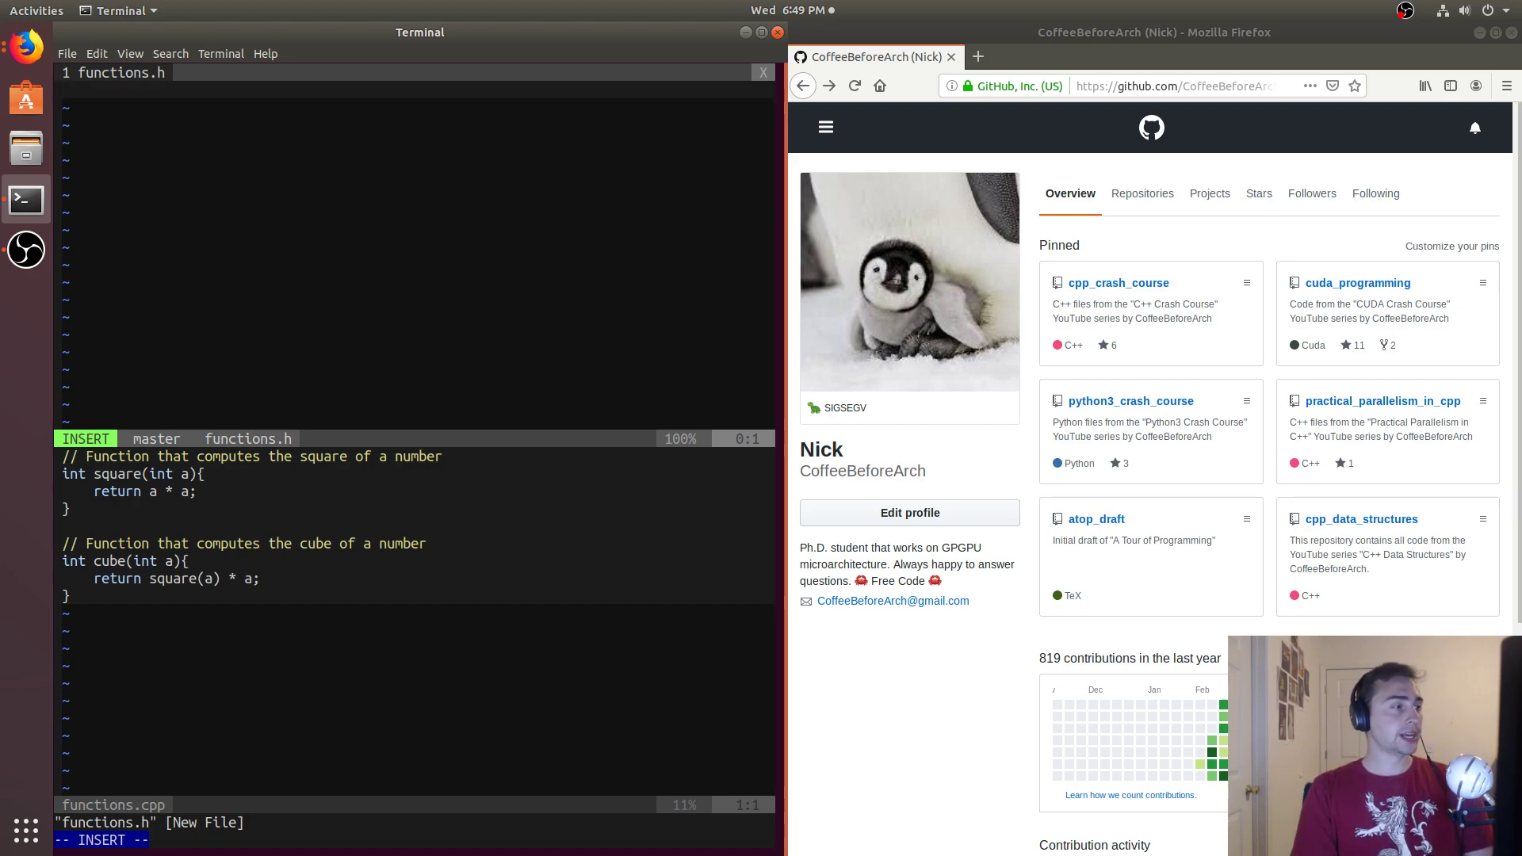
type("int square()")
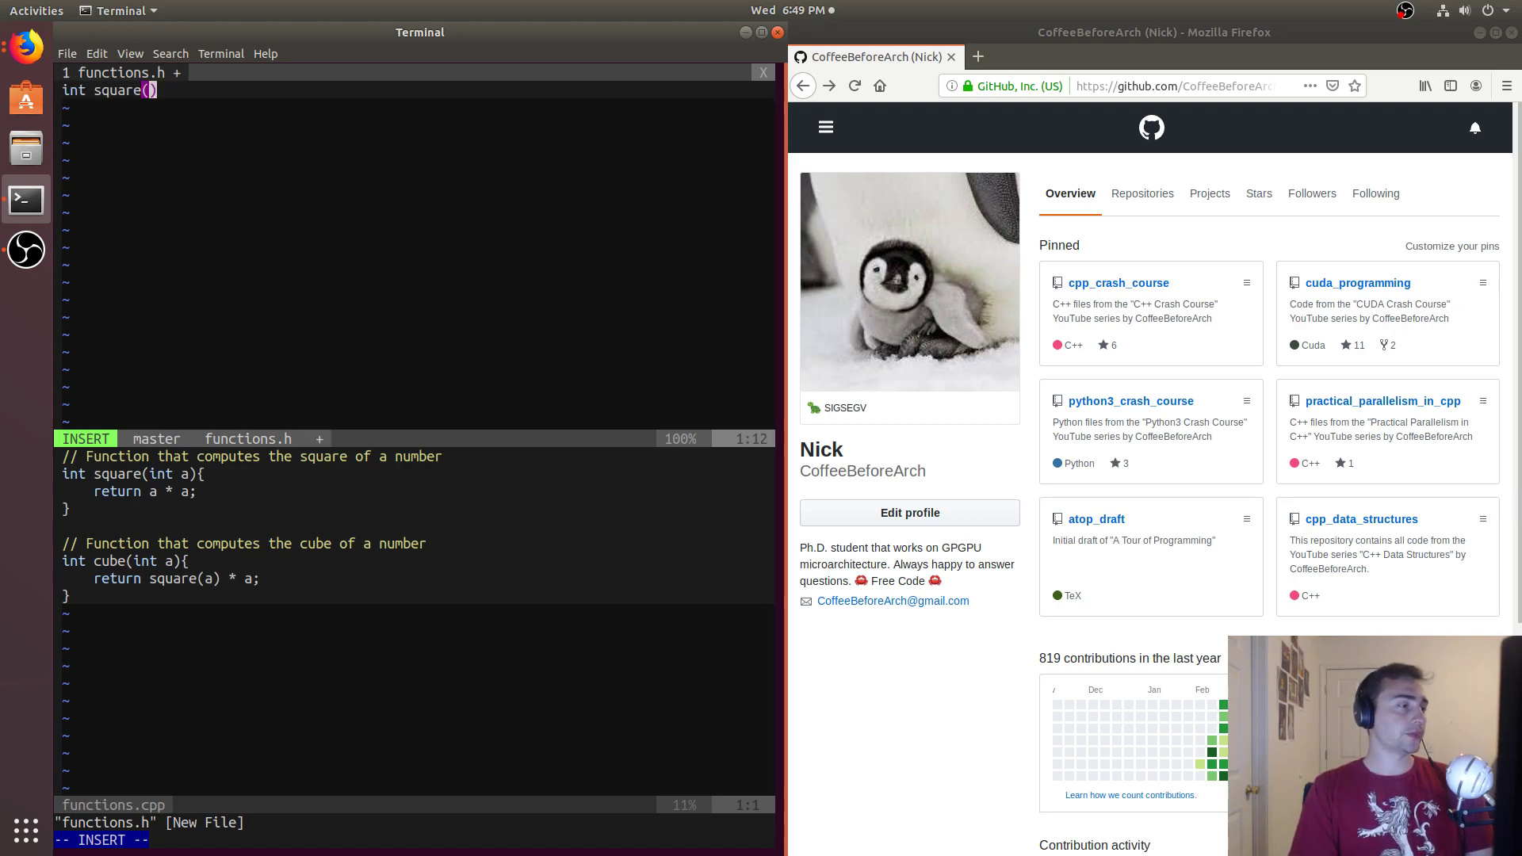
type("int a")
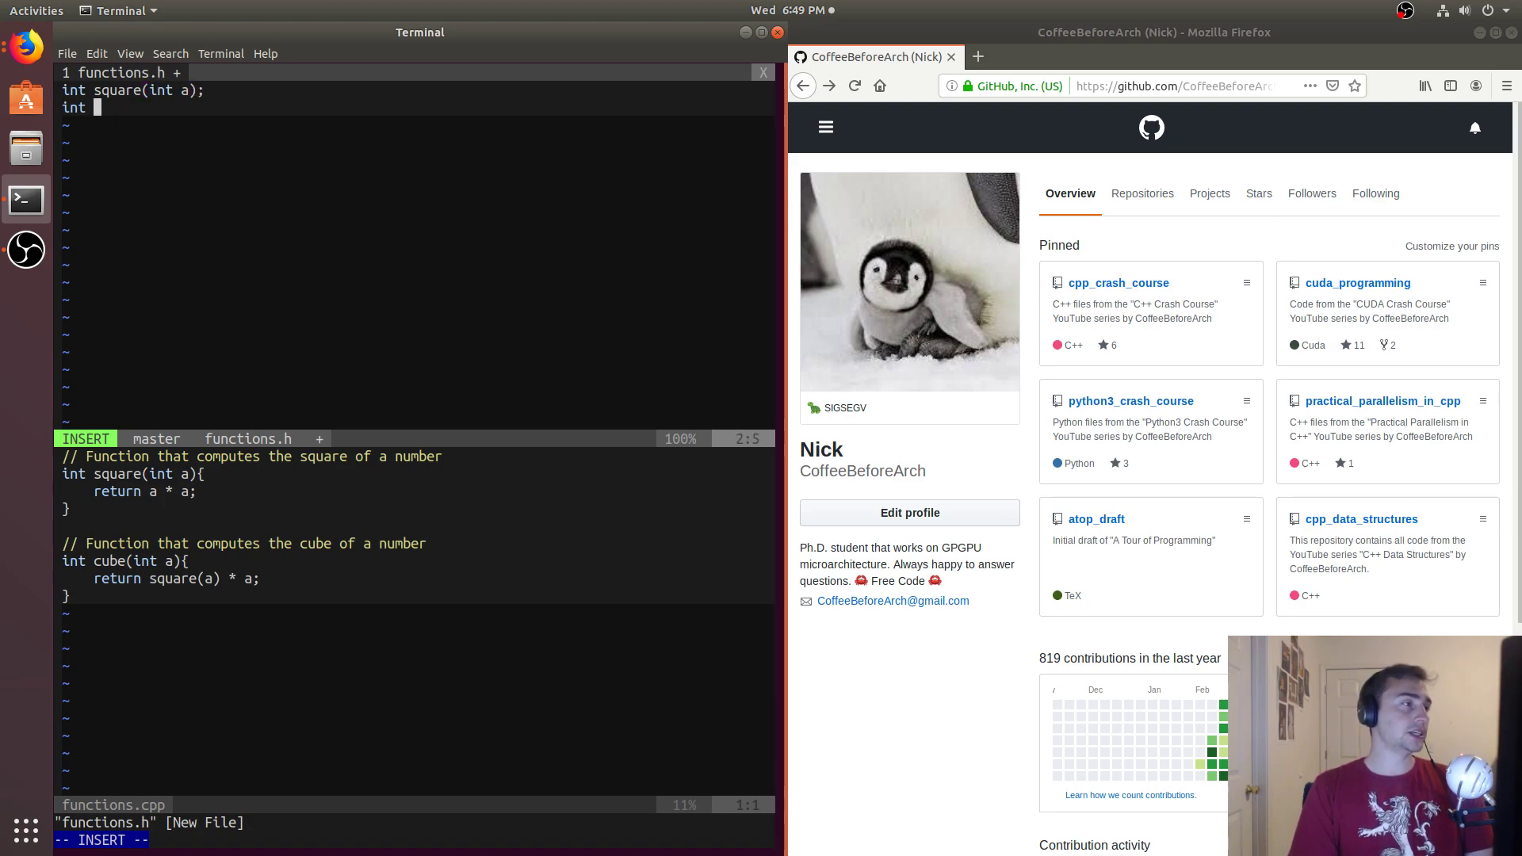
type("cube(int a);")
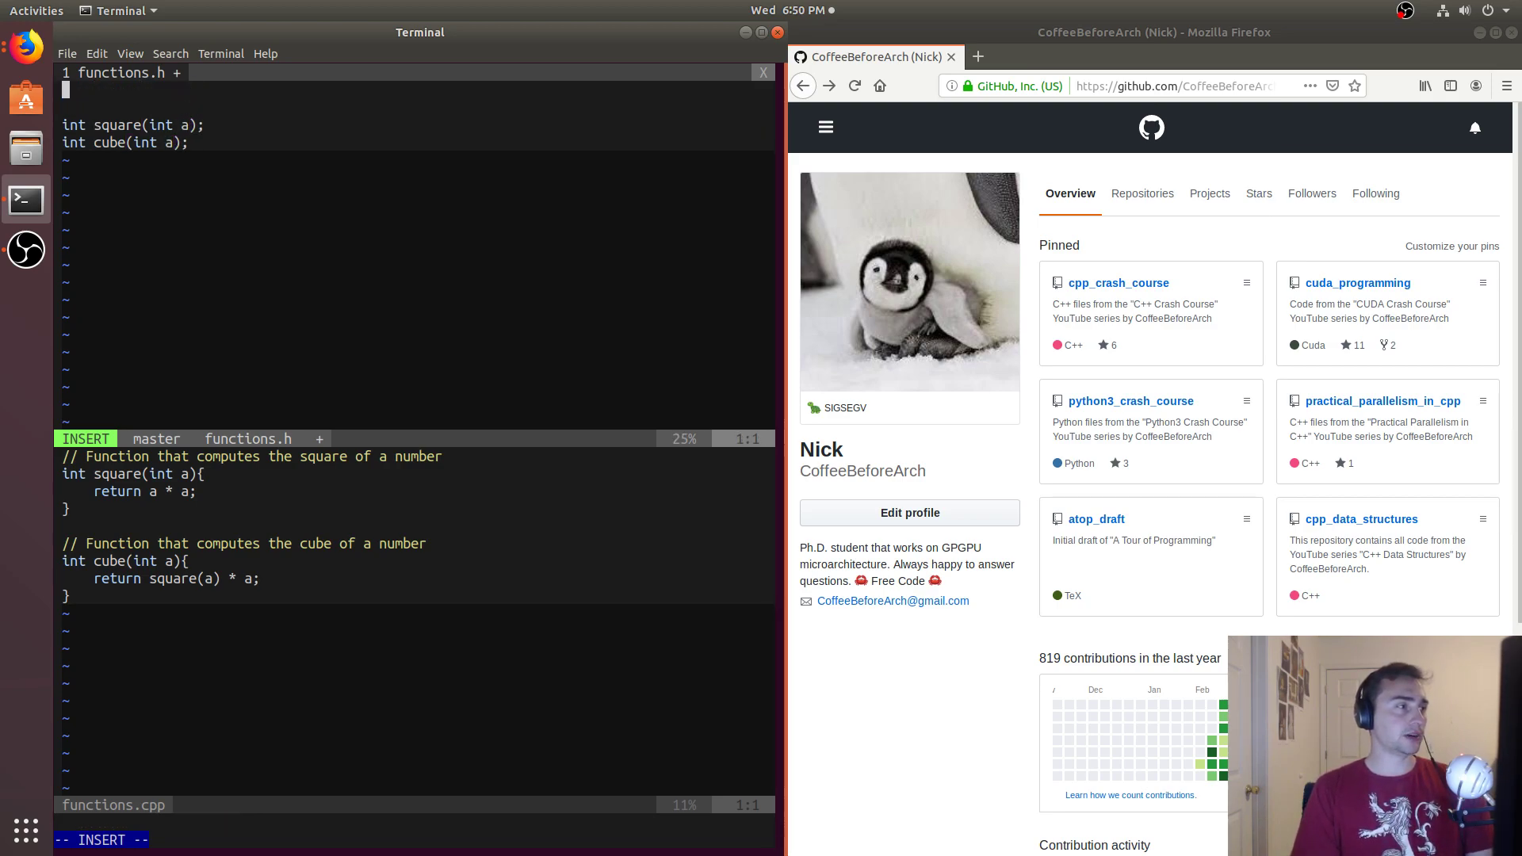
type("// O")
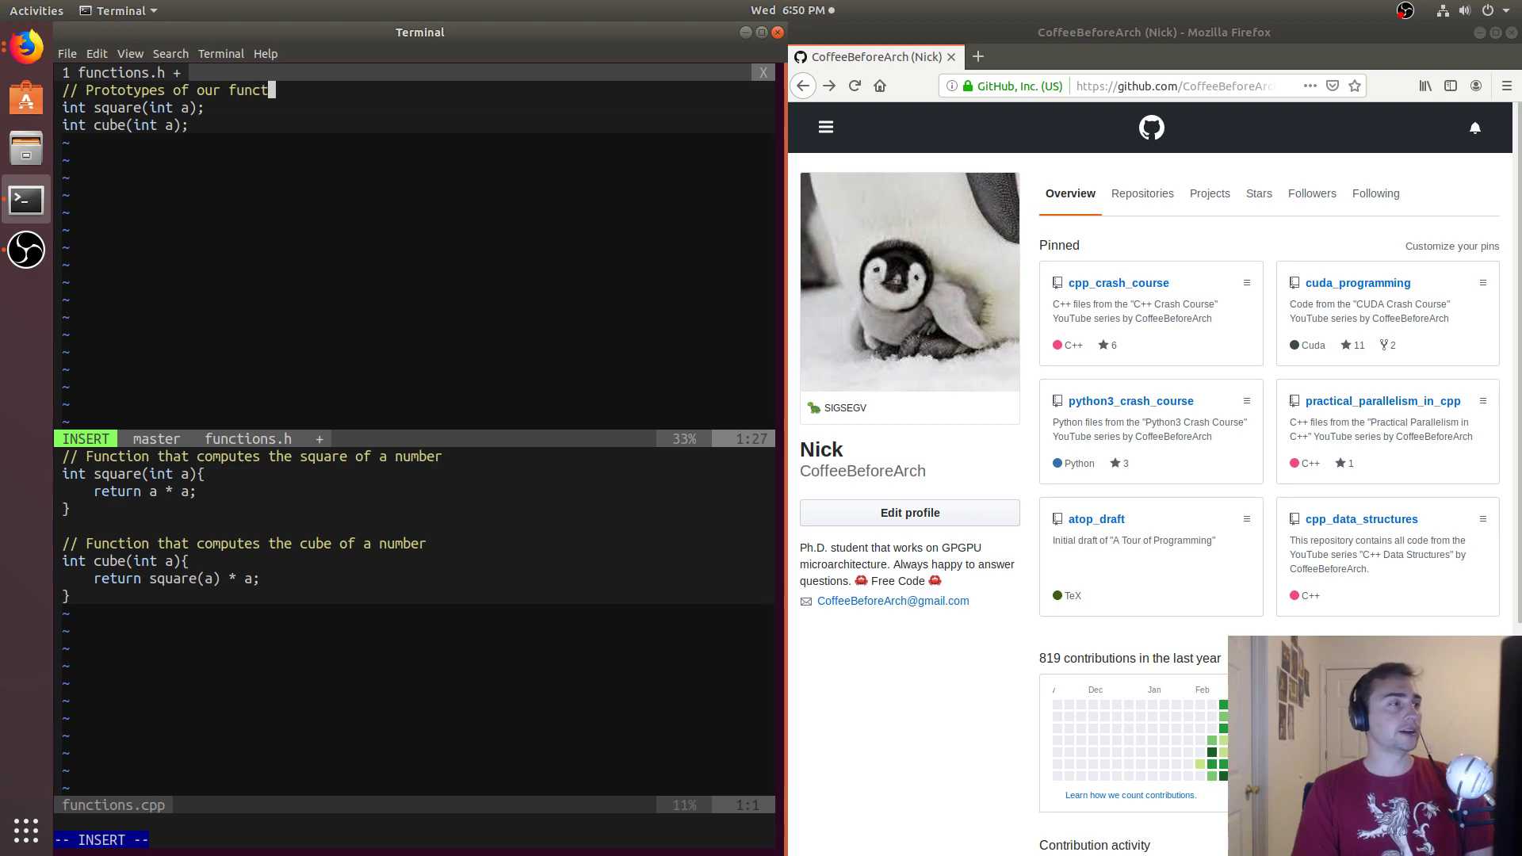
key("Escape")
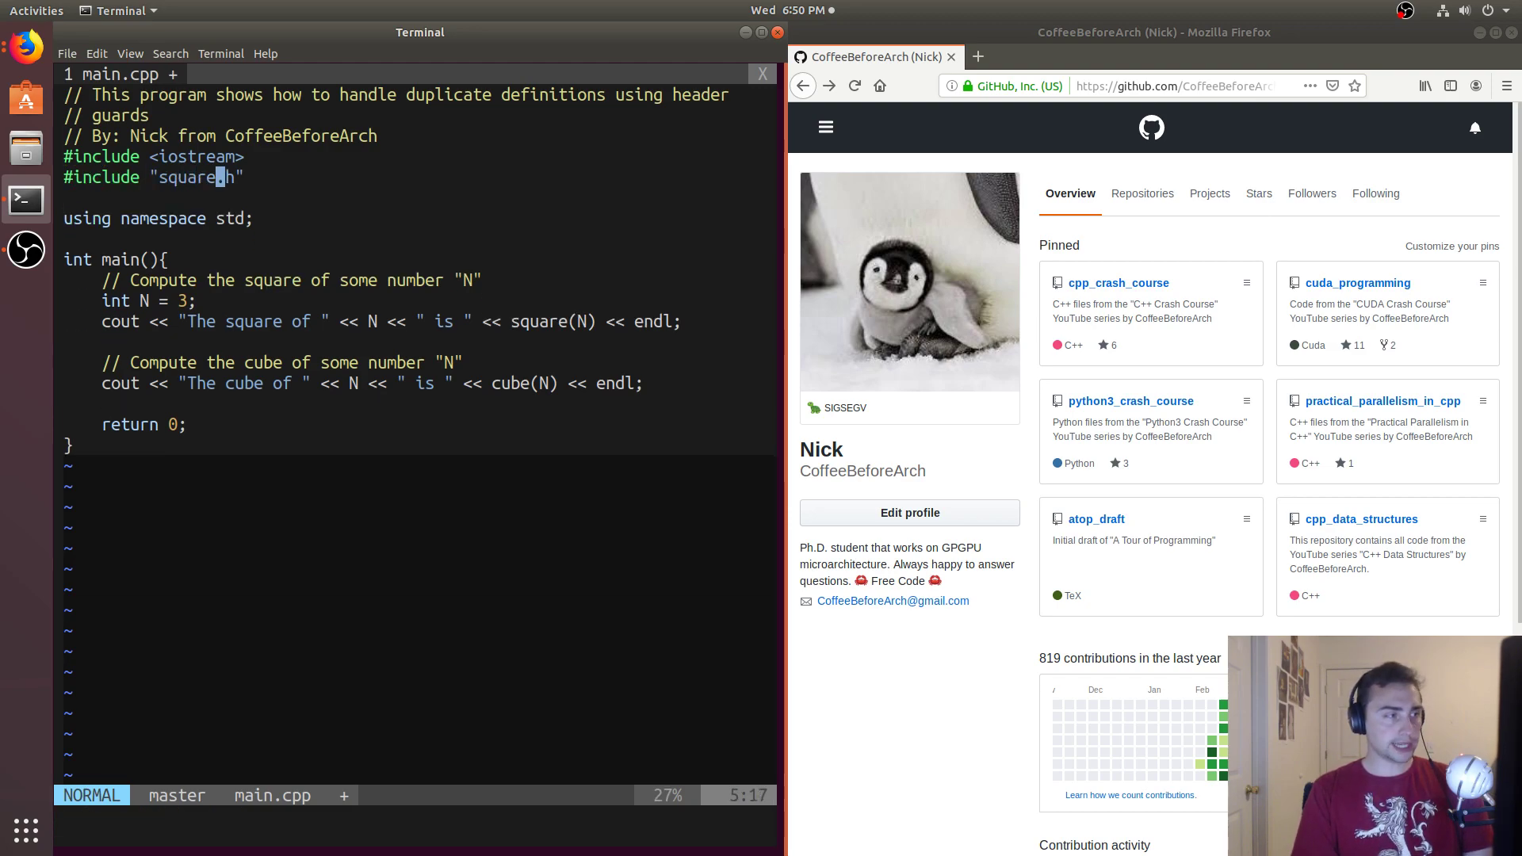
- Change main.cpp's include from "square.h" to "functions.h"
key("i")
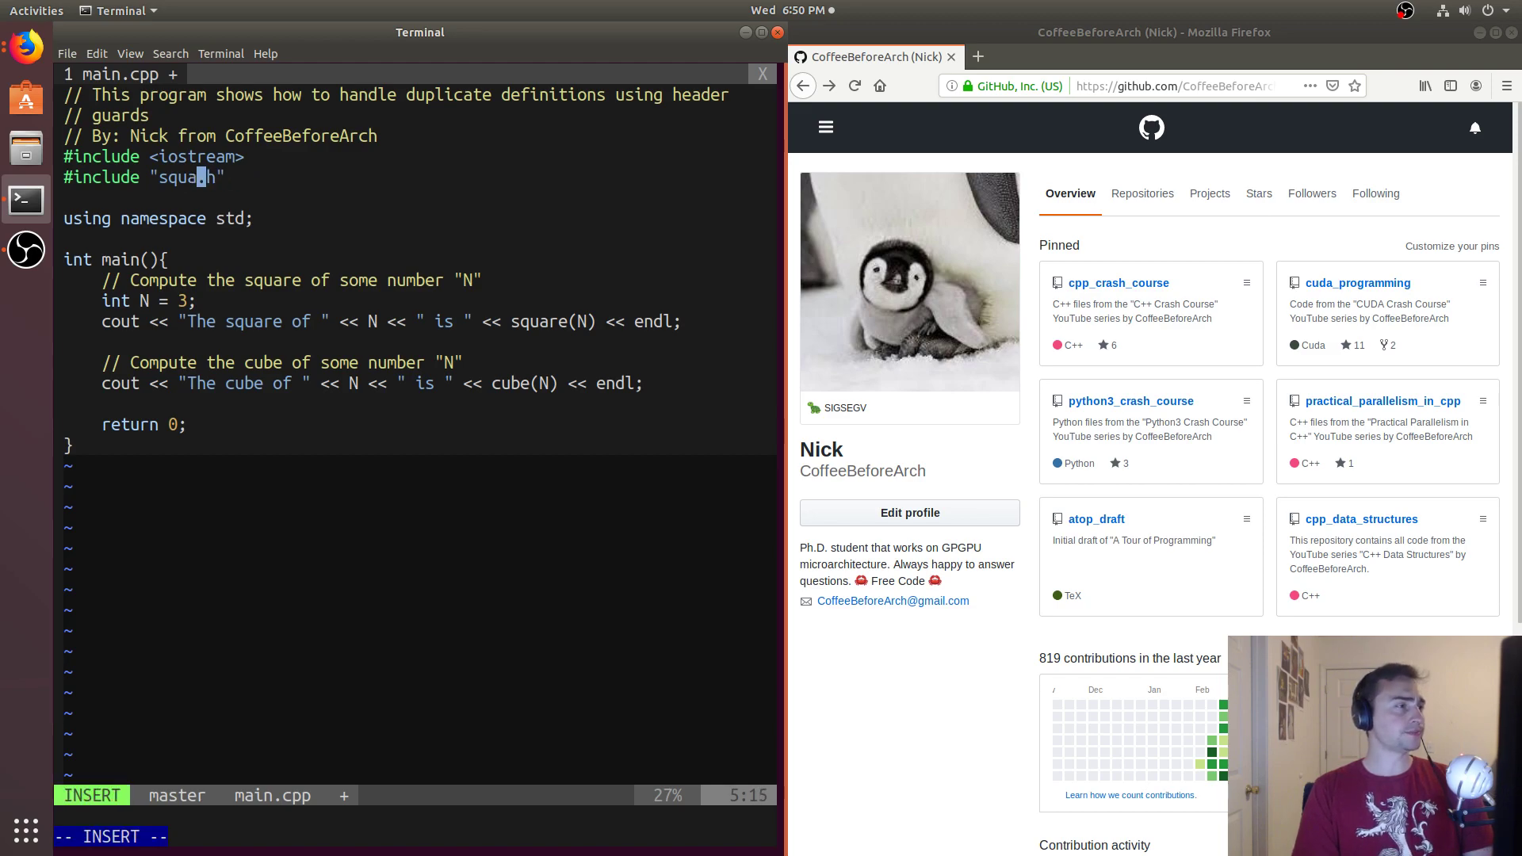
type("functions")
type("ls")
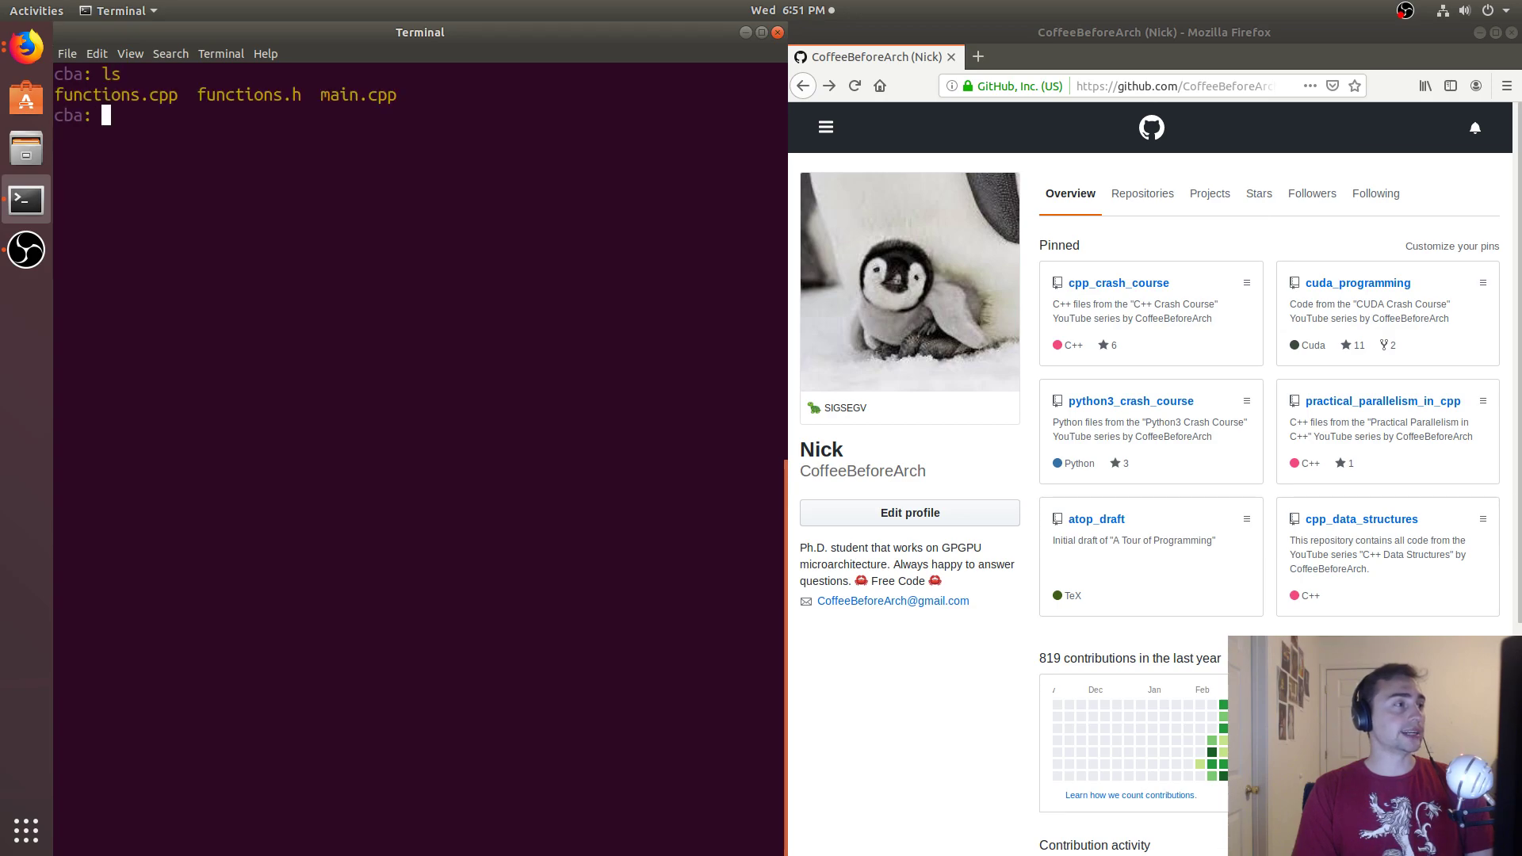
- Compile functions.cpp into the object file functions.o with g++ -c
type("g+")
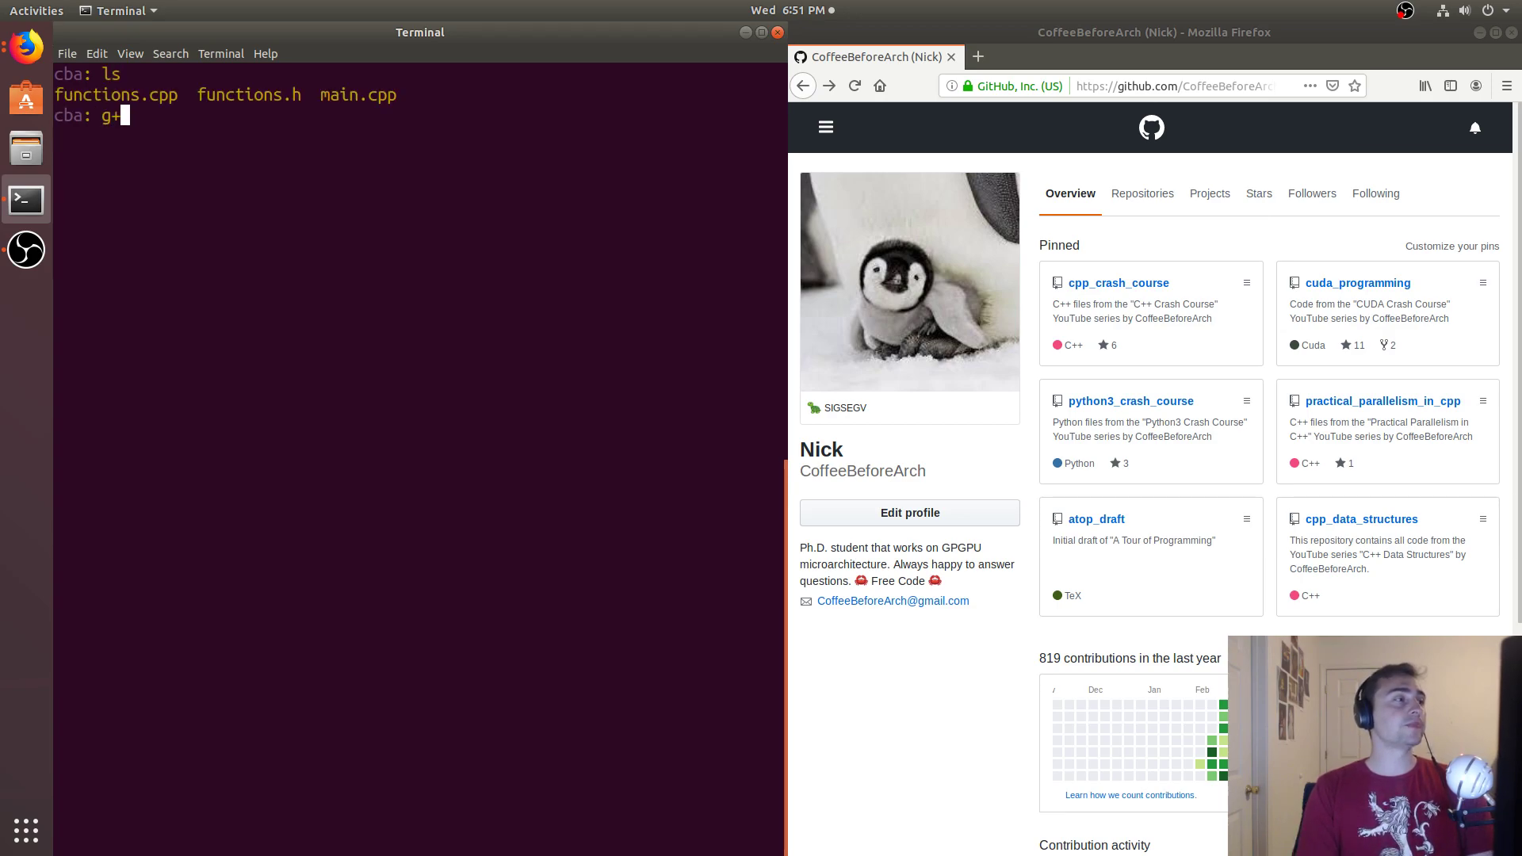
type("+ -c g")
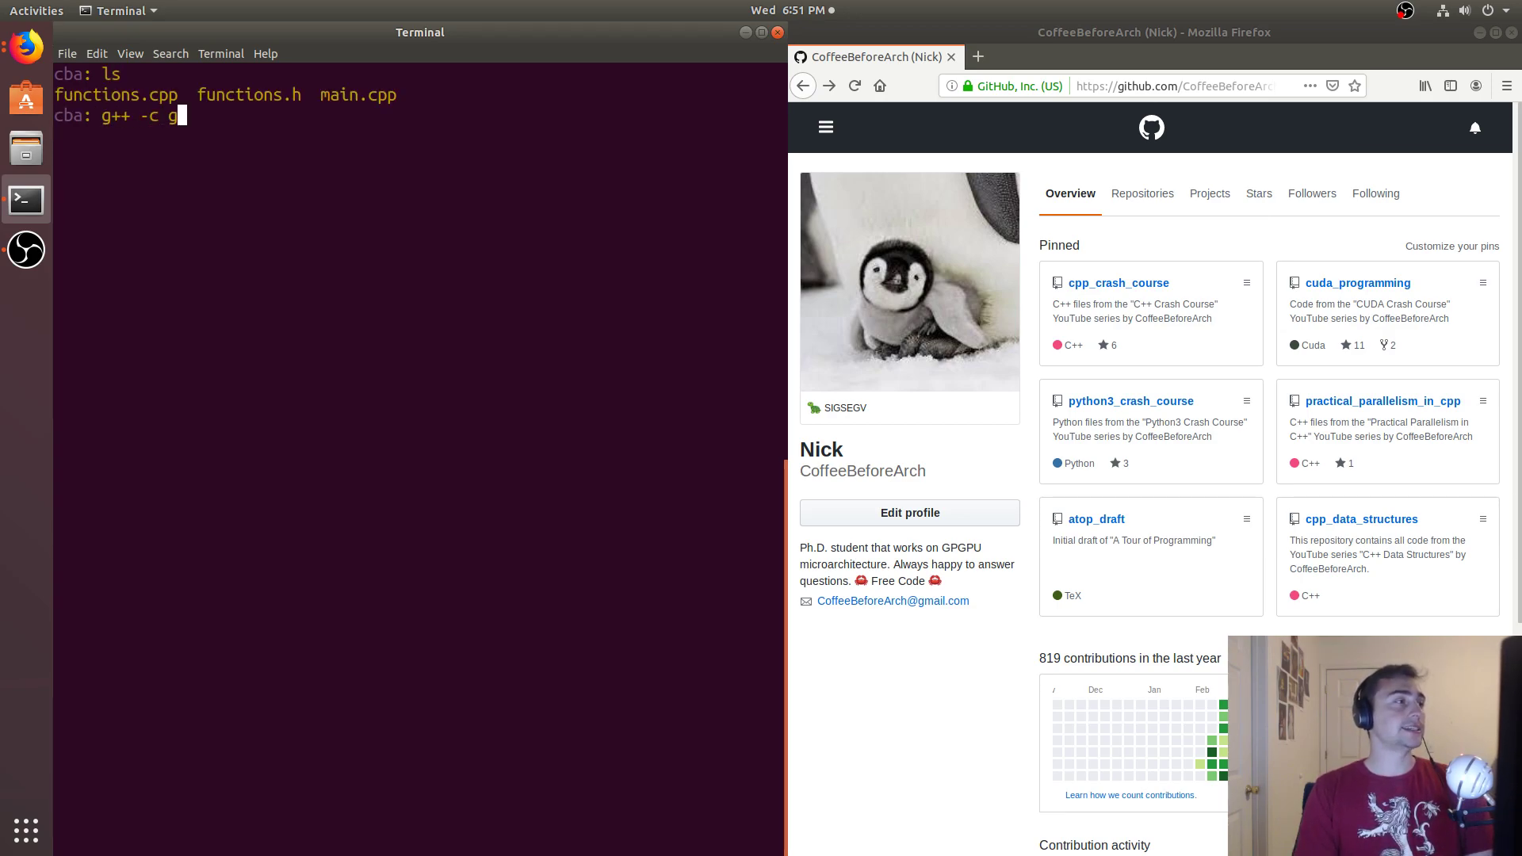
type("unctions.cpp")
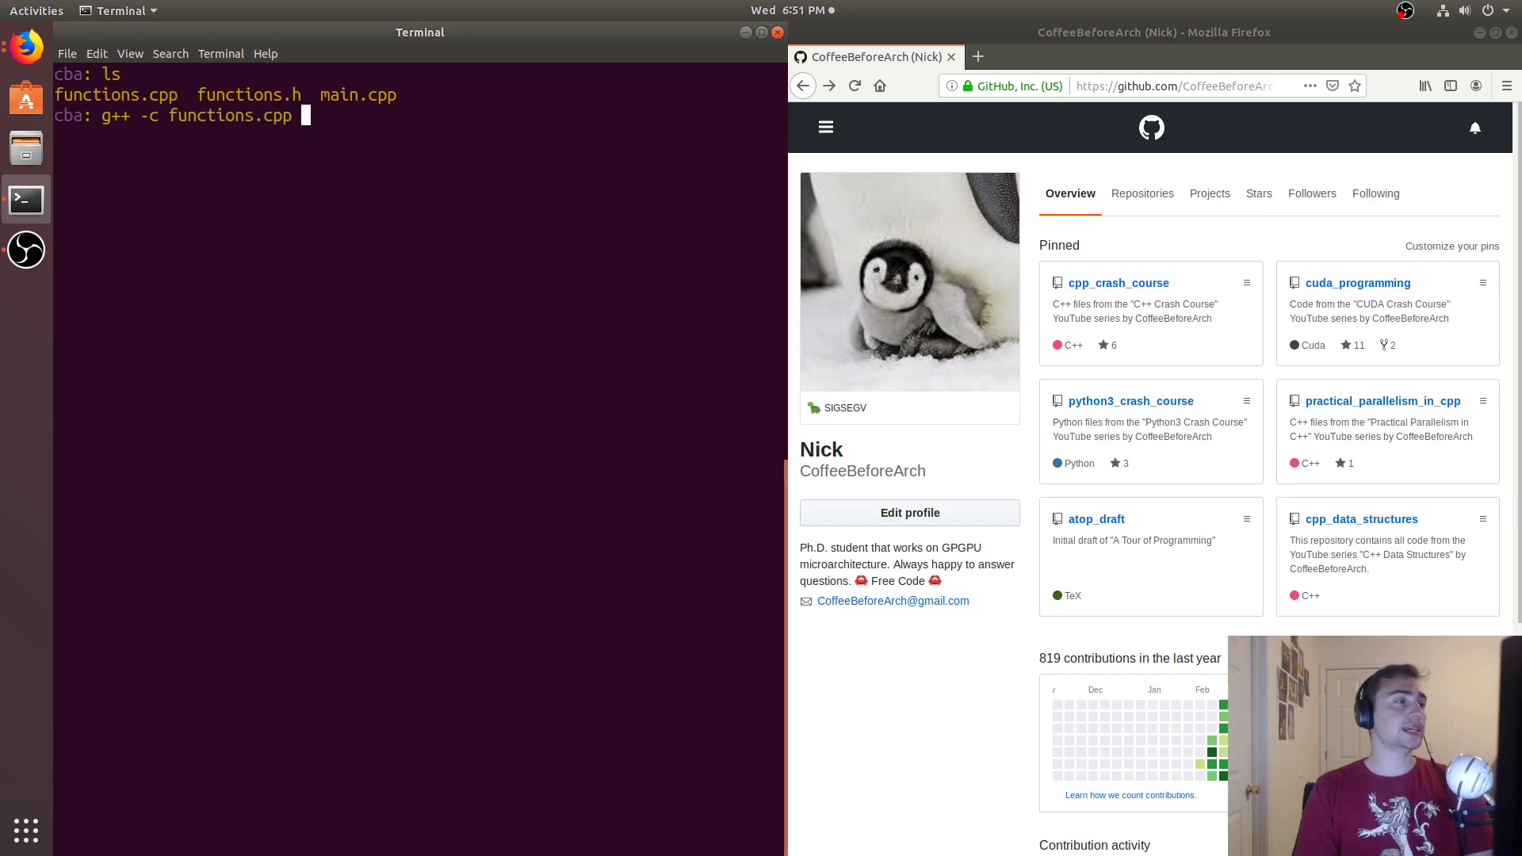
key("Return")
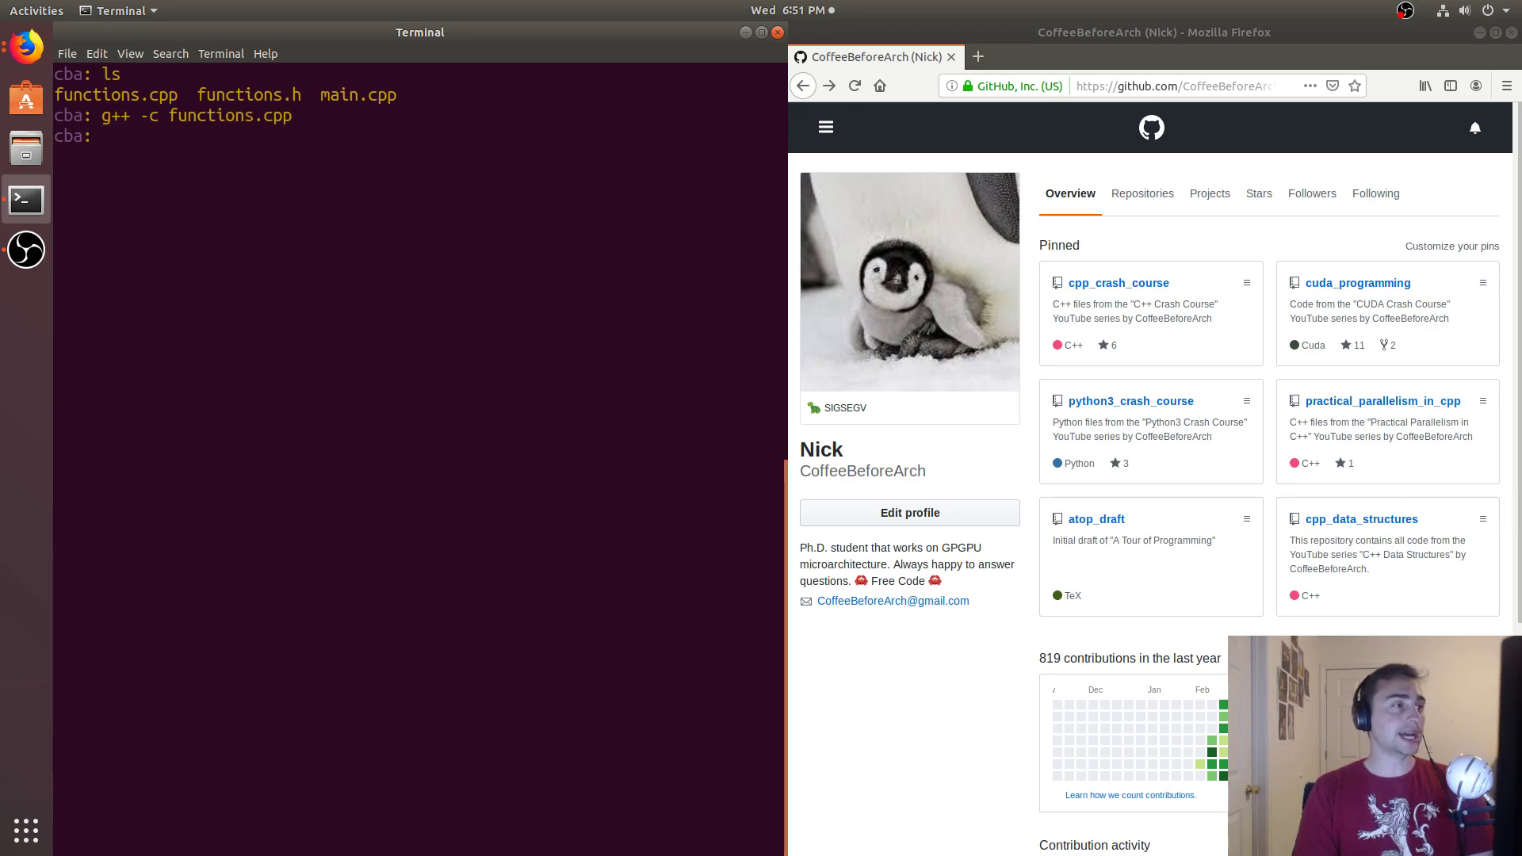
- Link main.cpp with functions.o into main and run it, printing 9 and 27
type("g++ -o main.cpp")
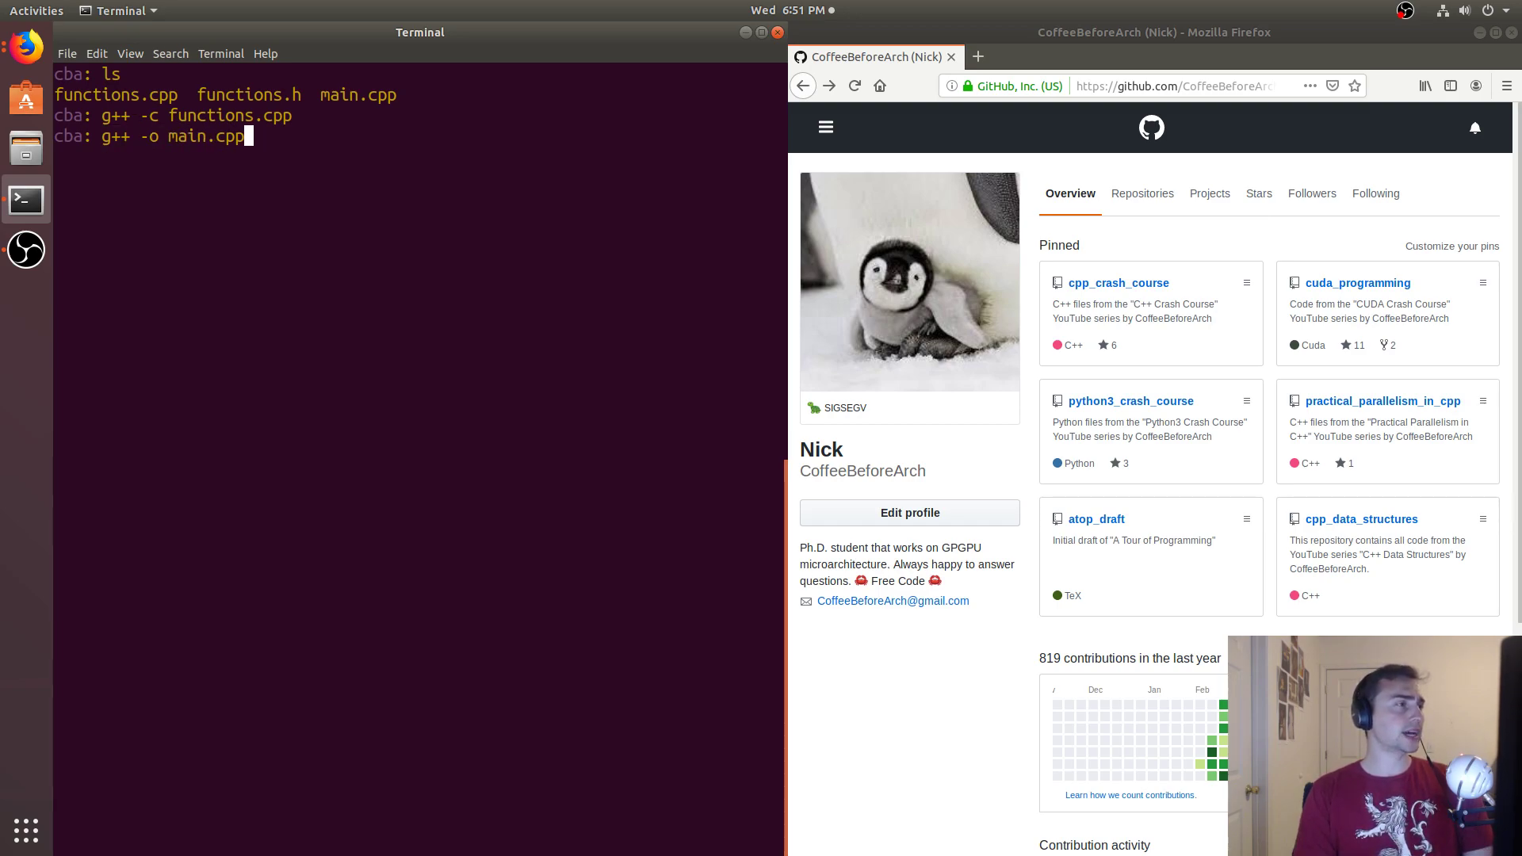
type("main")
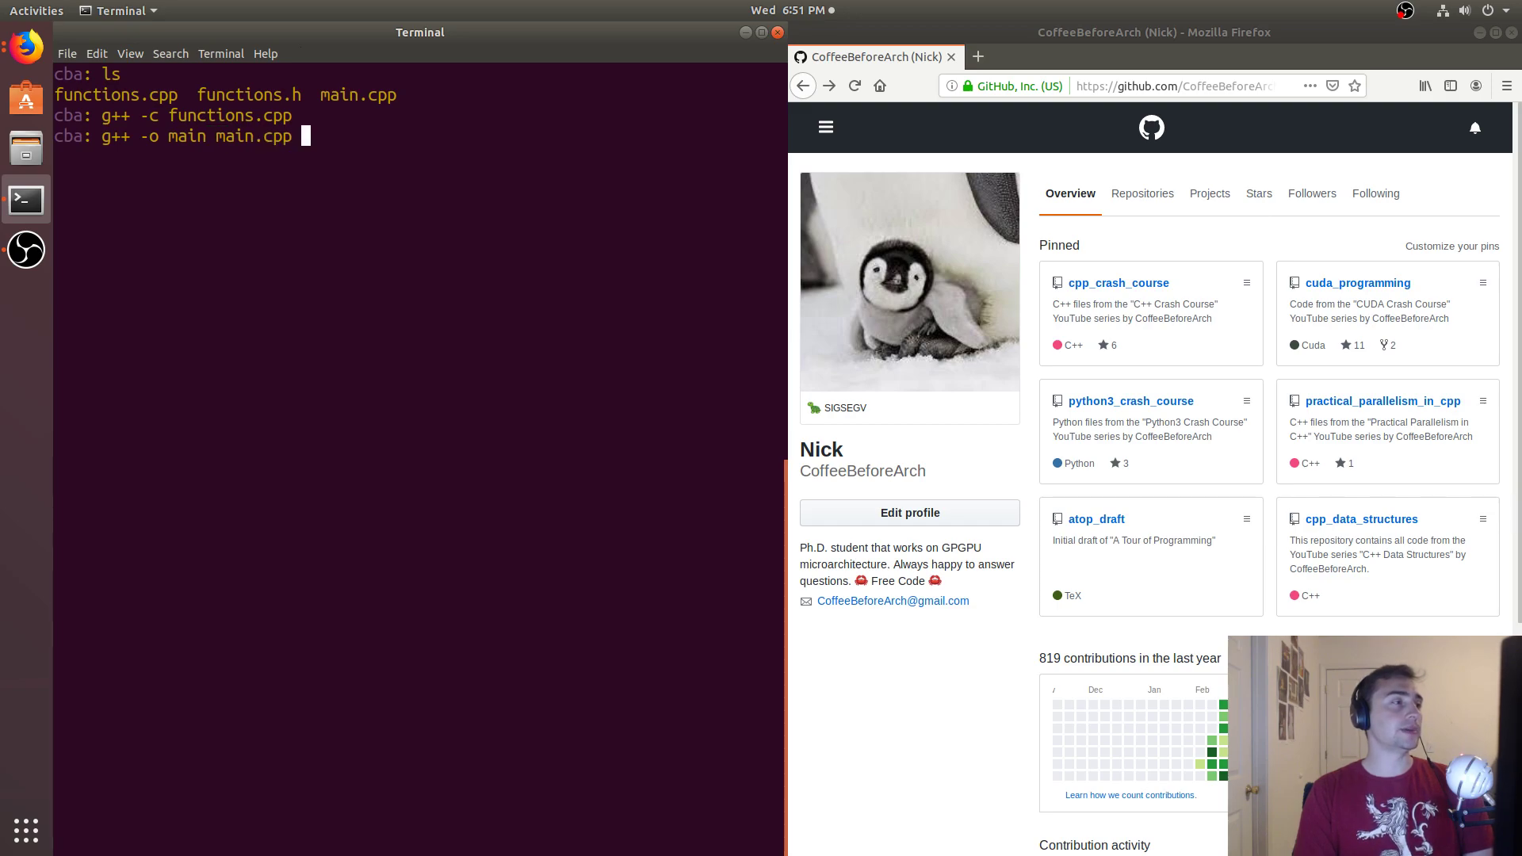
type("functions.o")
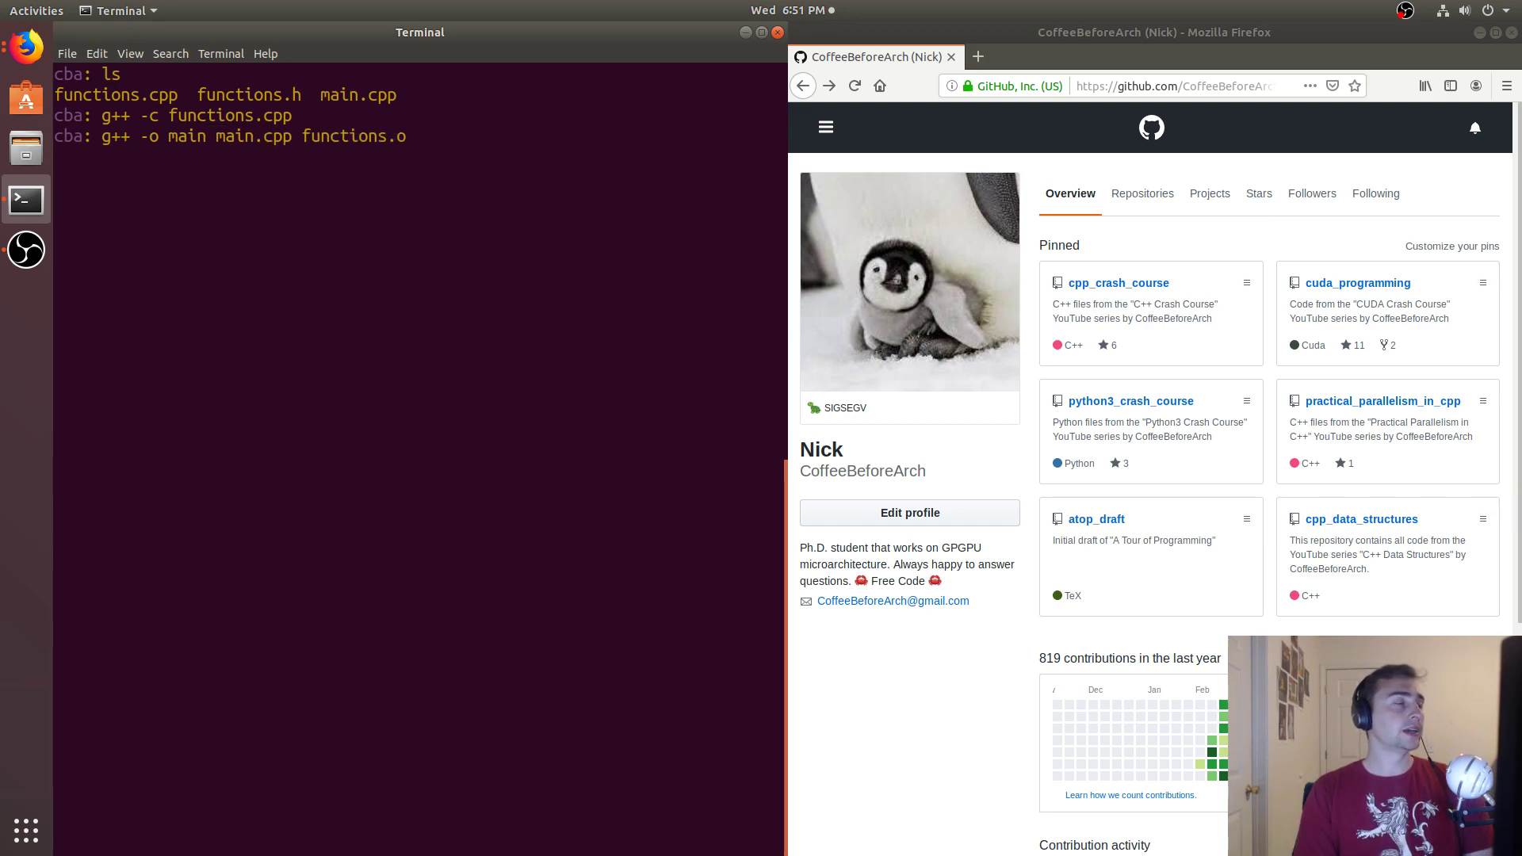
key("Return")
type("./")
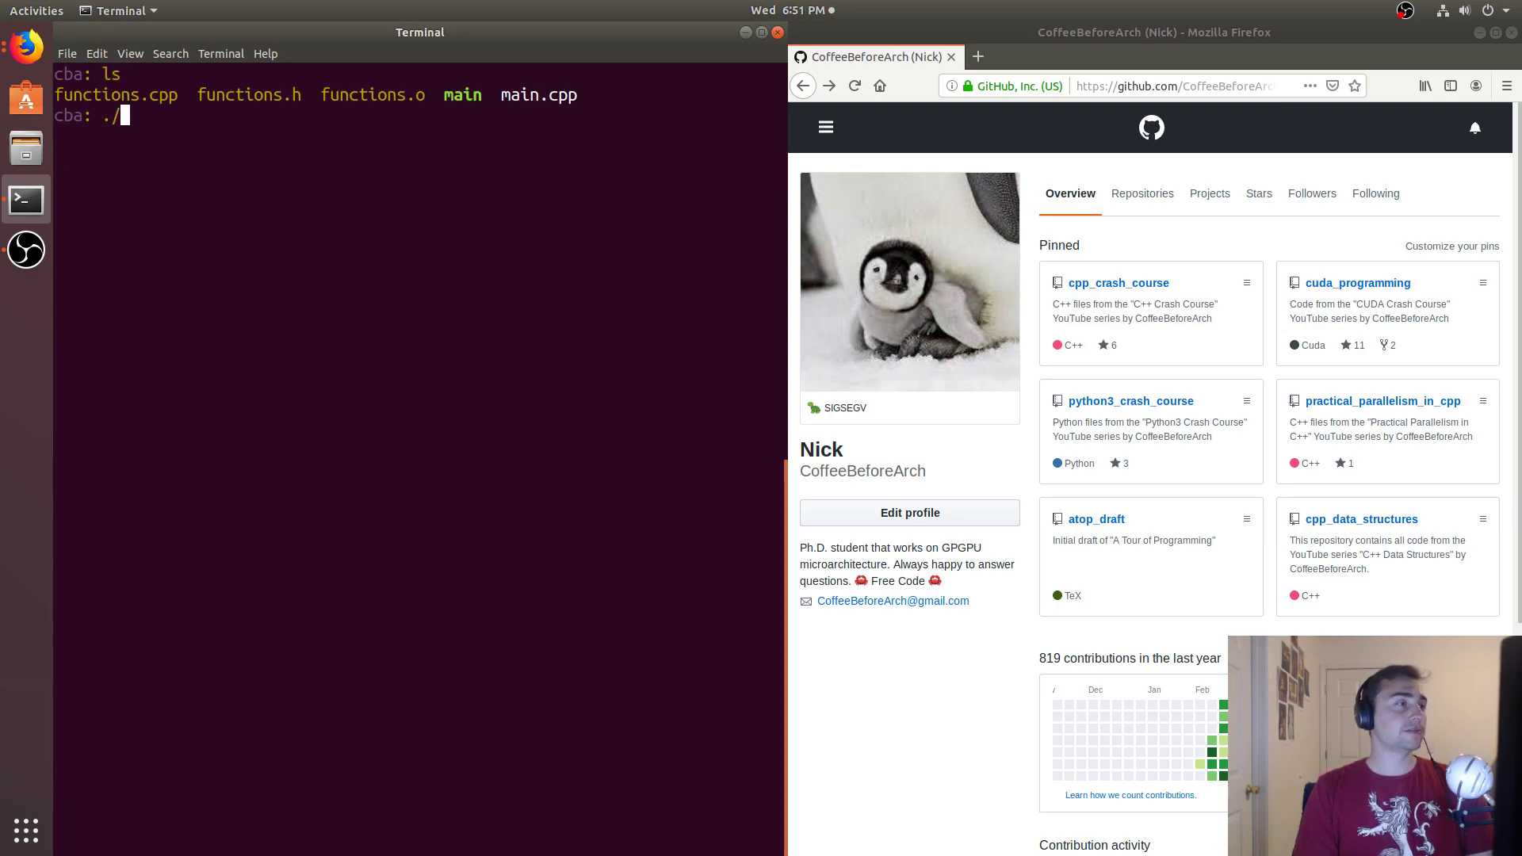
type("main")
key("Return")
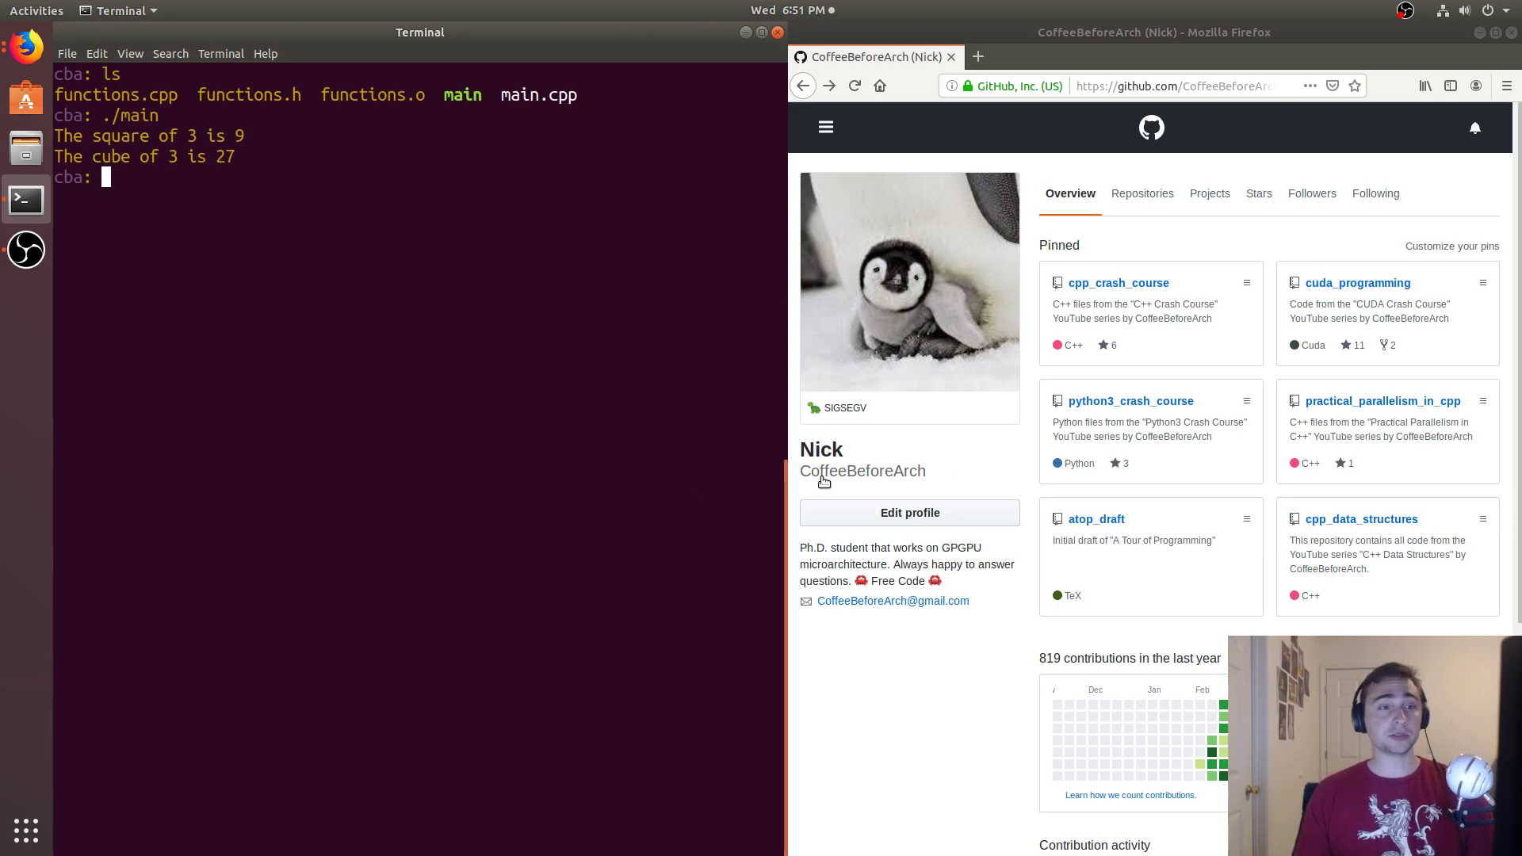
mouse_move(1213, 25)
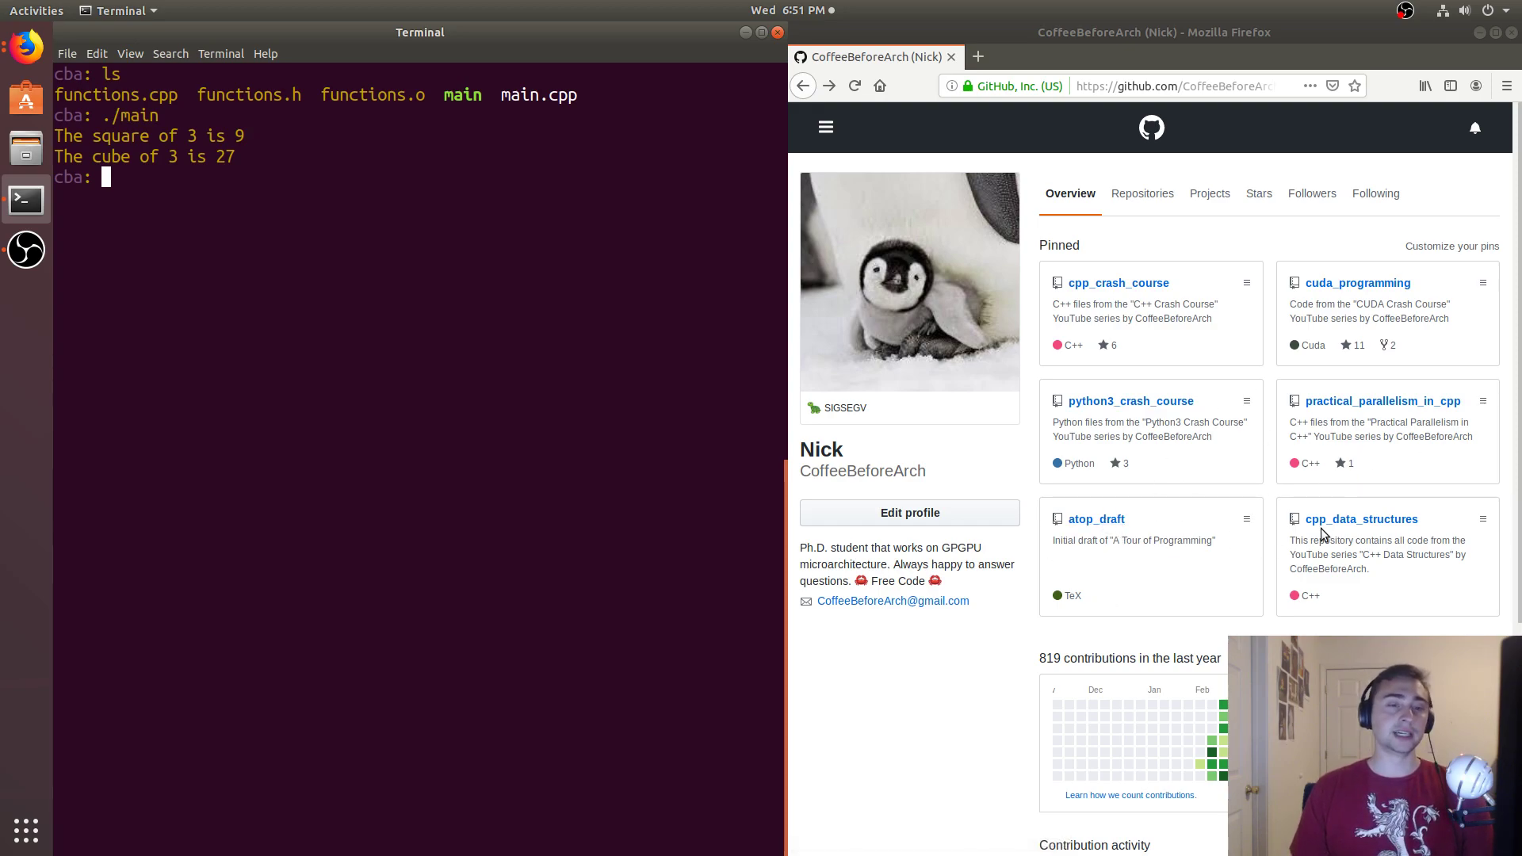
mouse_move(1357, 522)
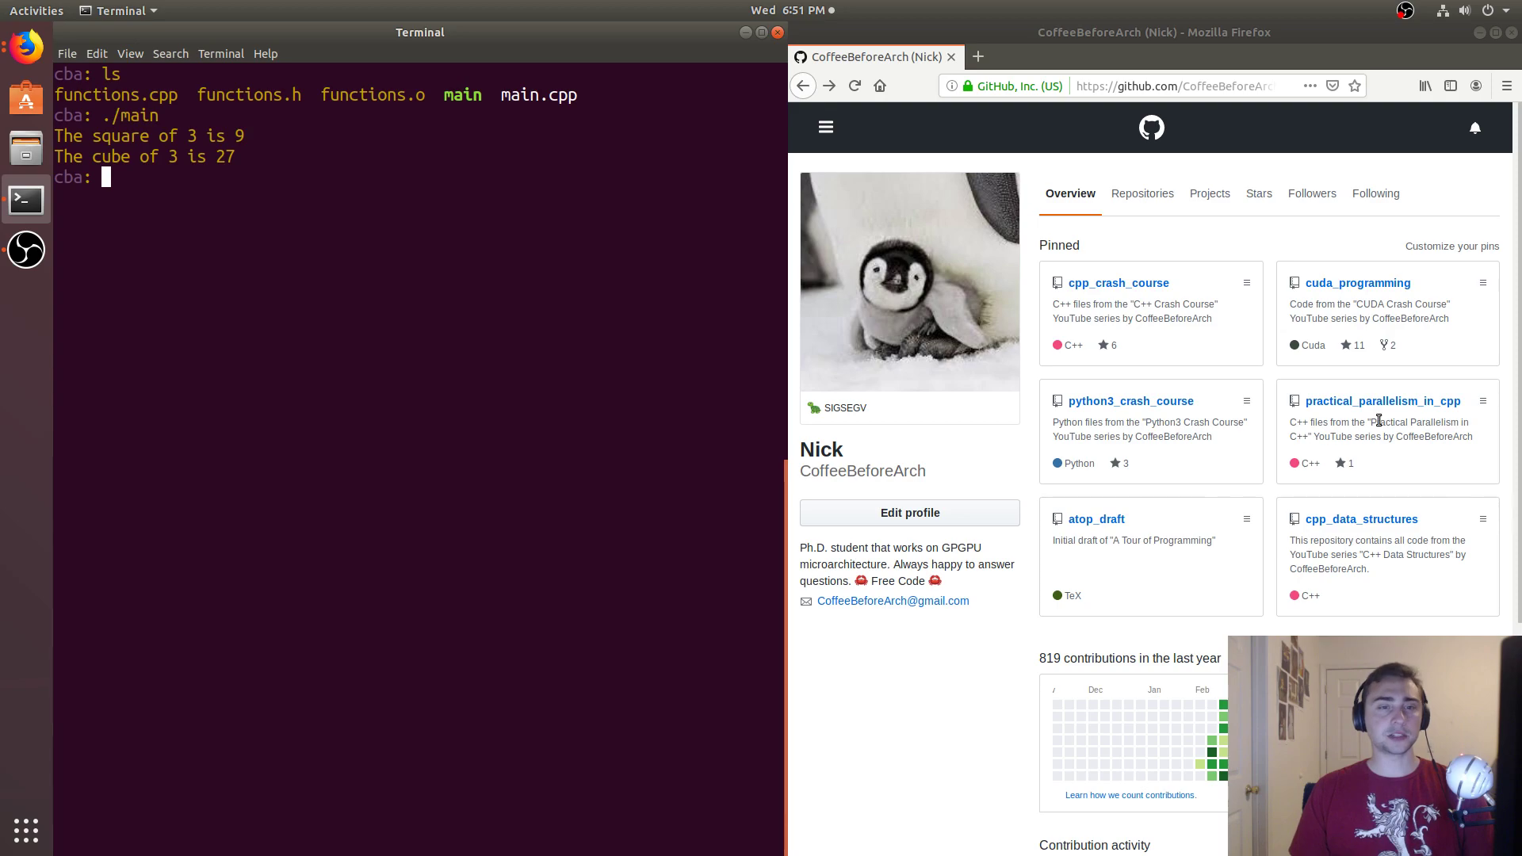
mouse_move(1172, 285)
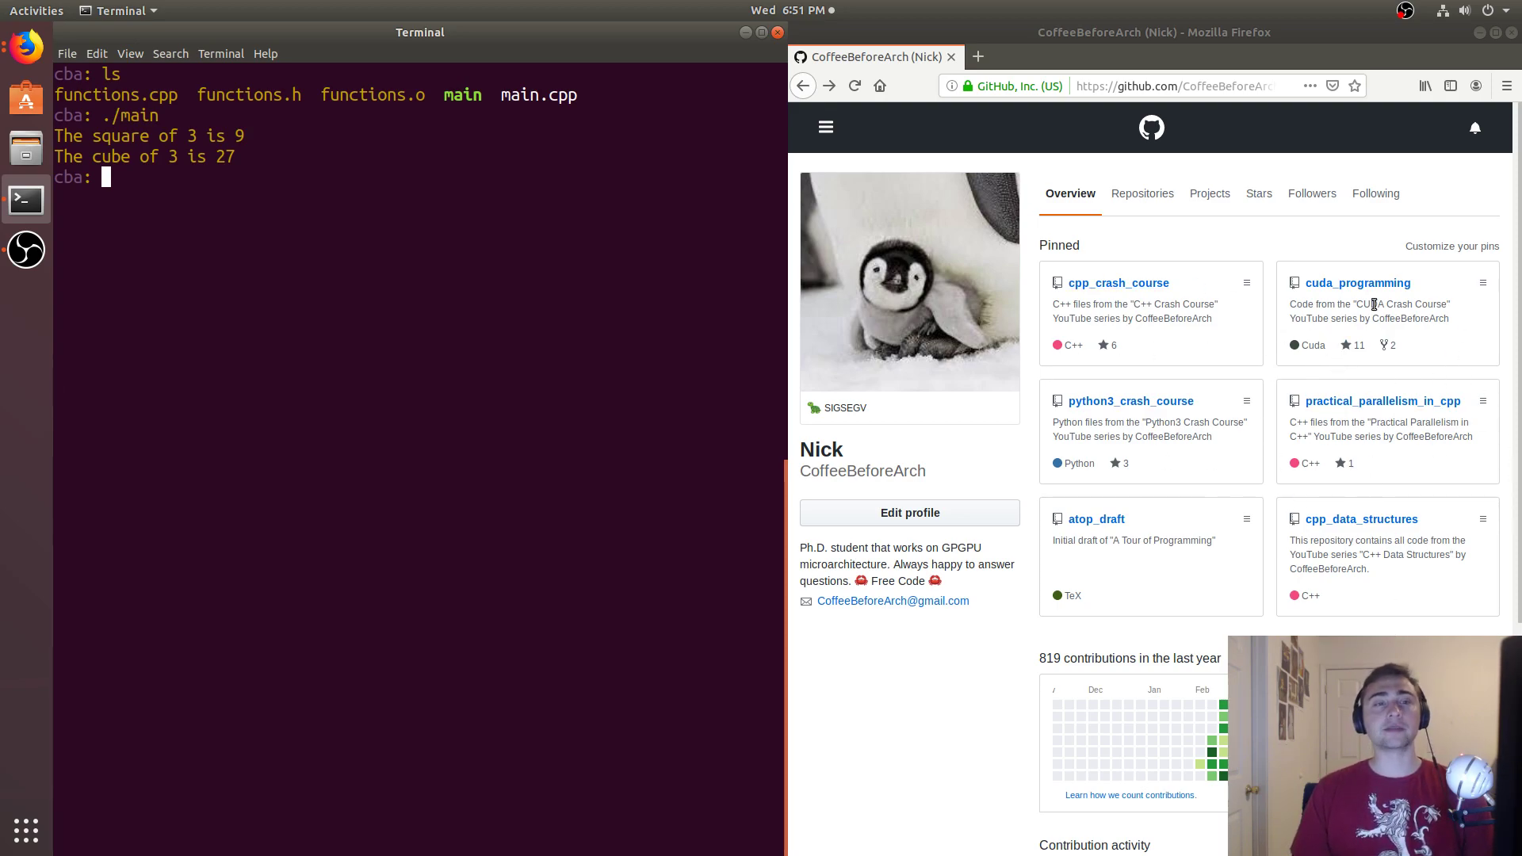
- Browse cpp_crash_course through fundamental_concepts and misc_topics into the advanced_guards folder
left_click(1358, 283)
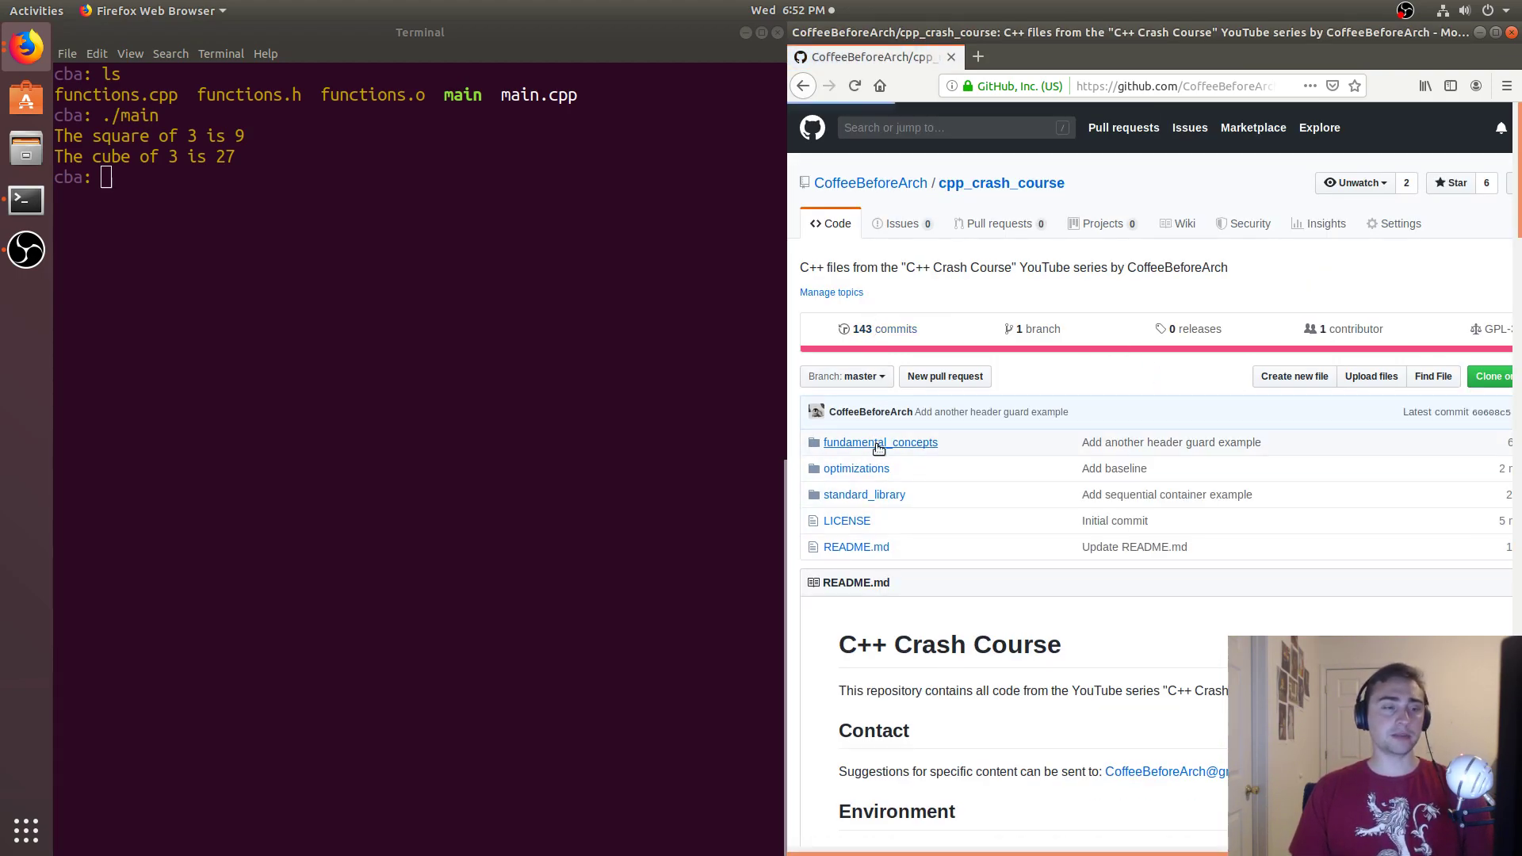
left_click(880, 442)
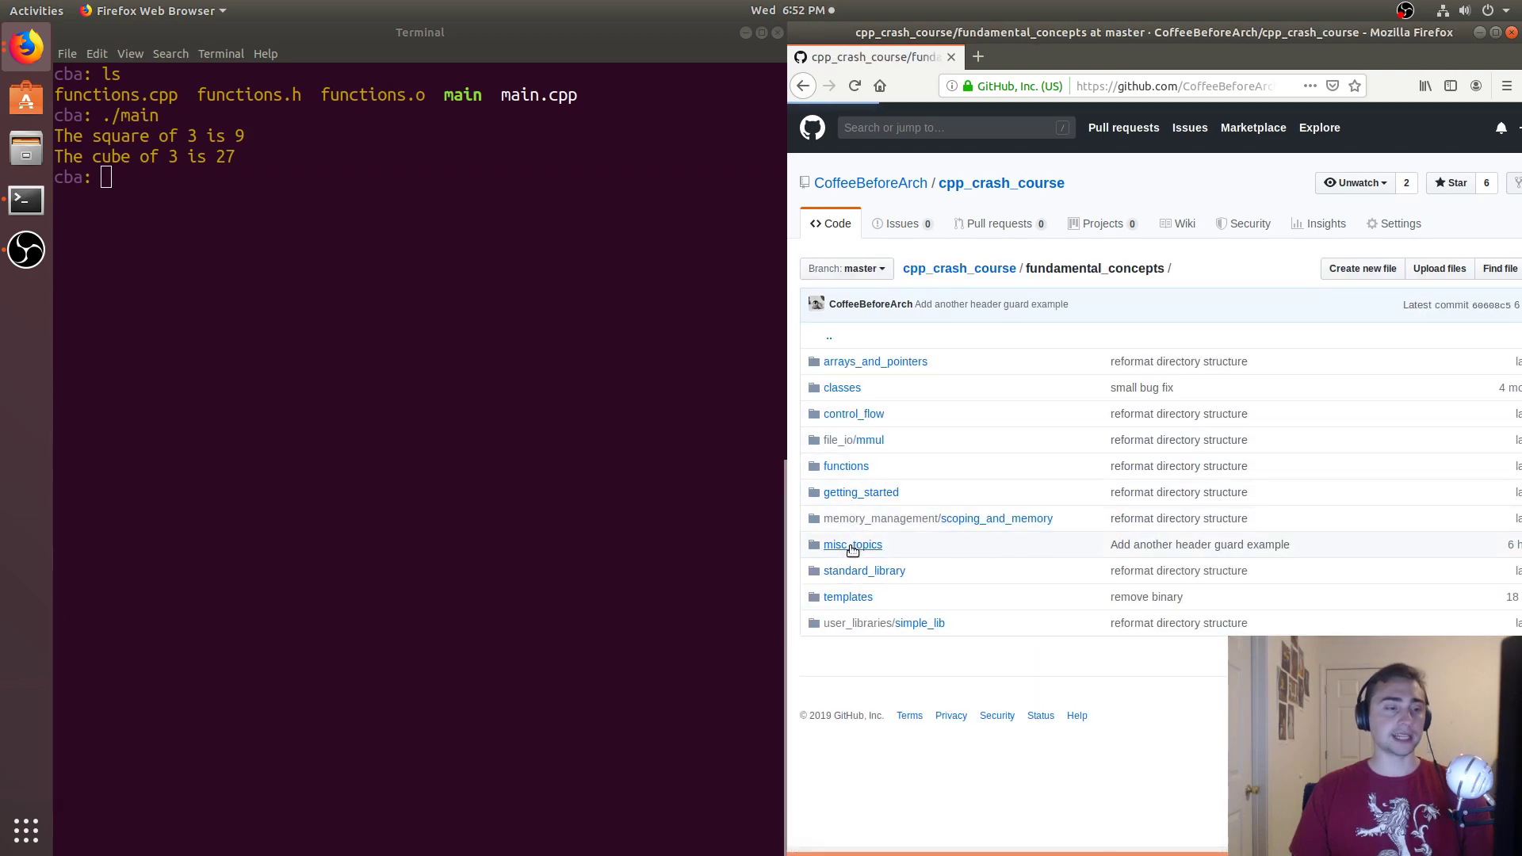
left_click(852, 545)
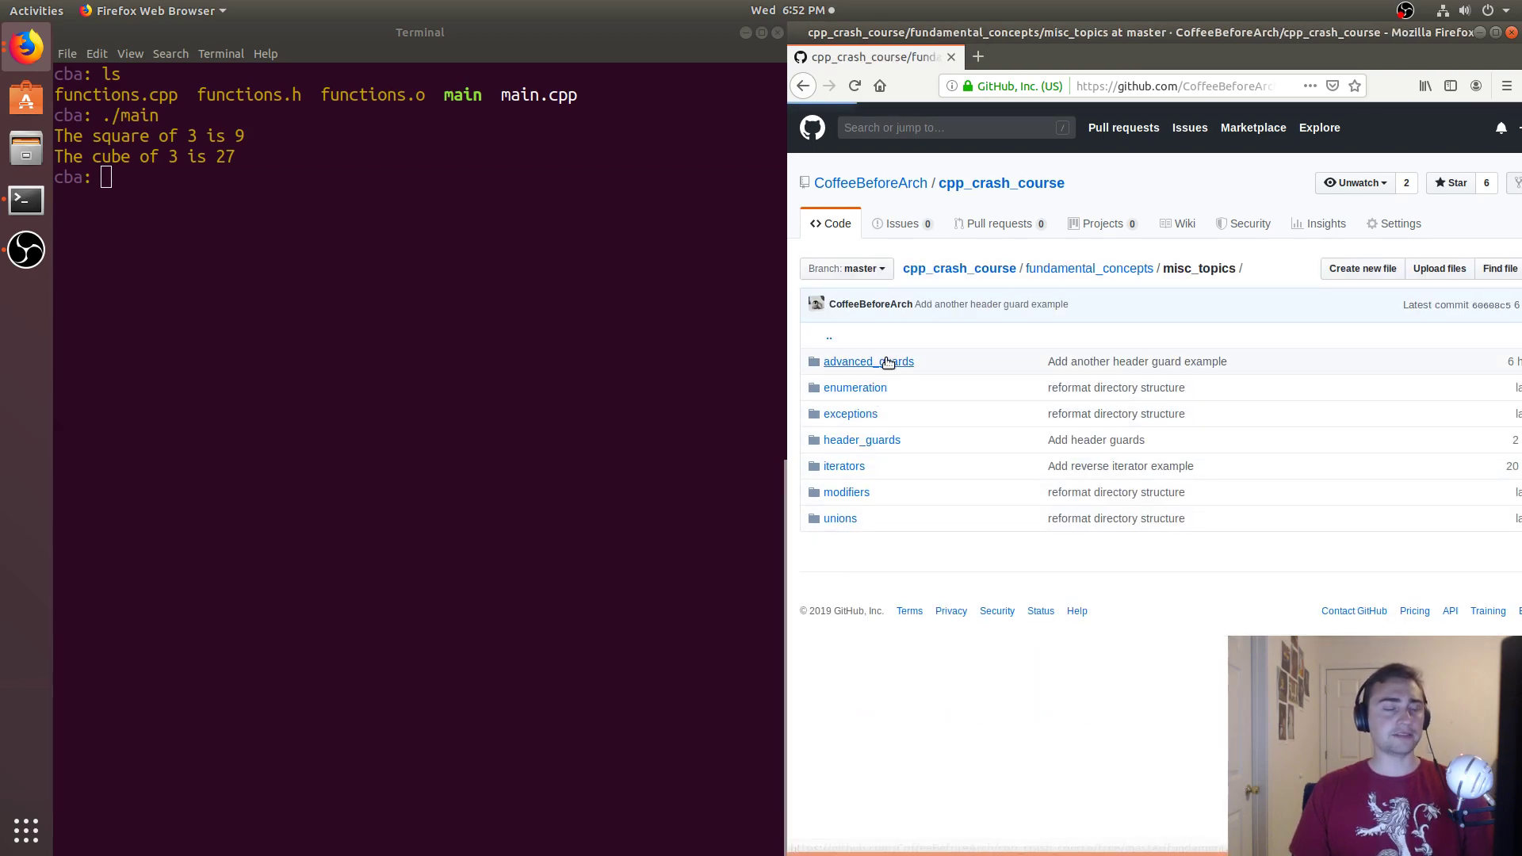
left_click(868, 362)
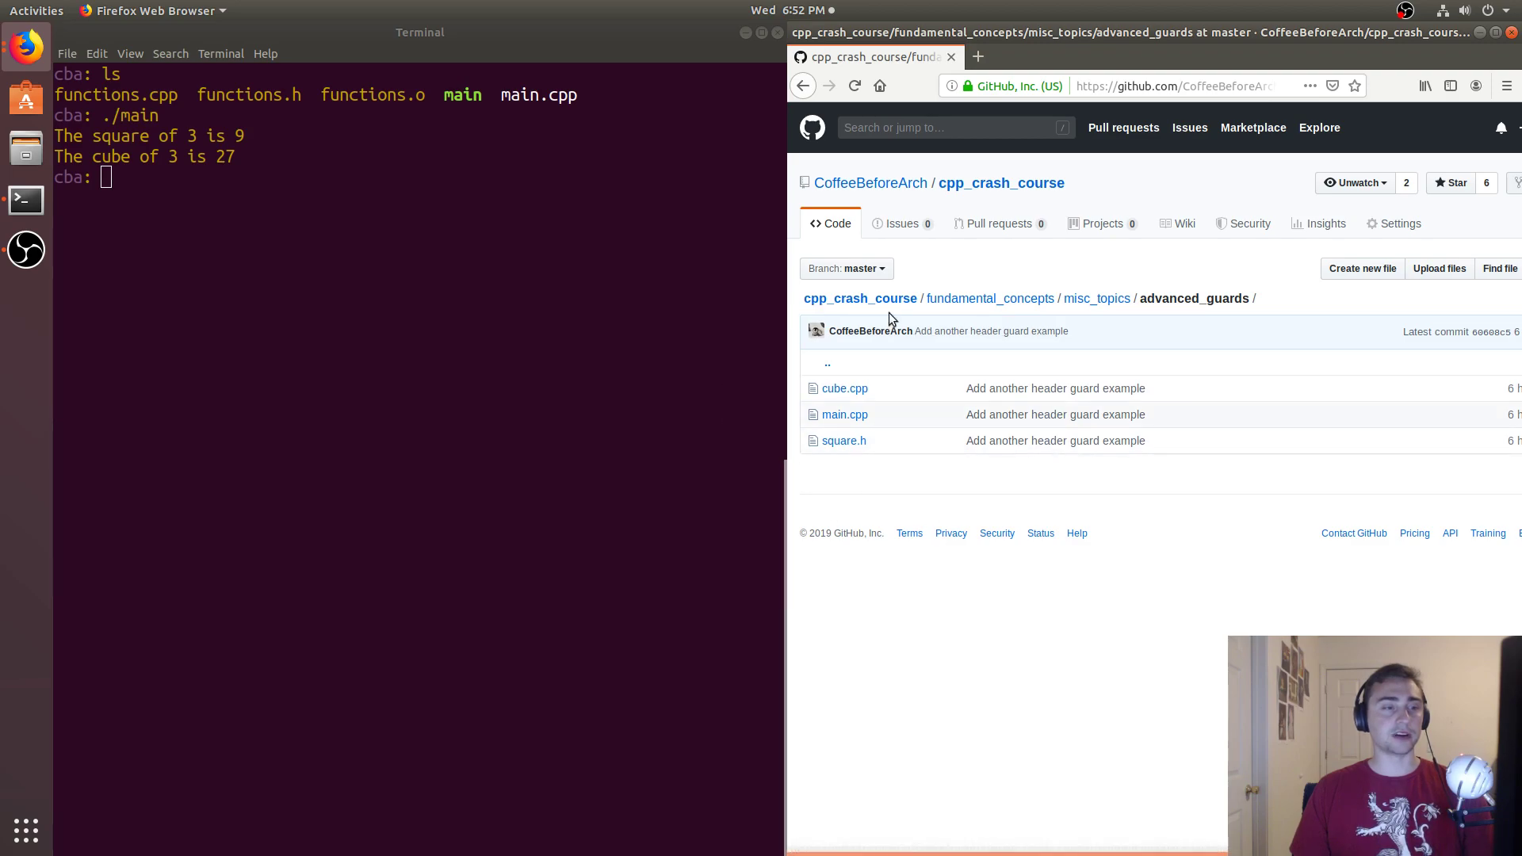
mouse_move(764, 448)
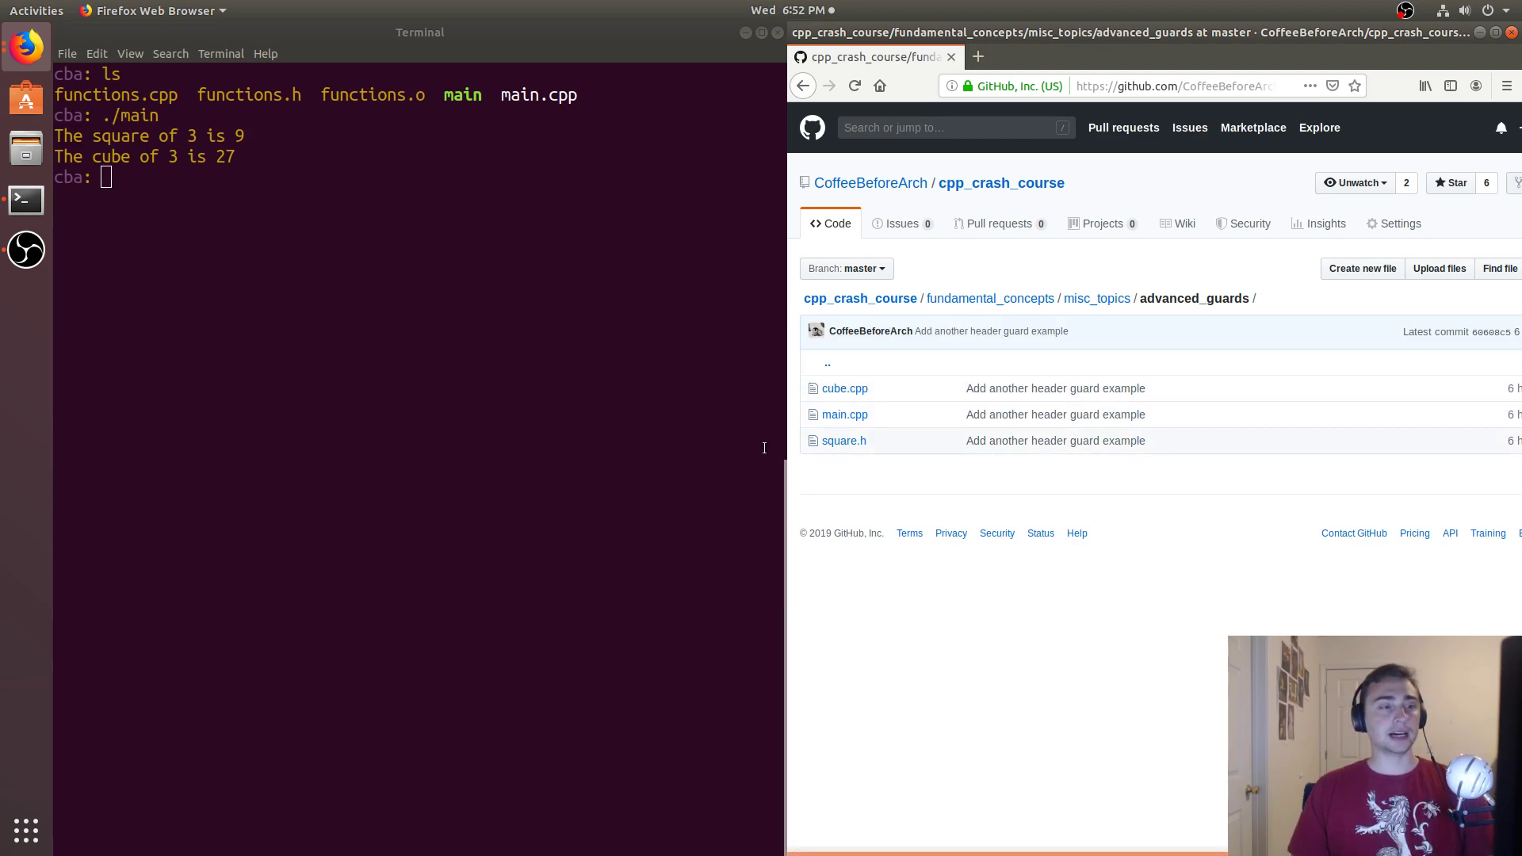